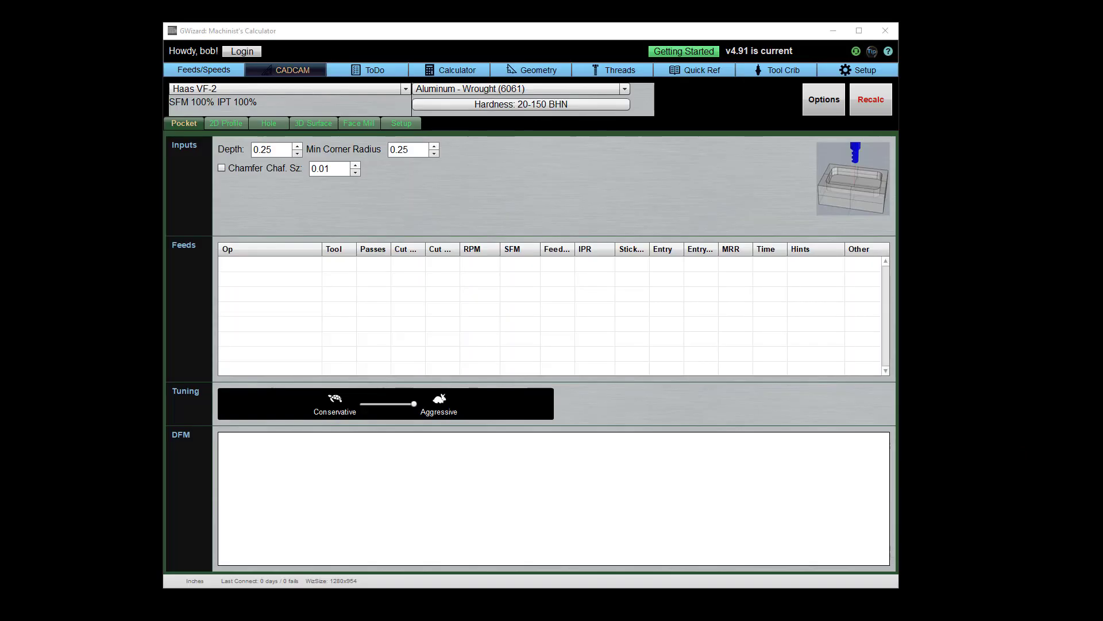
pyautogui.moveTo(410, 237)
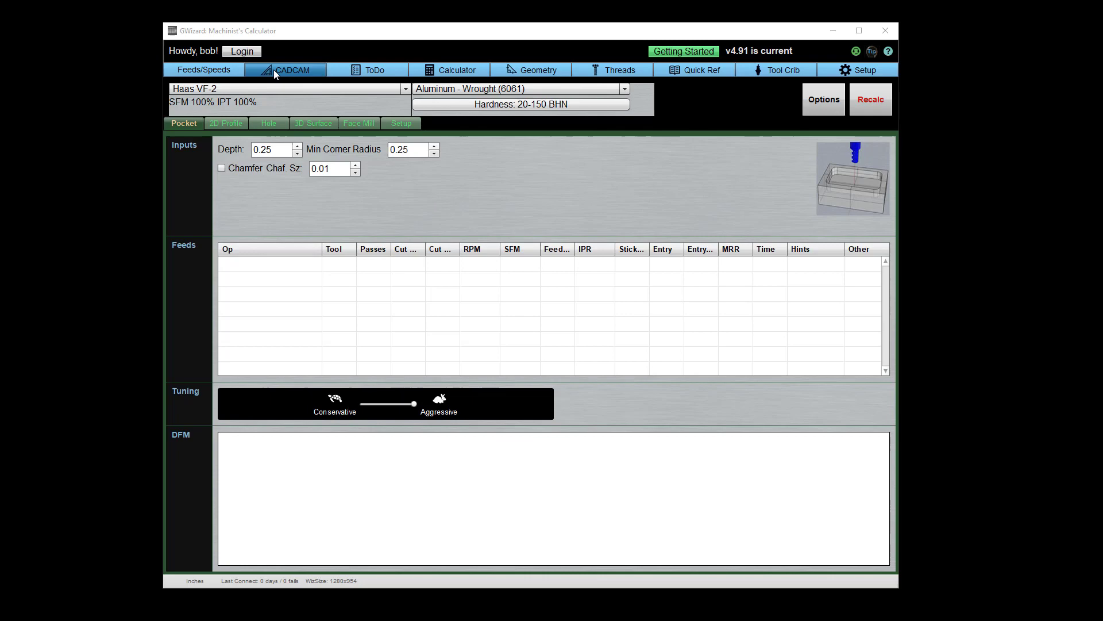
pyautogui.moveTo(264, 132)
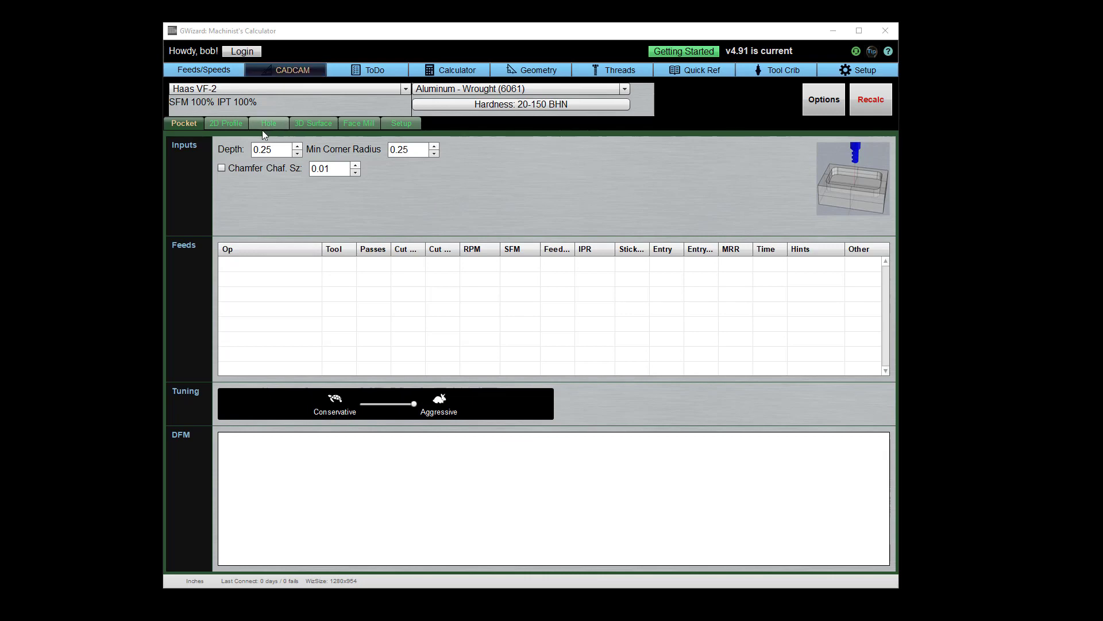
pyautogui.moveTo(251, 92)
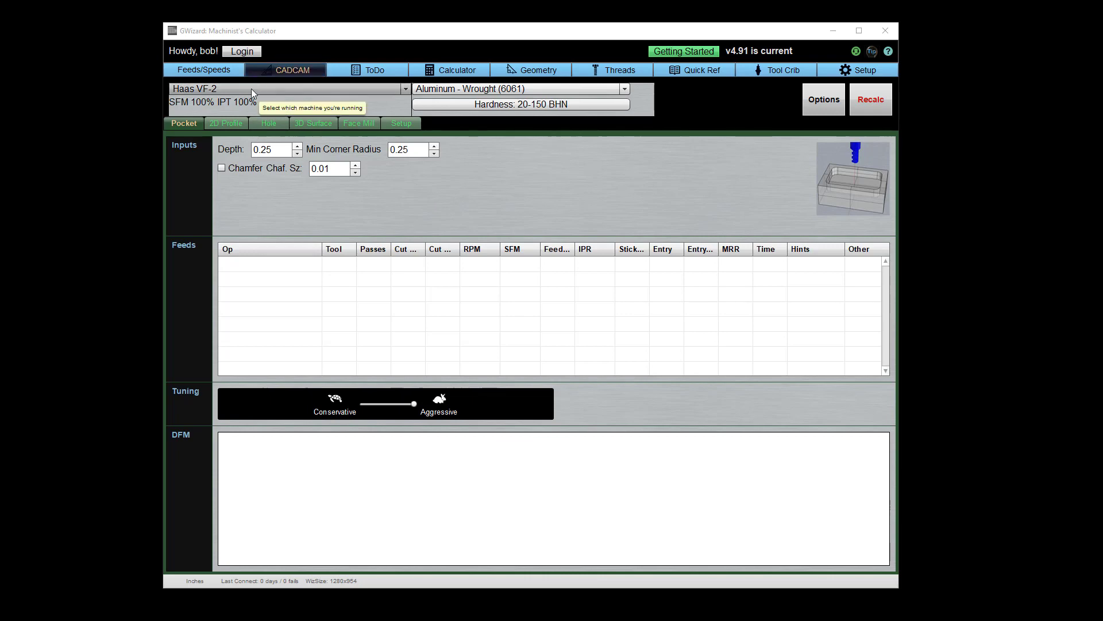
pyautogui.moveTo(536, 92)
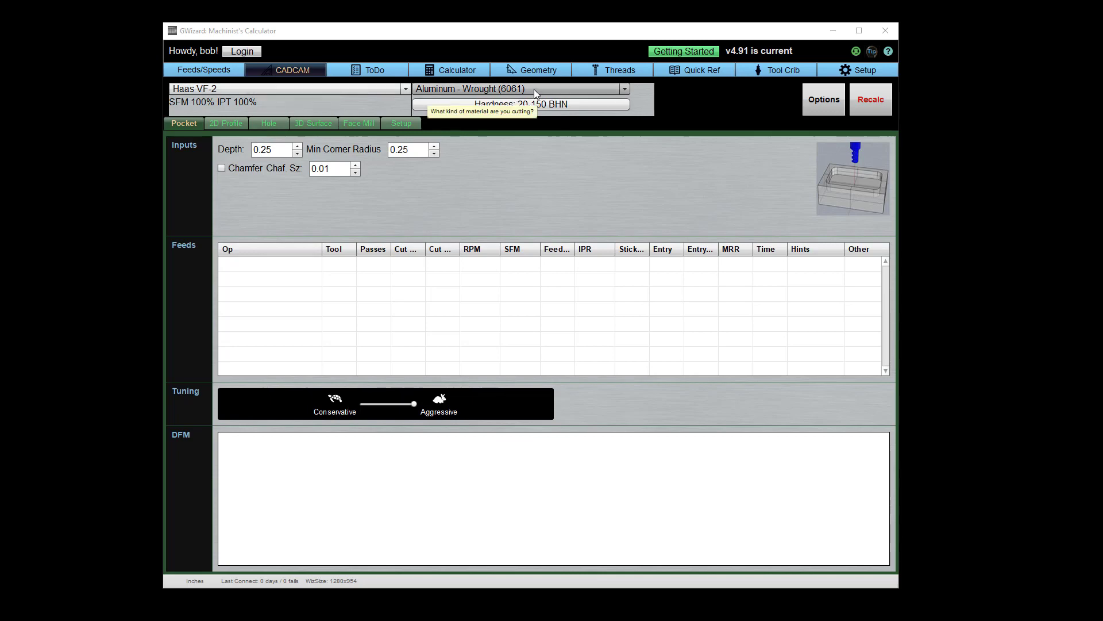
pyautogui.moveTo(458, 231)
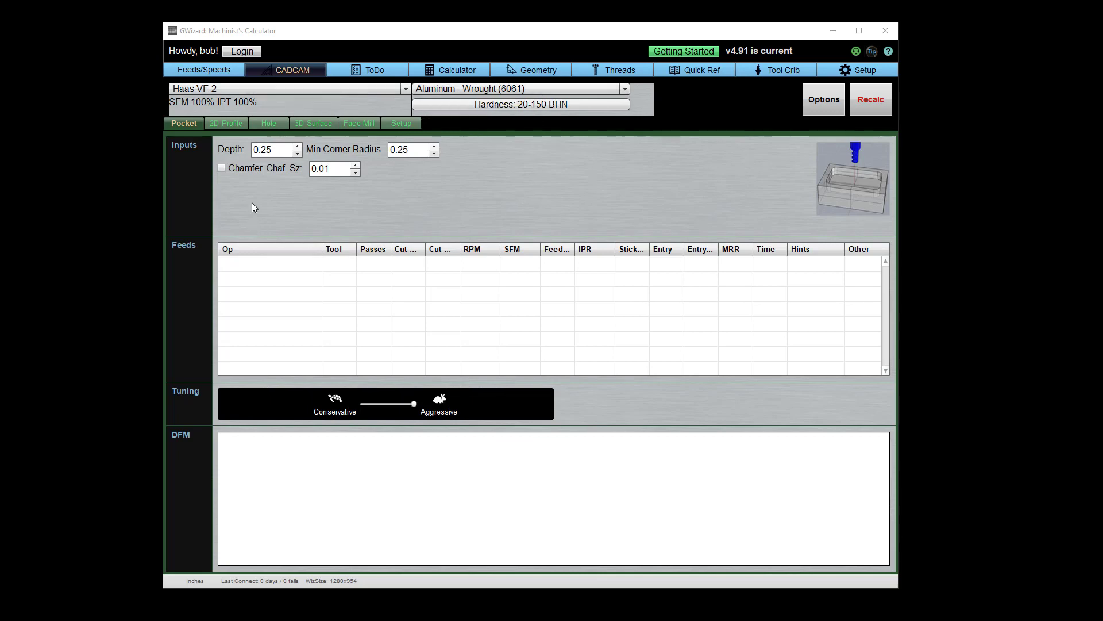
# Recalculate to fill the Rough and Finish pocket feeds using a 1/2" carbide endmill
pyautogui.click(271, 149)
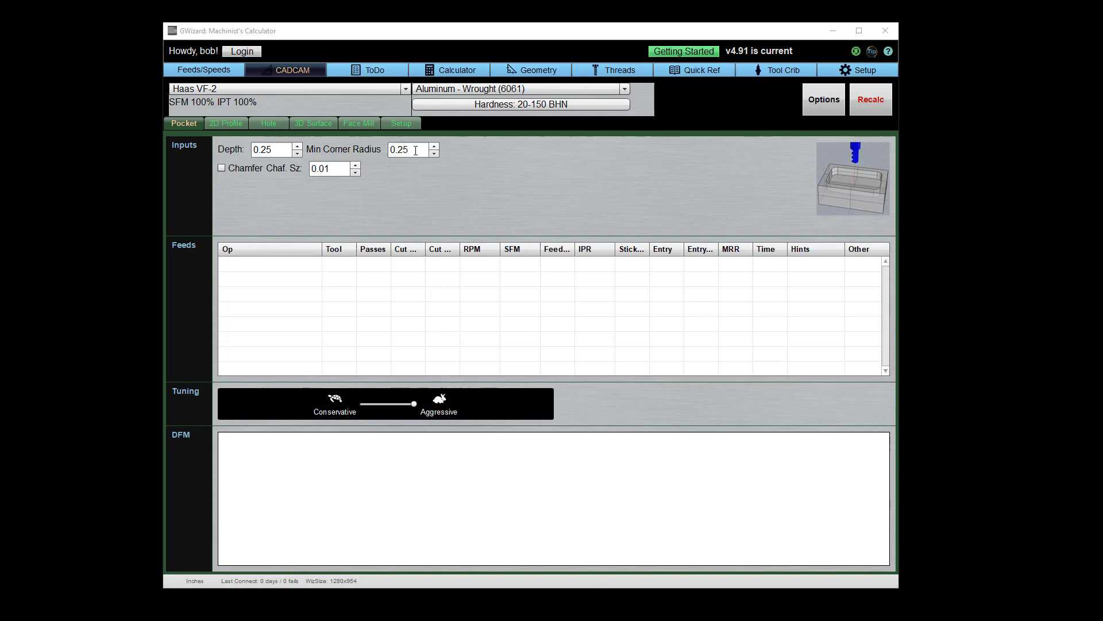
pyautogui.moveTo(710, 175)
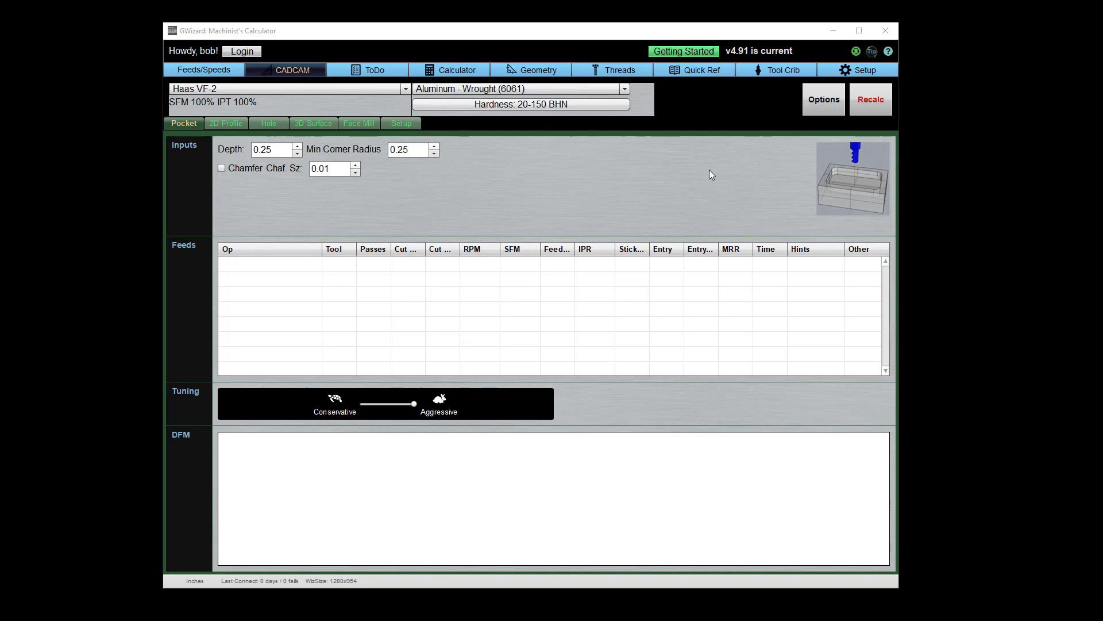
pyautogui.moveTo(866, 191)
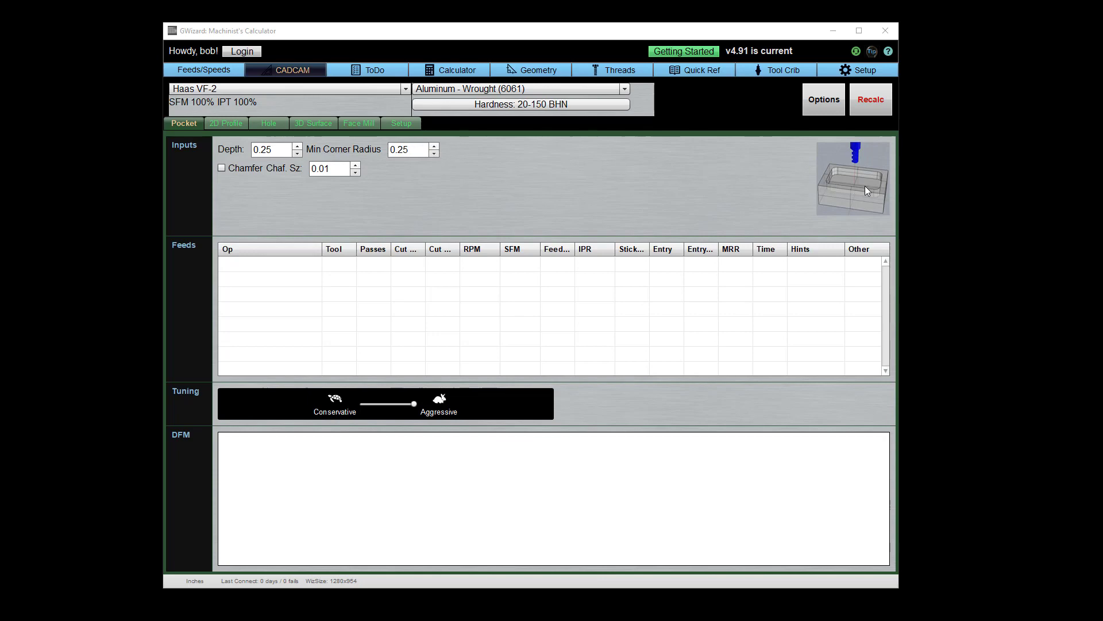
pyautogui.moveTo(856, 189)
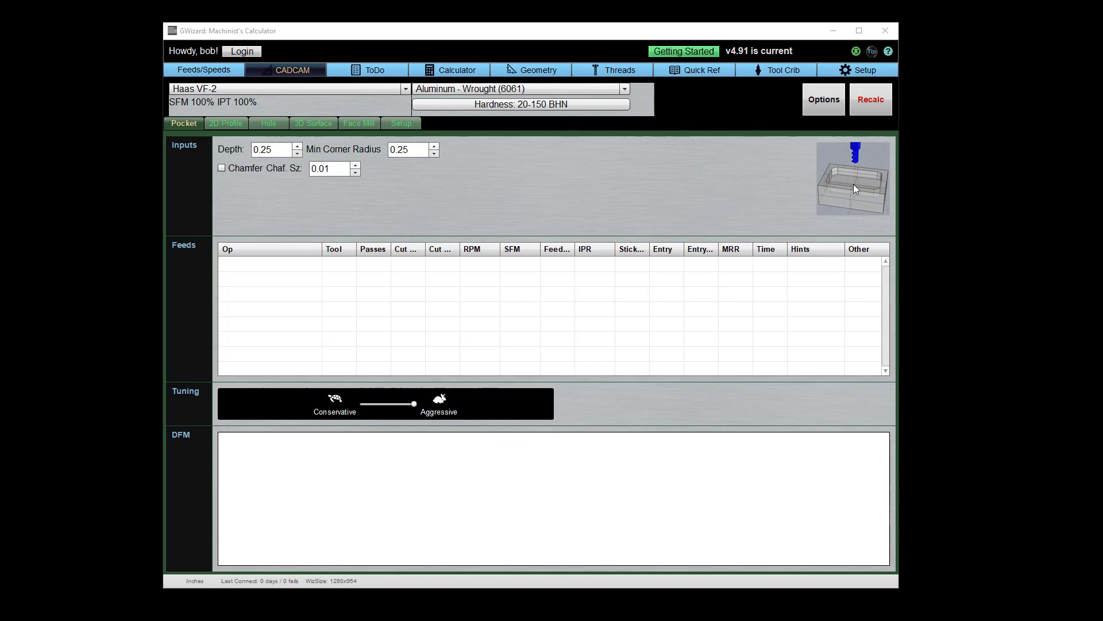
pyautogui.moveTo(844, 185)
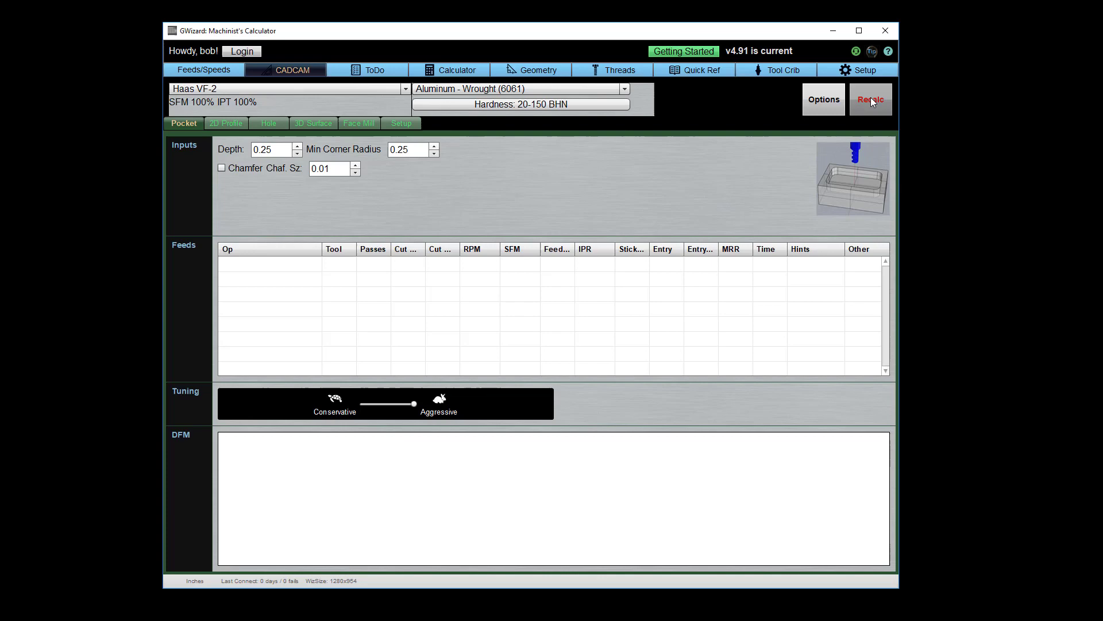
pyautogui.click(871, 99)
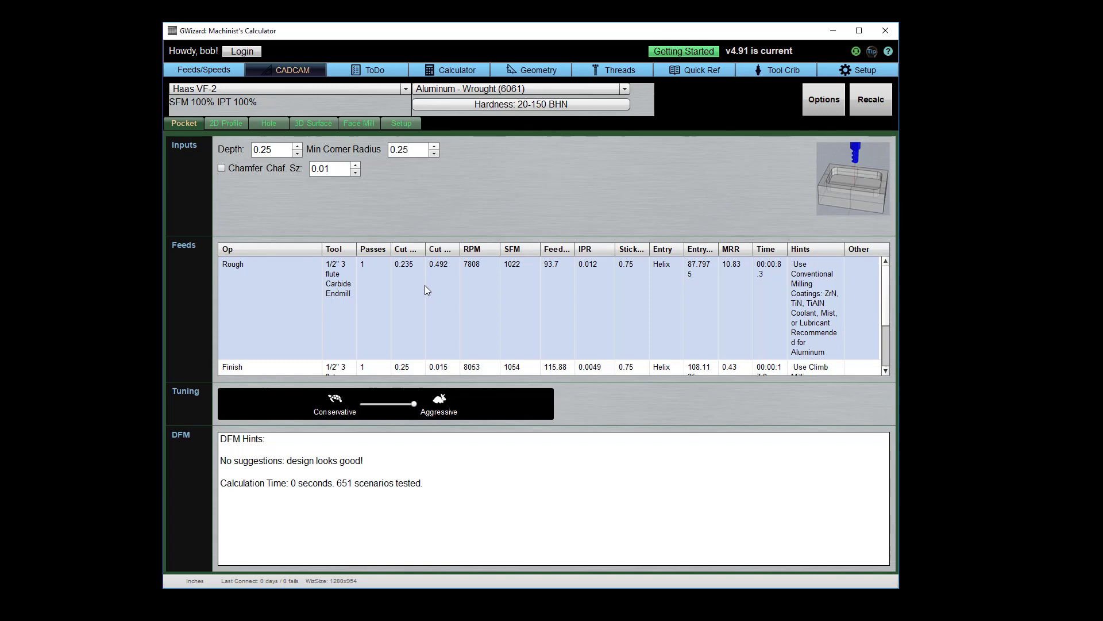
pyautogui.moveTo(449, 273)
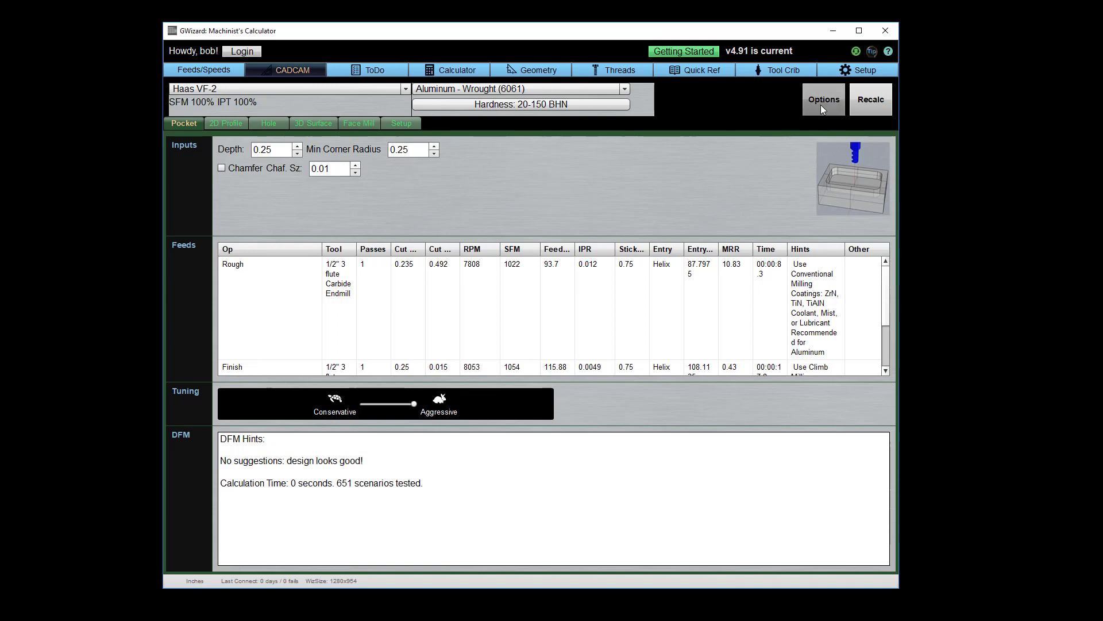
# Set roughing to 'Same cutter + HSM' and recalc for 8100 RPM, 125.85 feed
pyautogui.click(824, 99)
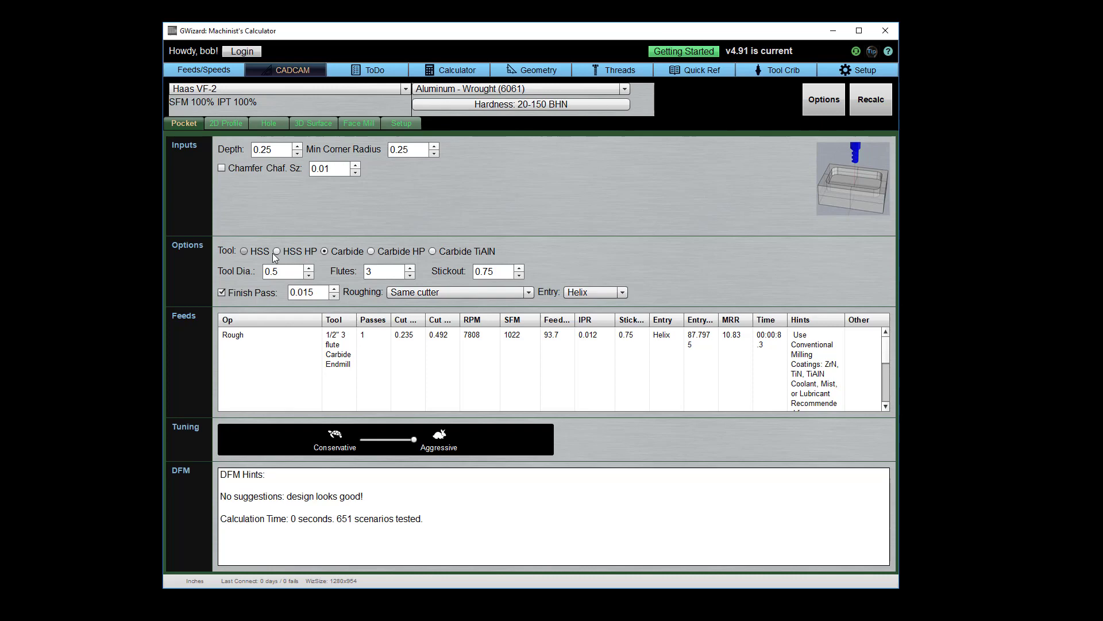
pyautogui.moveTo(463, 257)
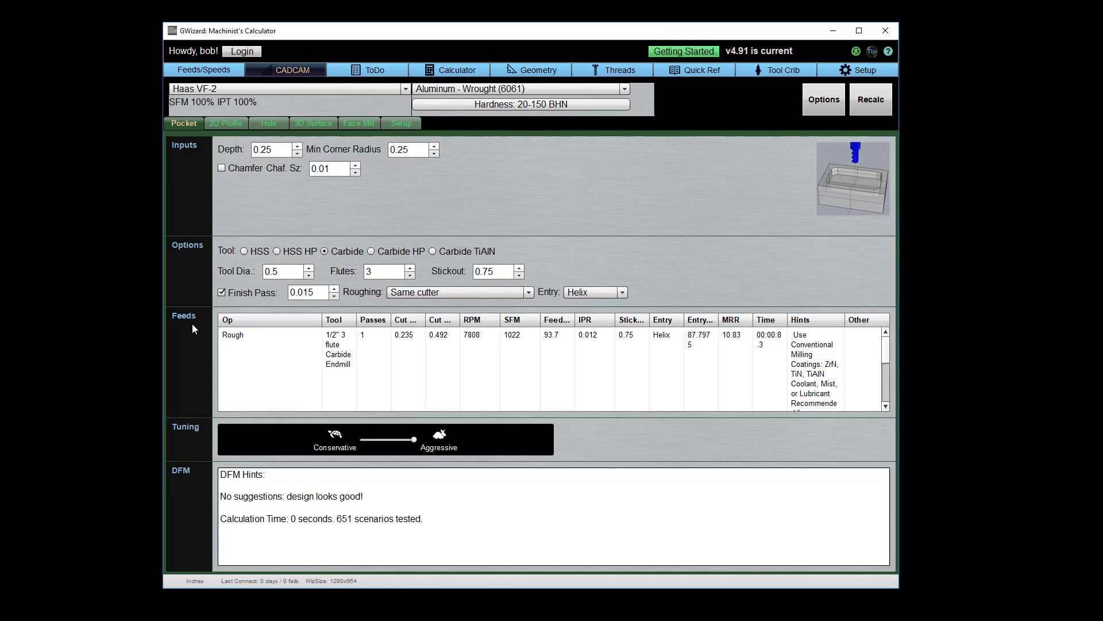
pyautogui.click(284, 271)
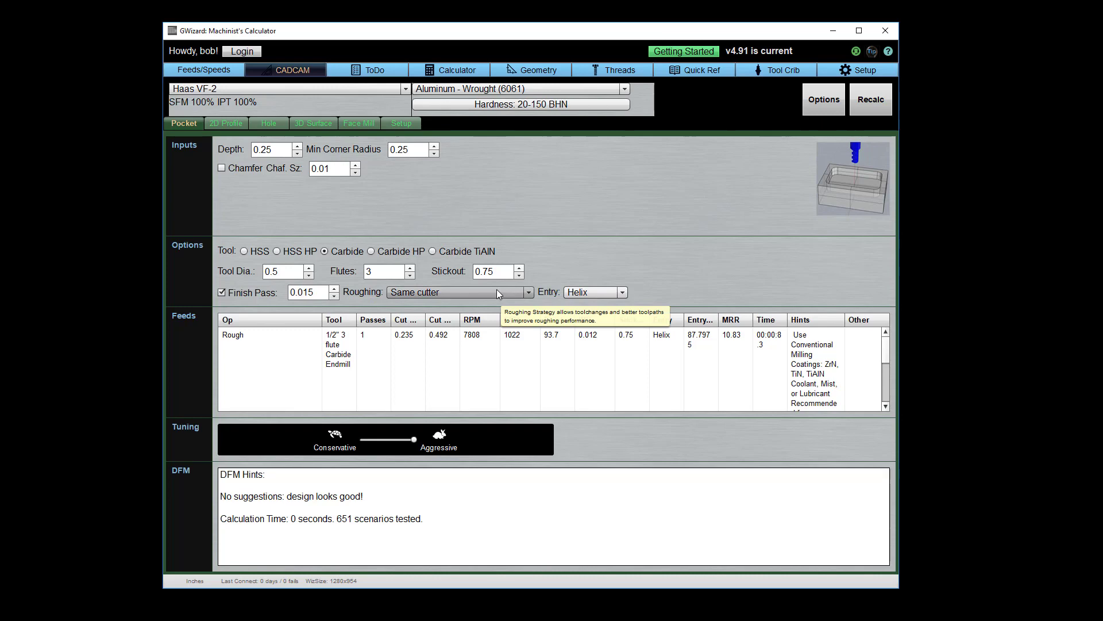
pyautogui.moveTo(494, 293)
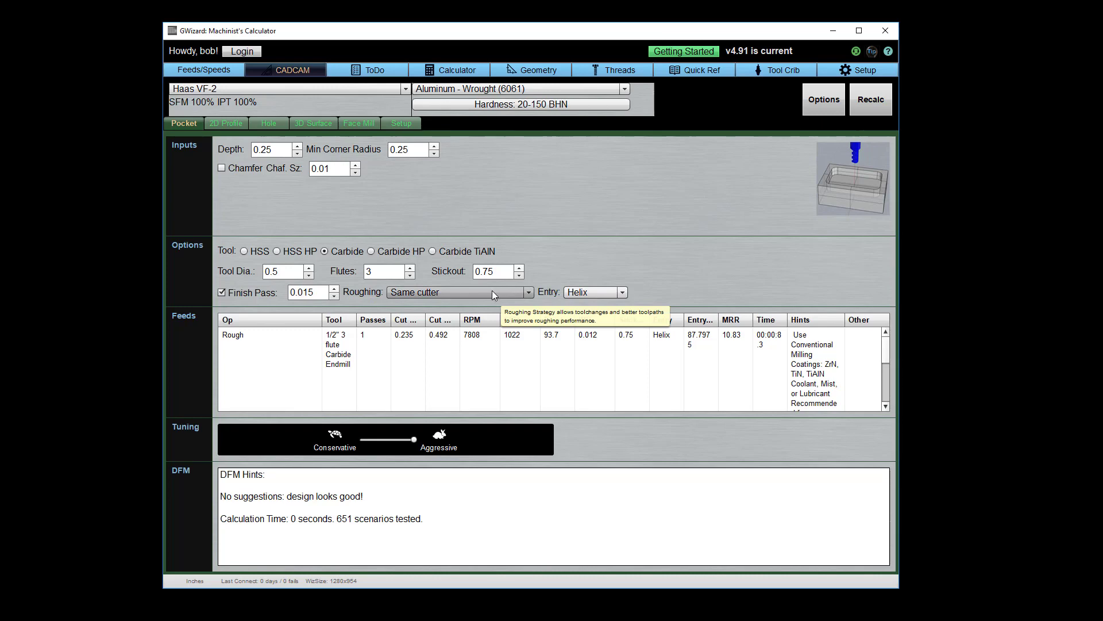
pyautogui.click(527, 292)
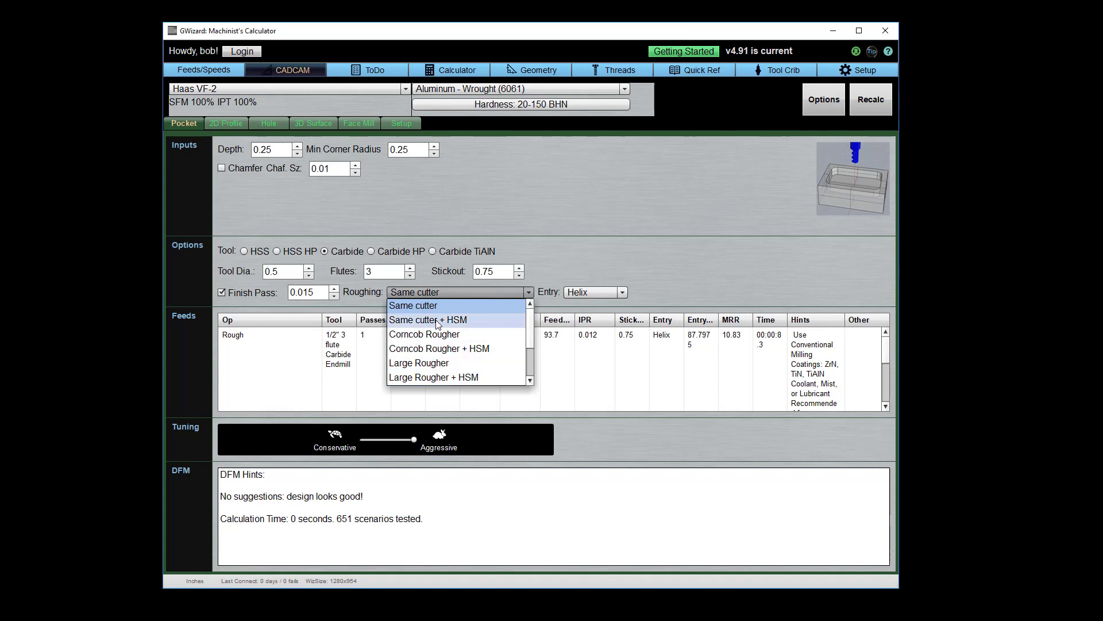
pyautogui.moveTo(479, 323)
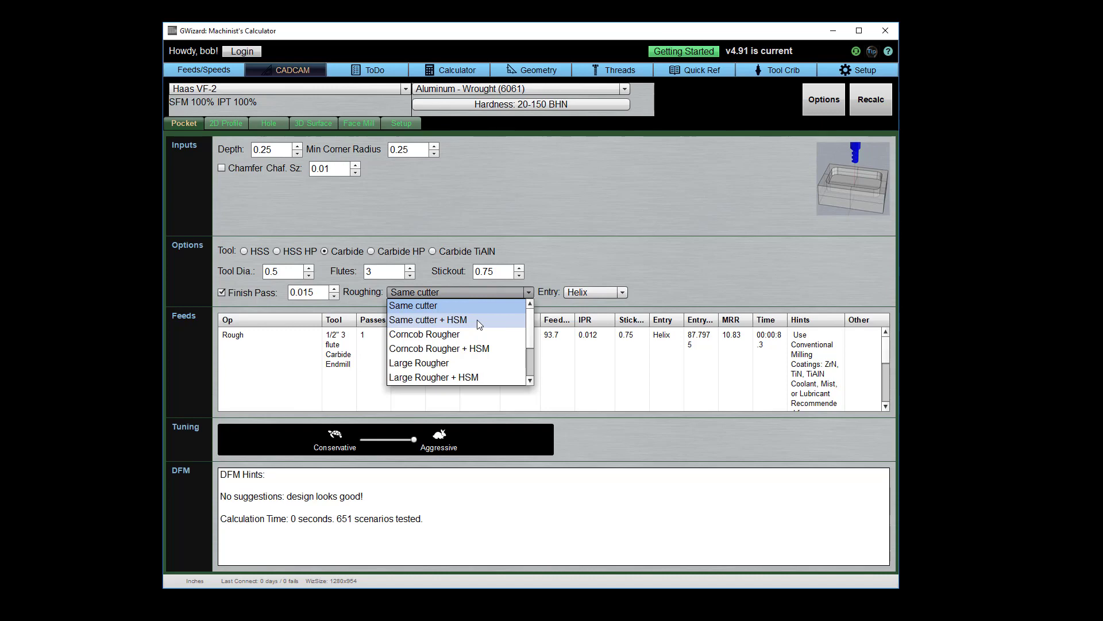
pyautogui.click(428, 319)
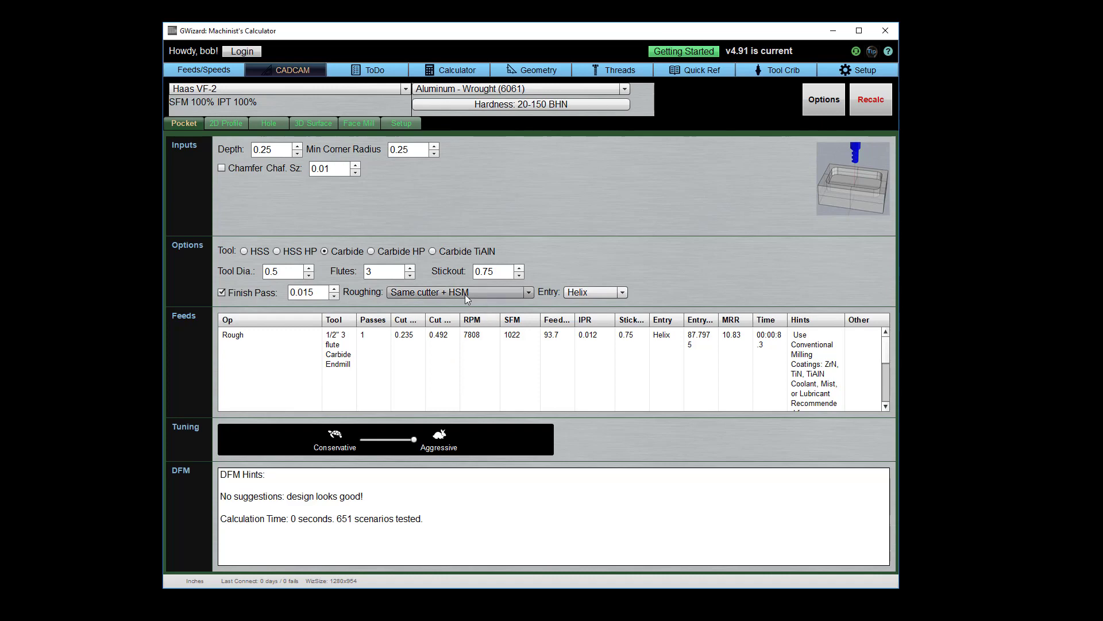
pyautogui.moveTo(908, 80)
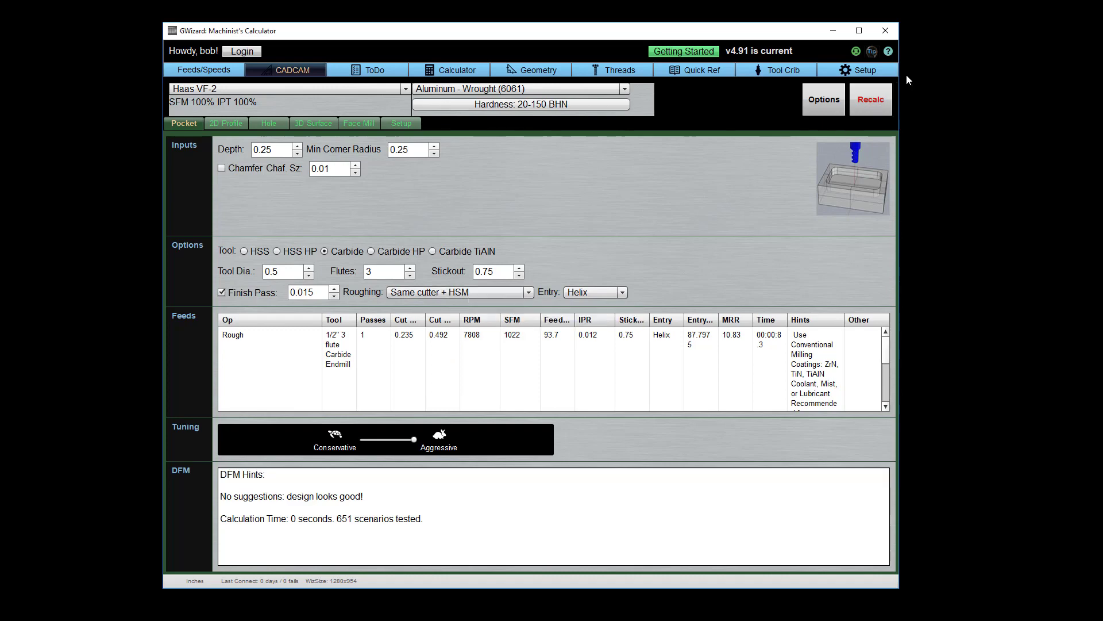
pyautogui.click(871, 99)
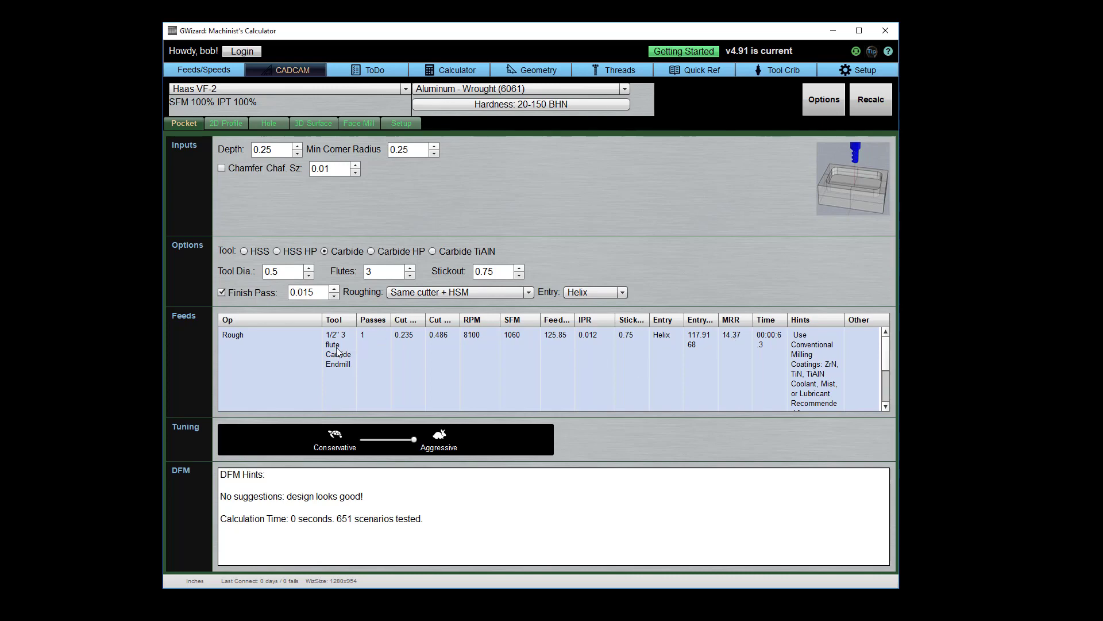
pyautogui.moveTo(344, 354)
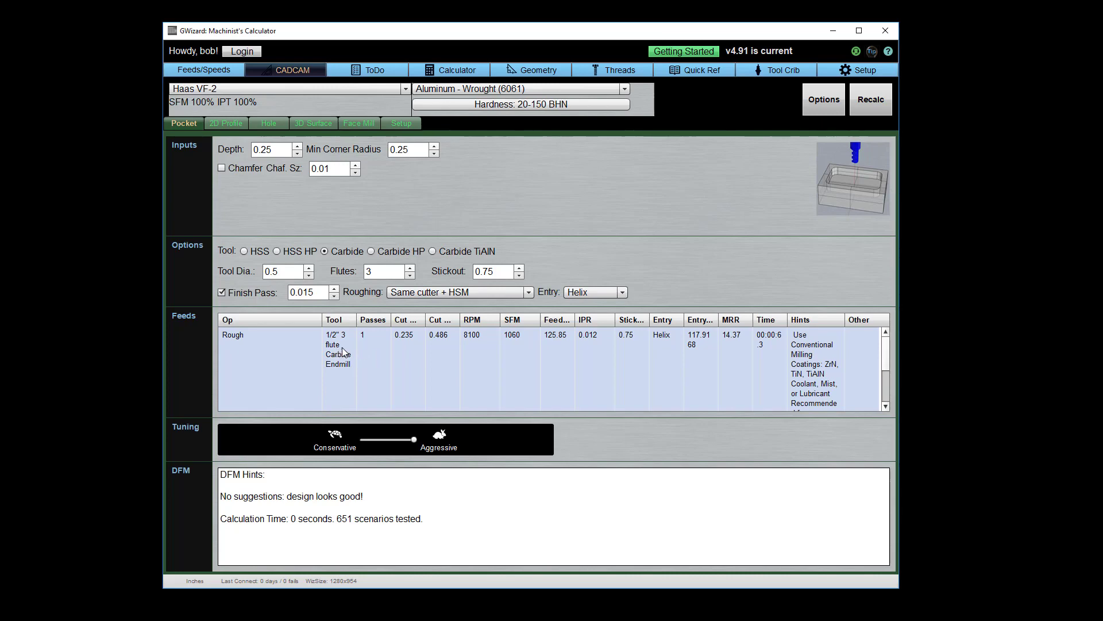
# Open the Rough pass in the Feeds/Speeds calculator at 8100 RPM, 125.849 ipm
pyautogui.click(203, 70)
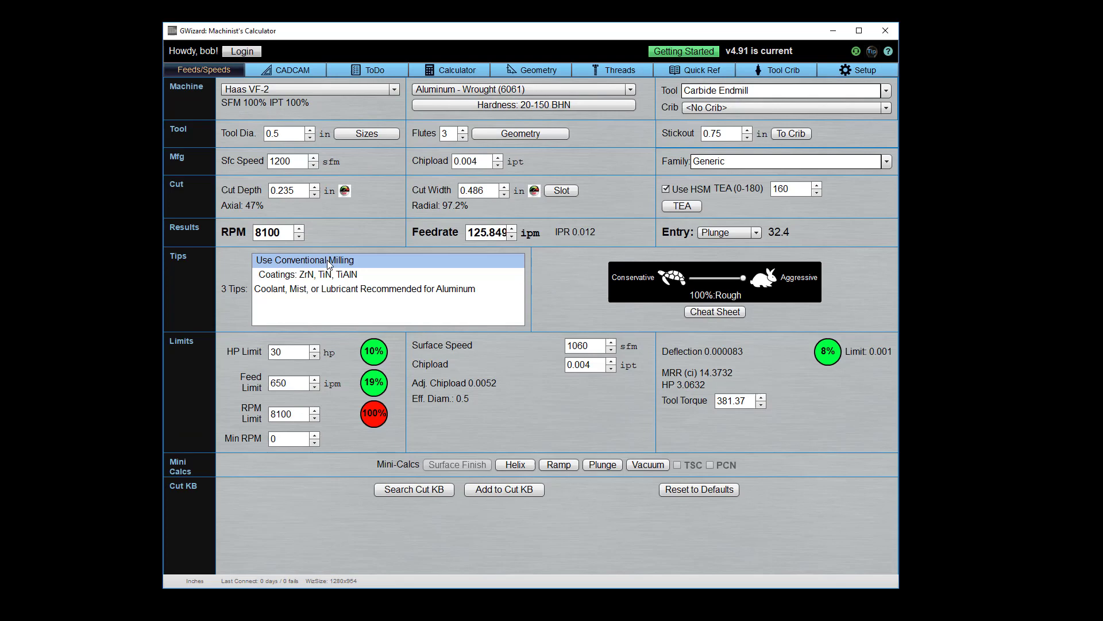
pyautogui.moveTo(280, 145)
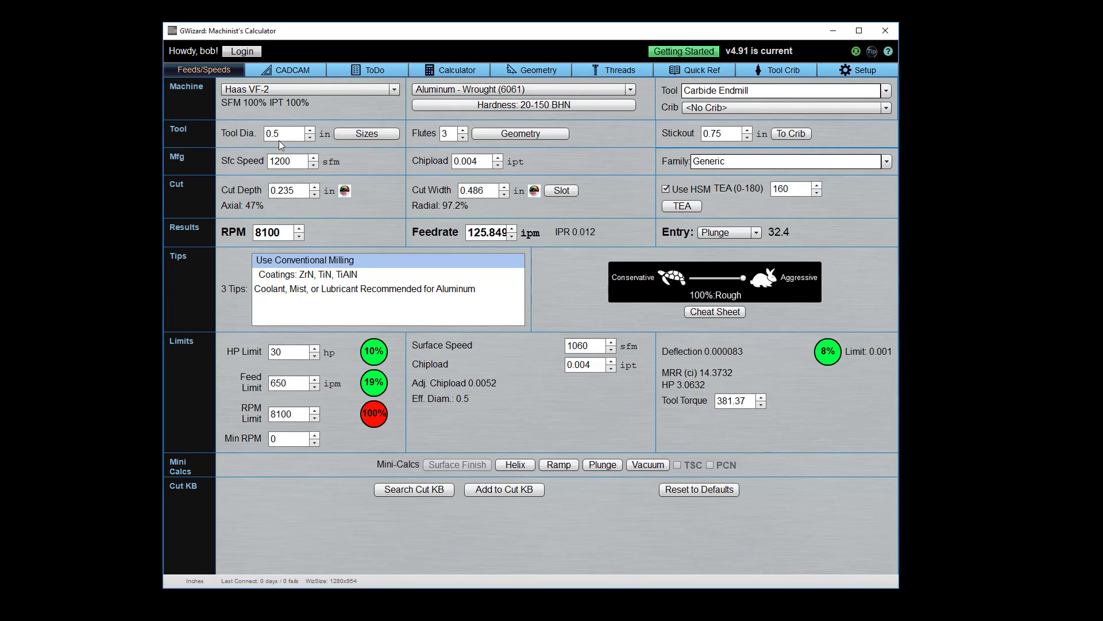
pyautogui.moveTo(523, 165)
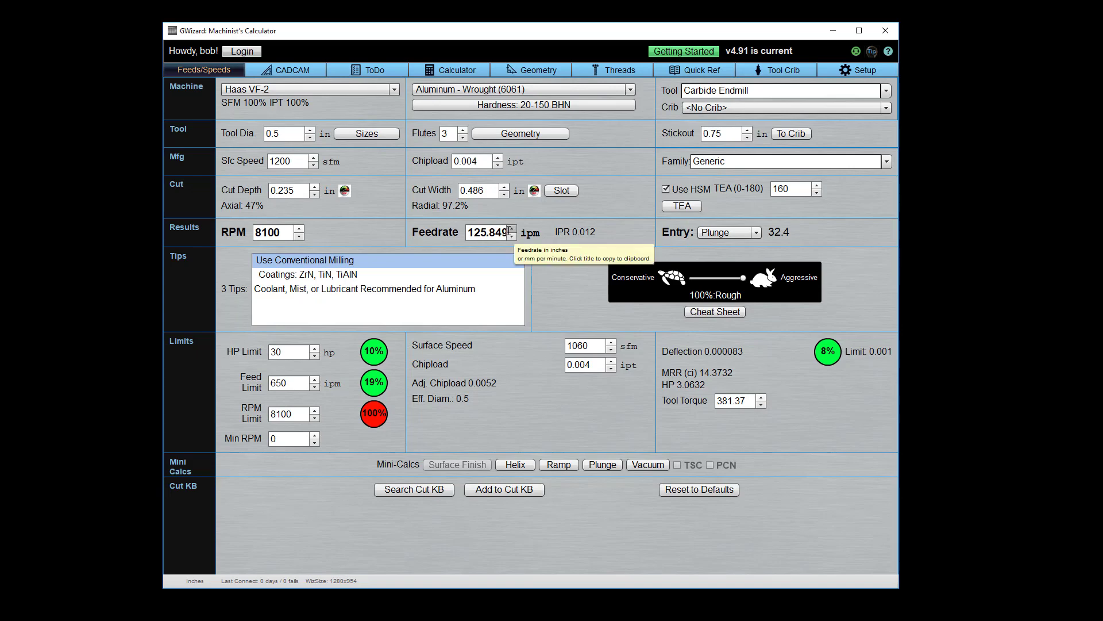
pyautogui.moveTo(525, 207)
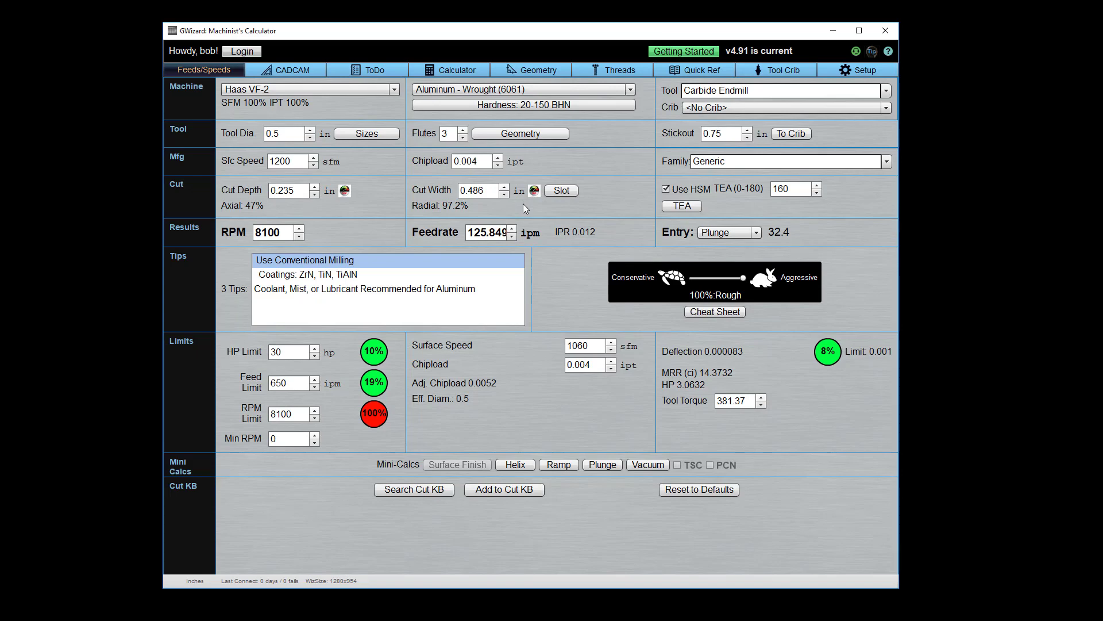
pyautogui.moveTo(530, 207)
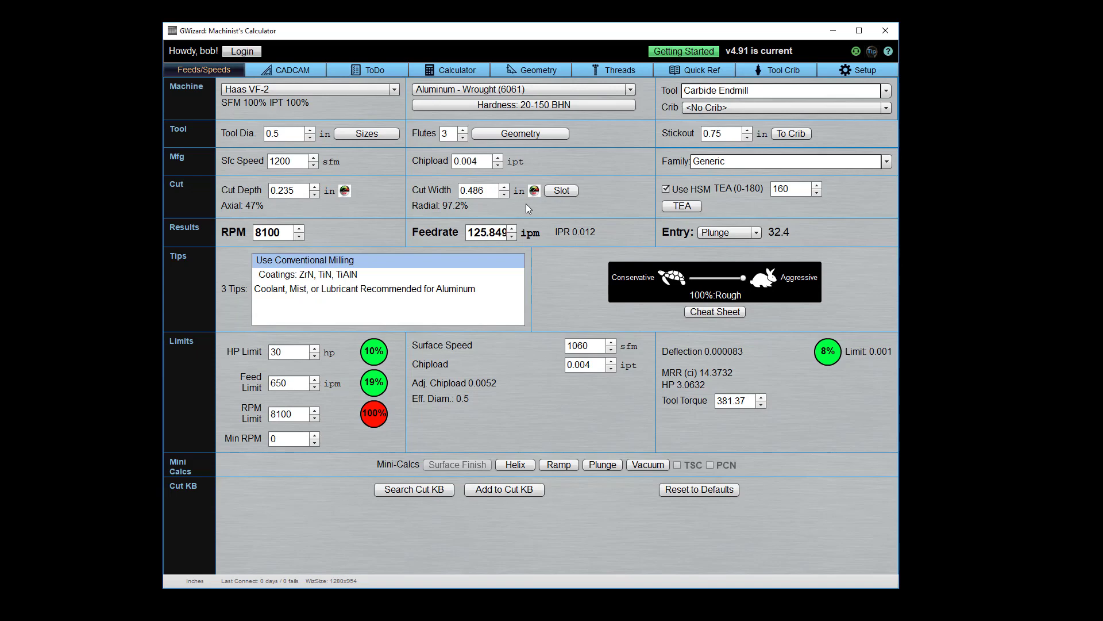
pyautogui.moveTo(339, 109)
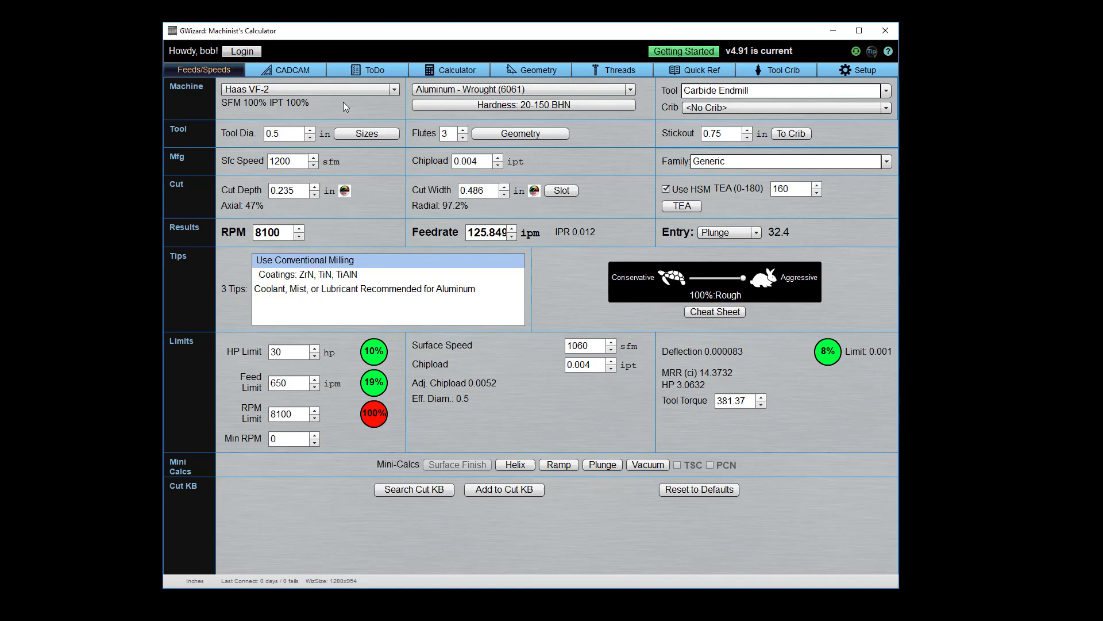
pyautogui.moveTo(279, 105)
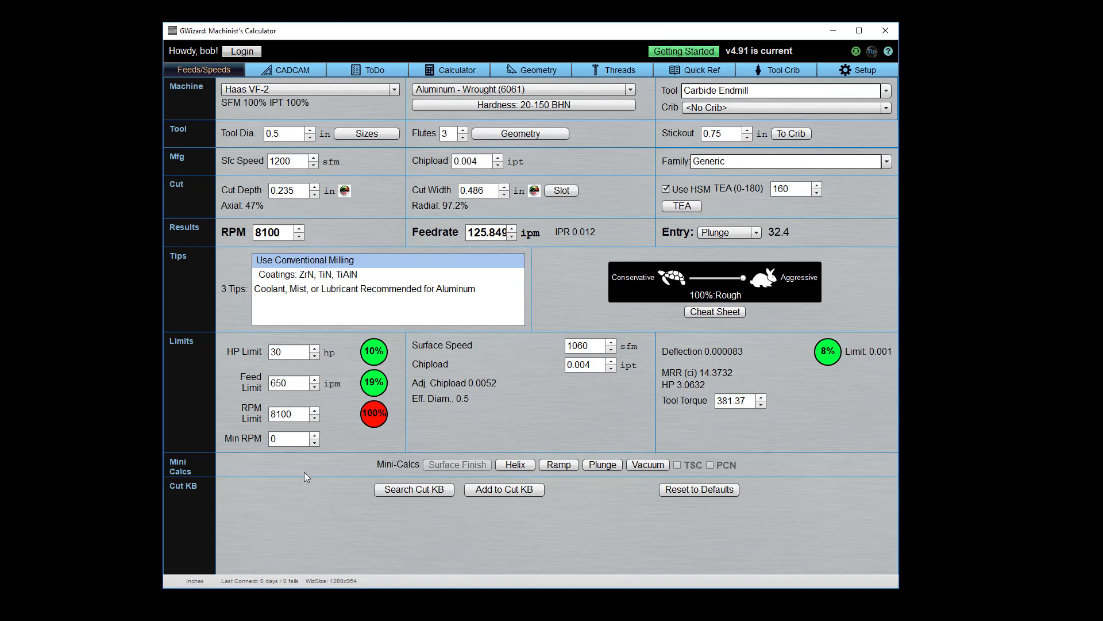
pyautogui.moveTo(340, 64)
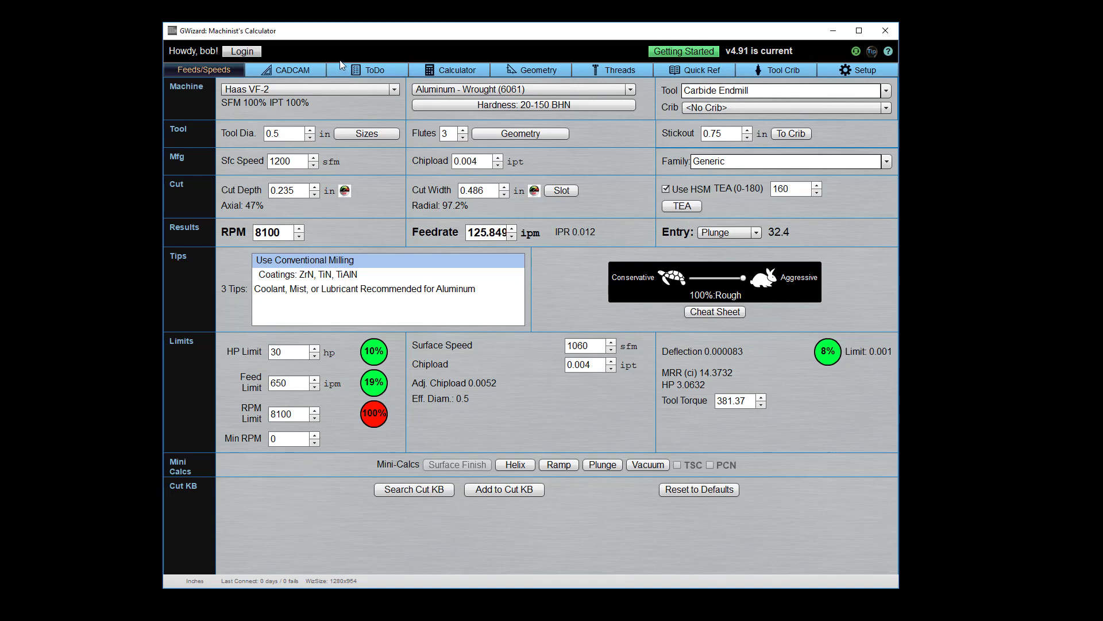
pyautogui.moveTo(346, 109)
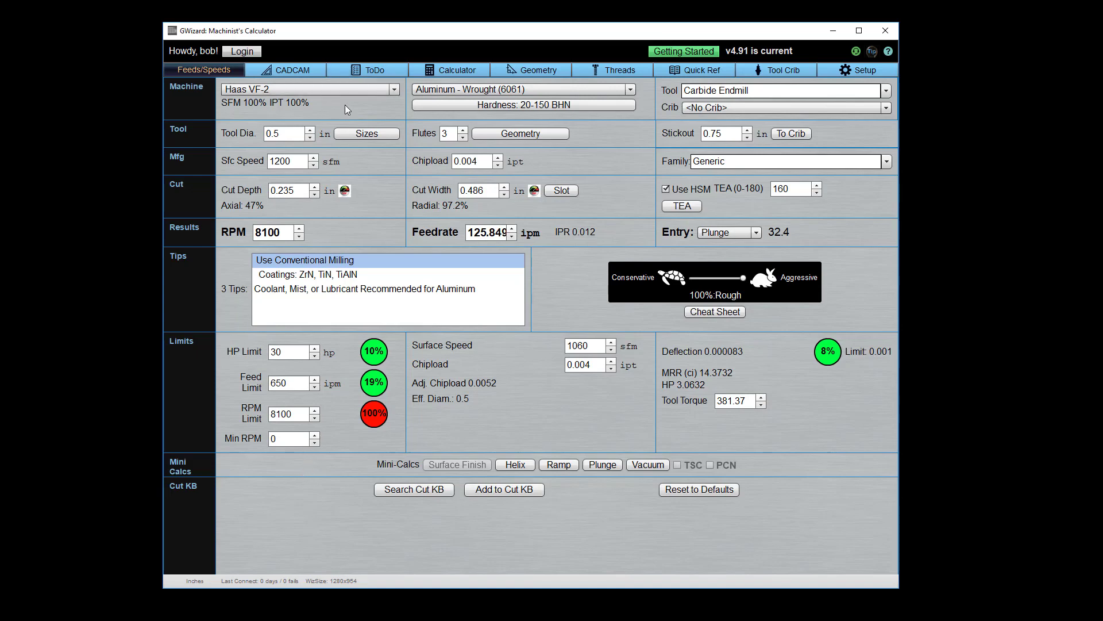
pyautogui.moveTo(350, 94)
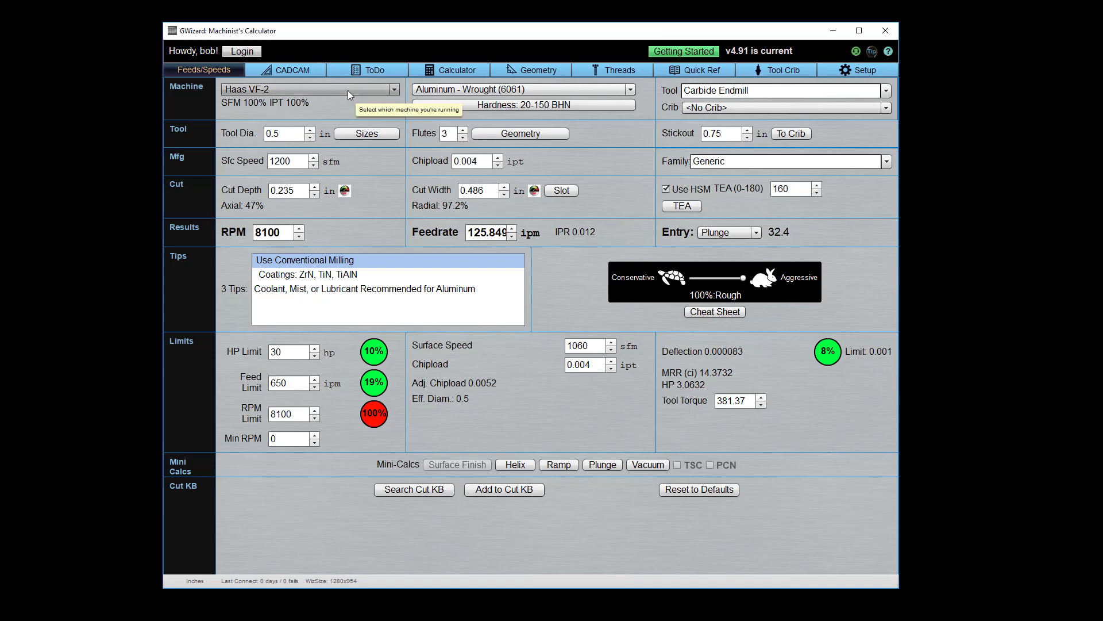
pyautogui.moveTo(458, 93)
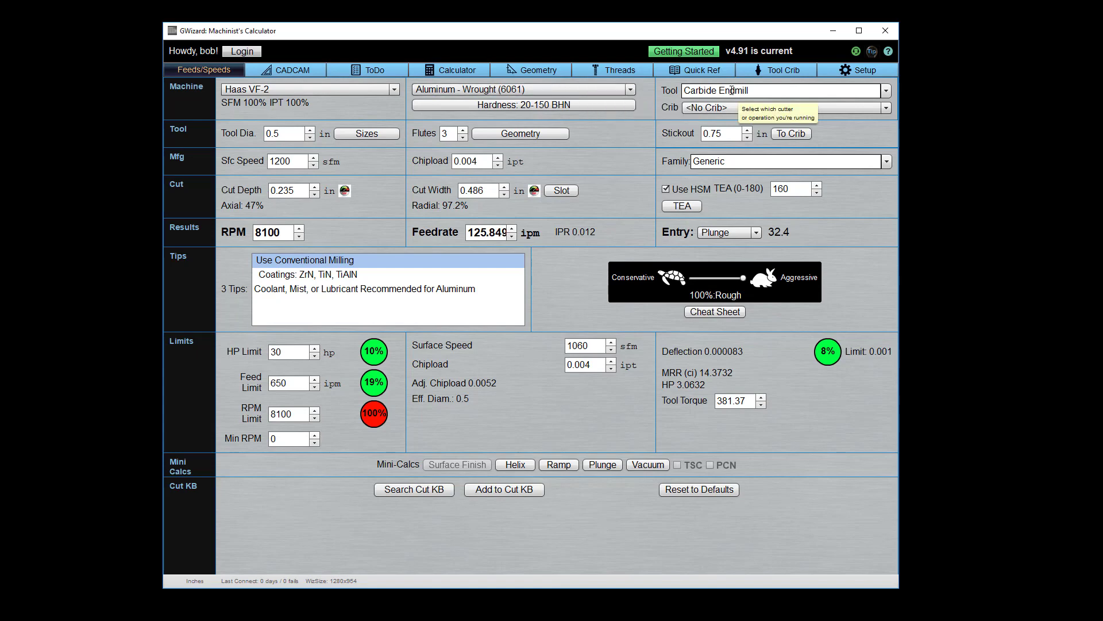
pyautogui.moveTo(871, 90)
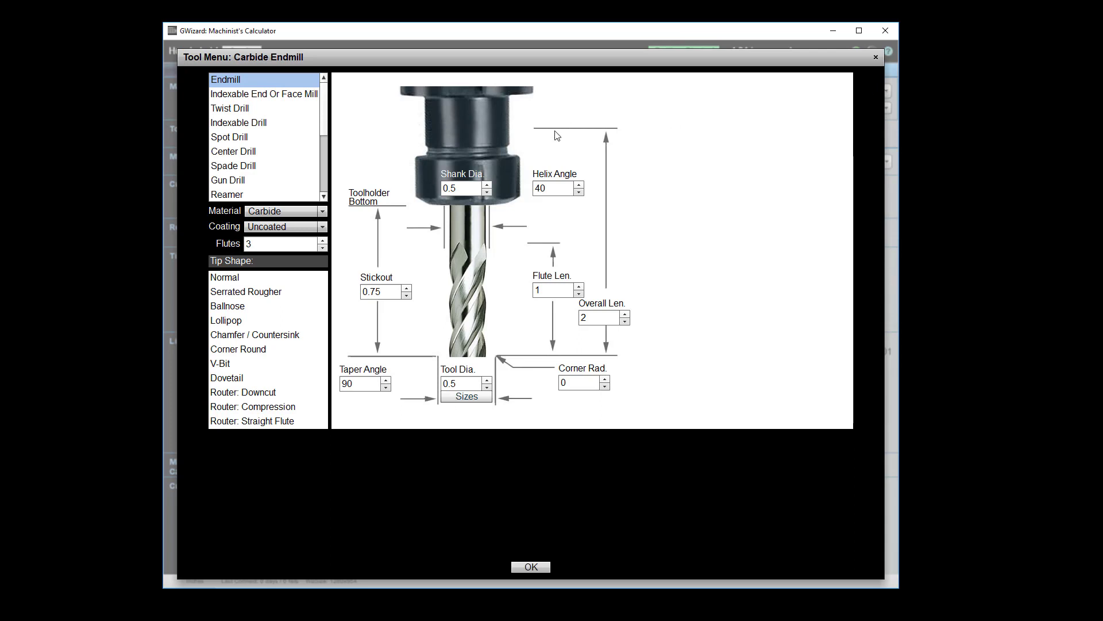
# Preview the Serrated Rougher, Ballnose, Chamfer, Corner Round and Router Downcut tip shapes
pyautogui.click(228, 180)
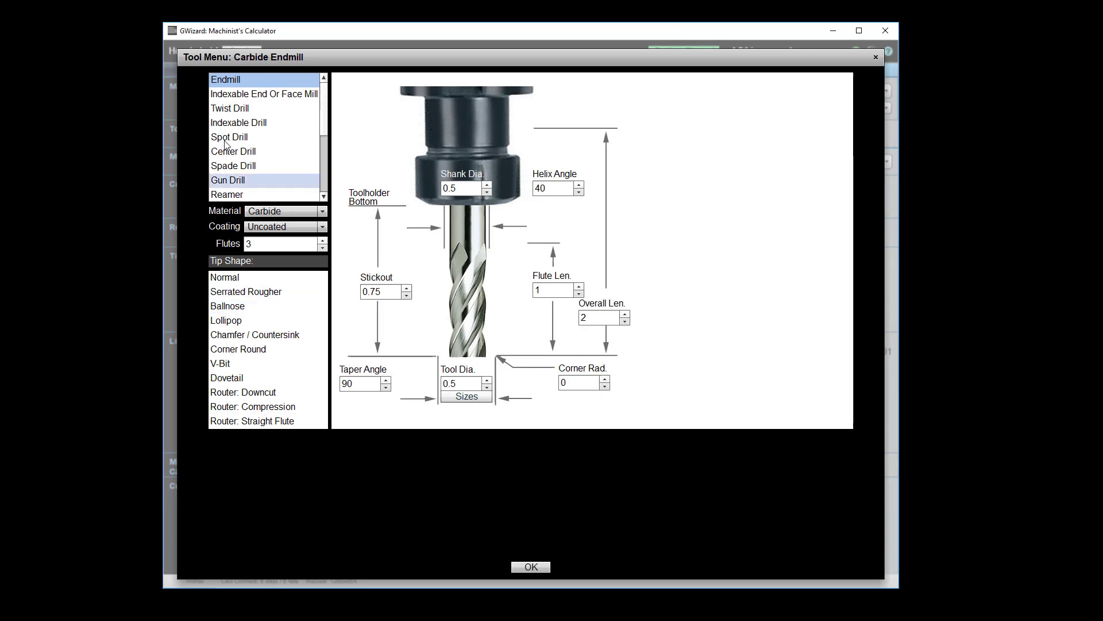
pyautogui.click(226, 79)
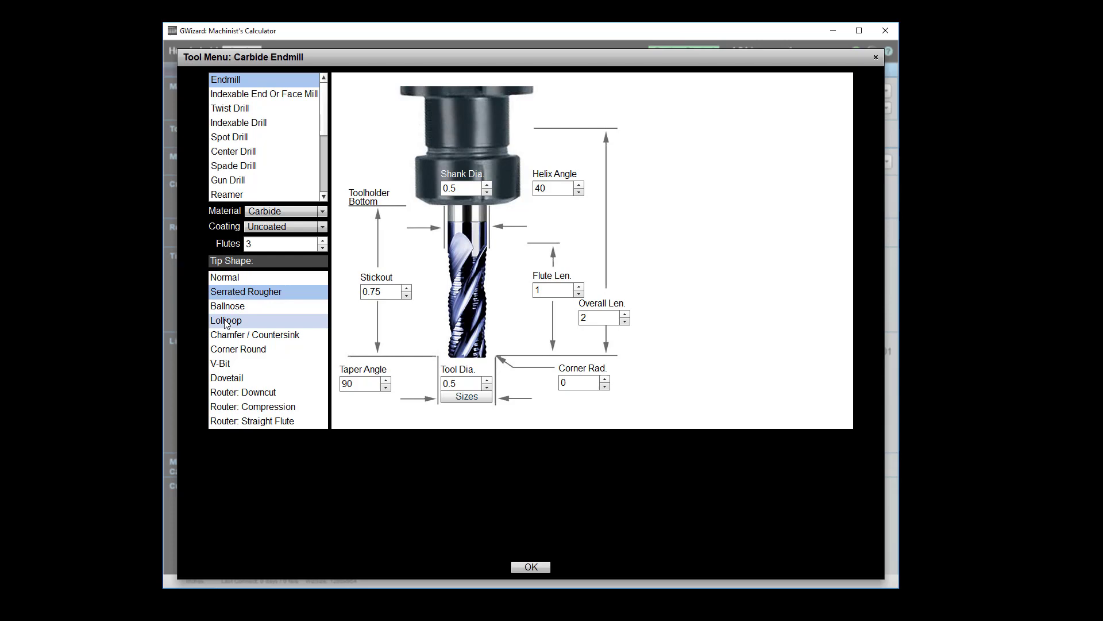
pyautogui.click(228, 306)
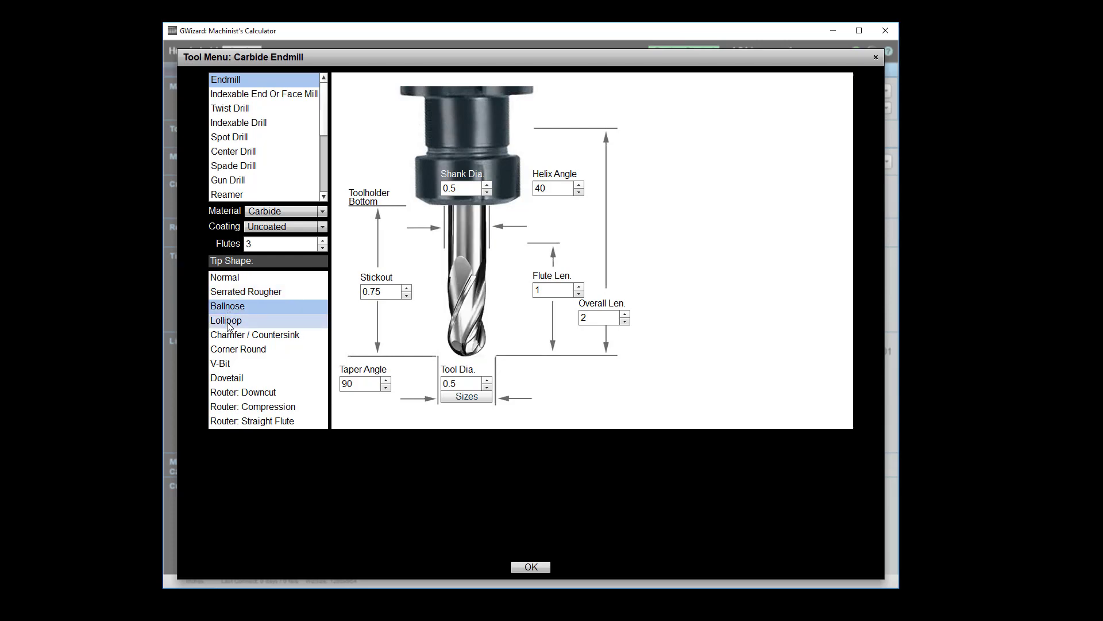
pyautogui.click(254, 335)
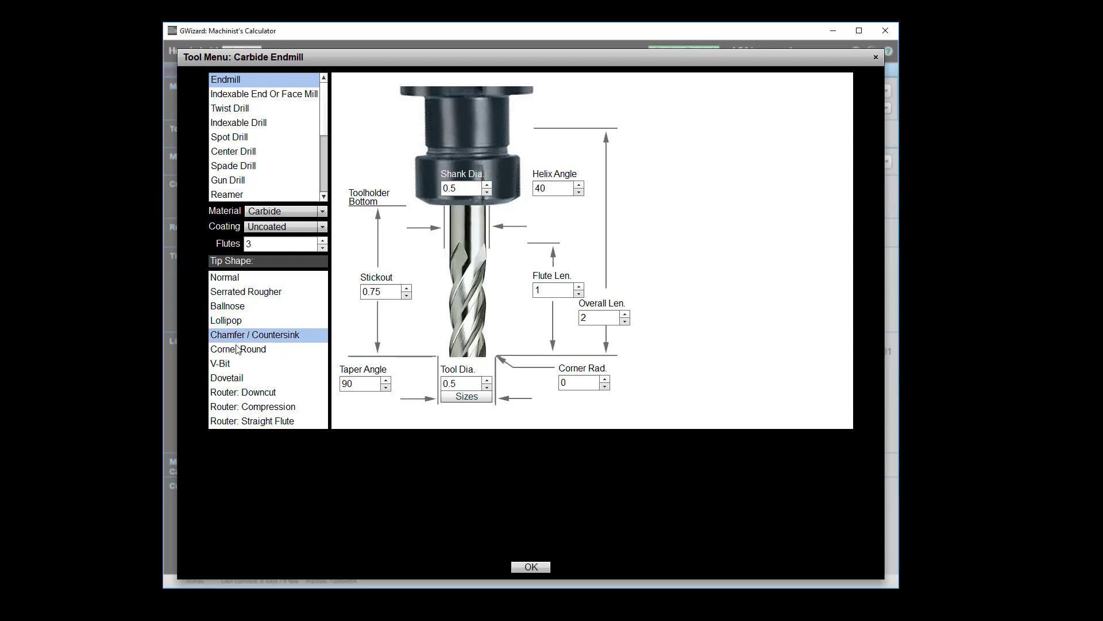
pyautogui.click(238, 349)
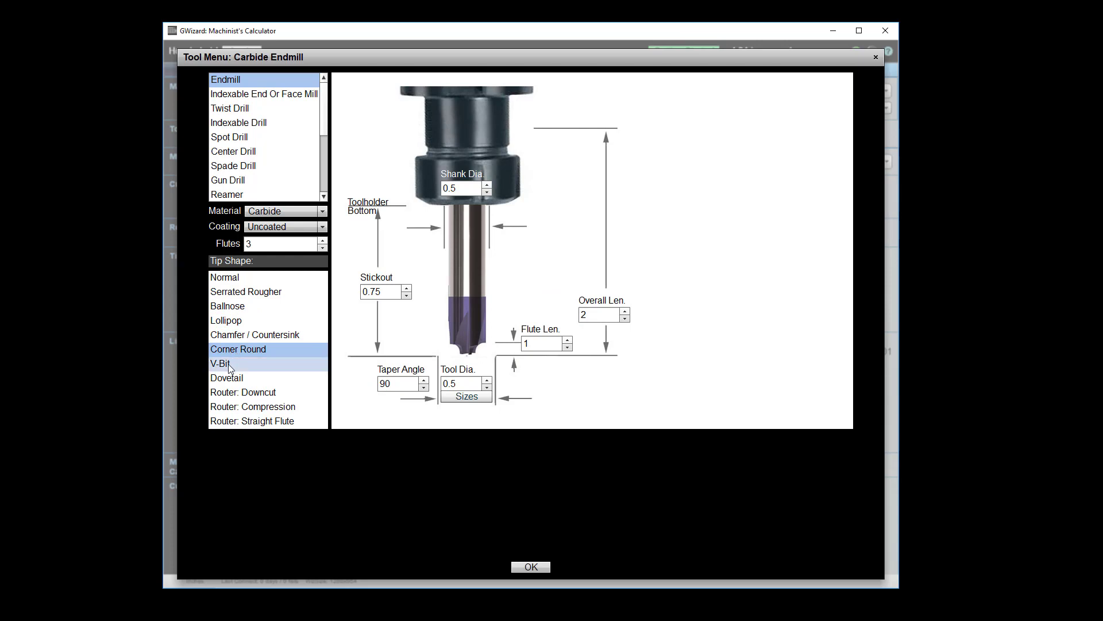
pyautogui.click(242, 392)
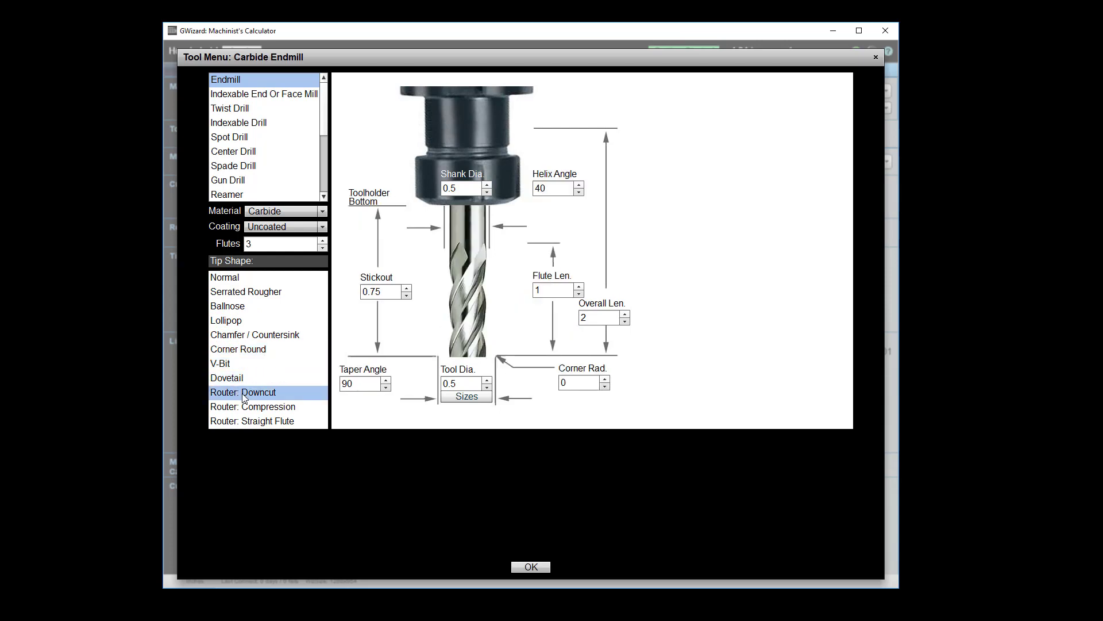
pyautogui.click(258, 406)
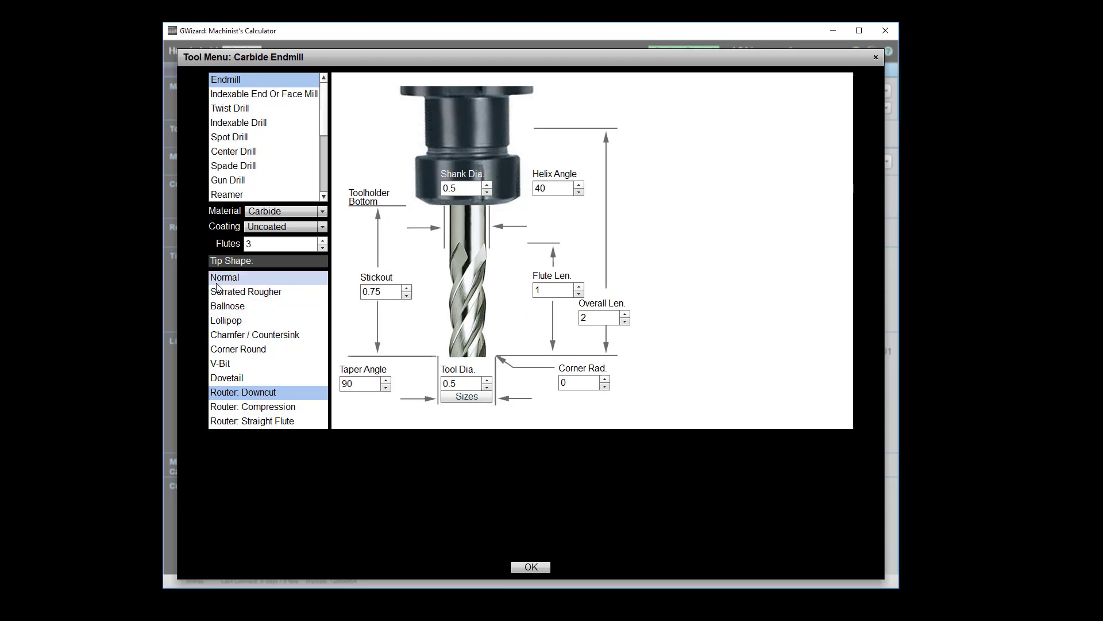
# Set the tip shape back to Normal and accept the tool settings
pyautogui.click(224, 278)
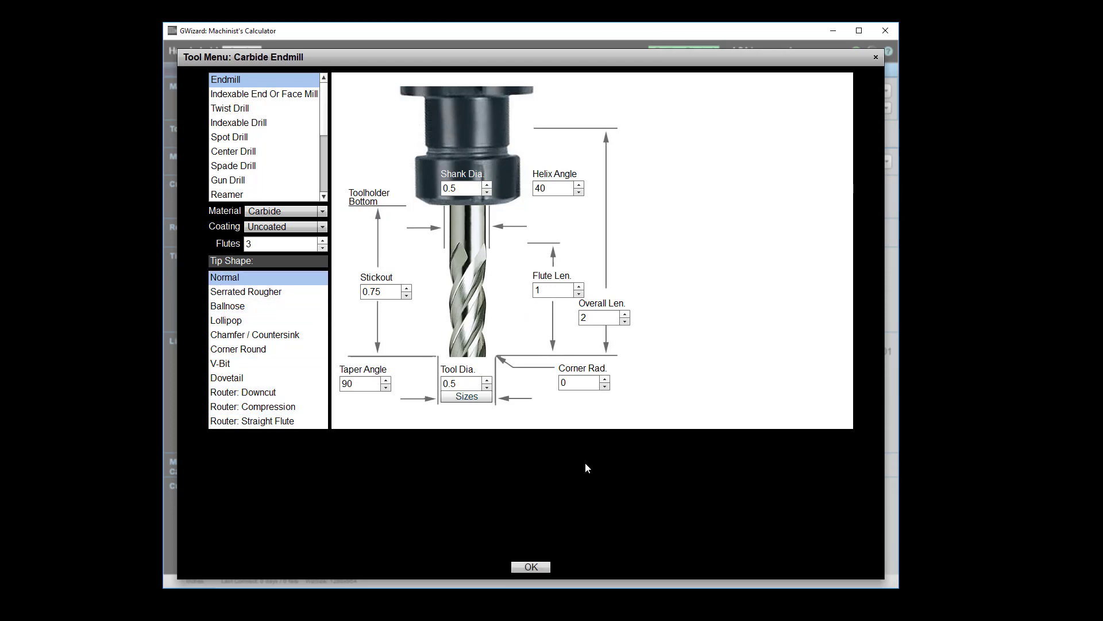
pyautogui.click(530, 567)
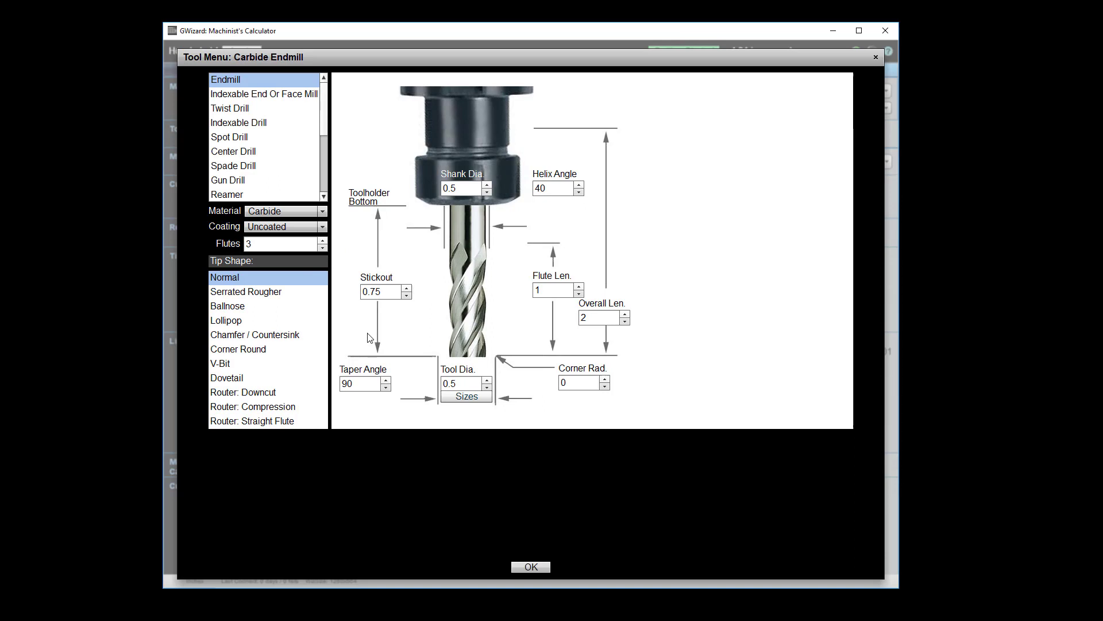
pyautogui.moveTo(423, 374)
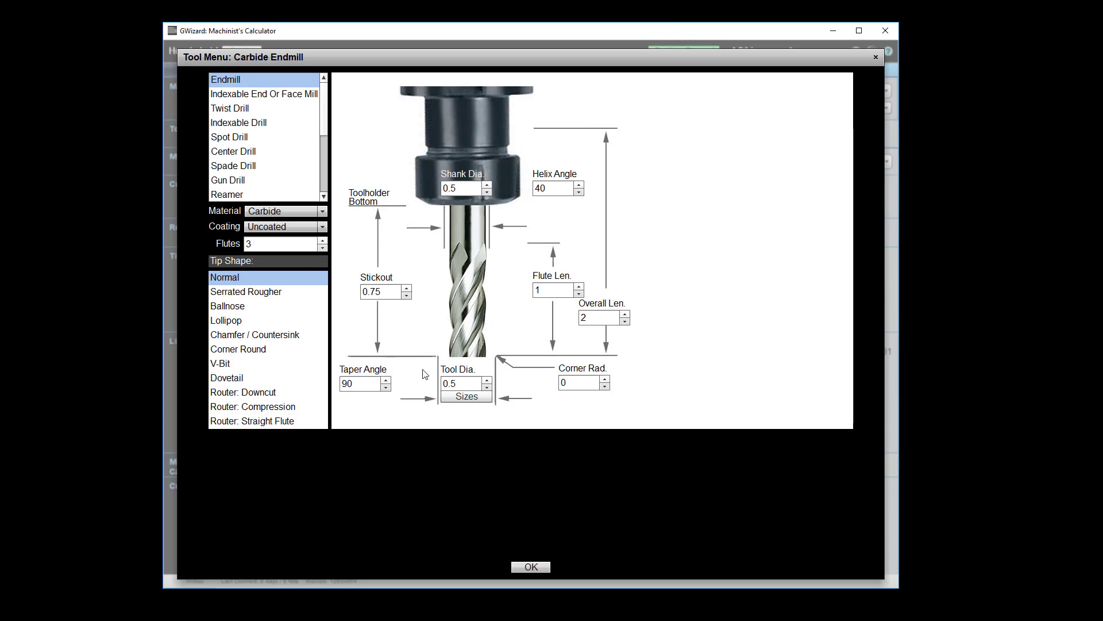
pyautogui.moveTo(462, 344)
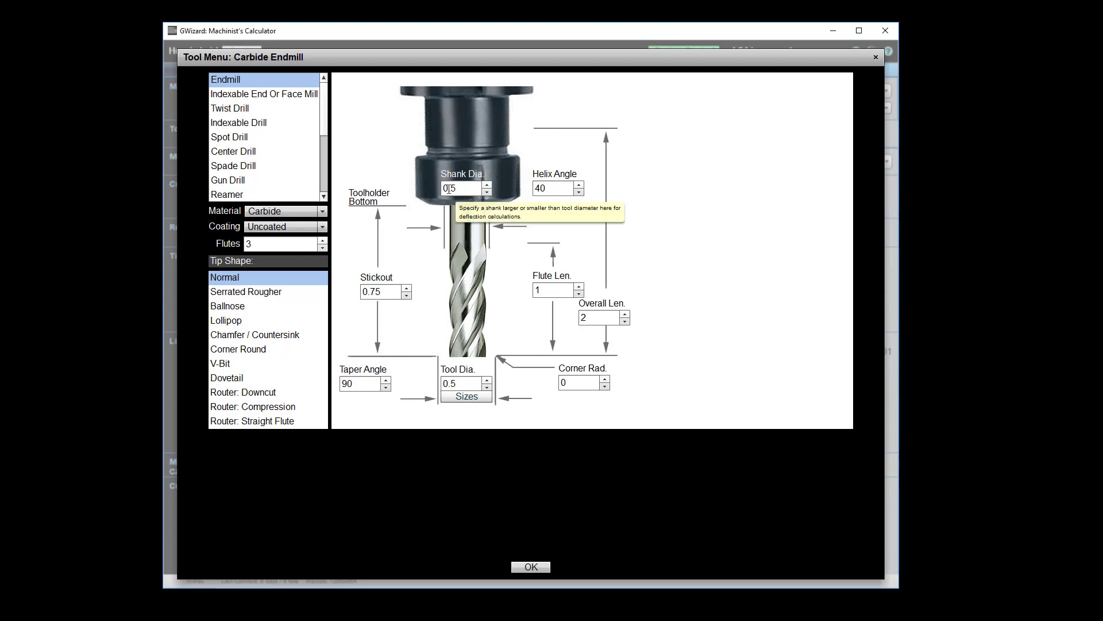
pyautogui.moveTo(401, 371)
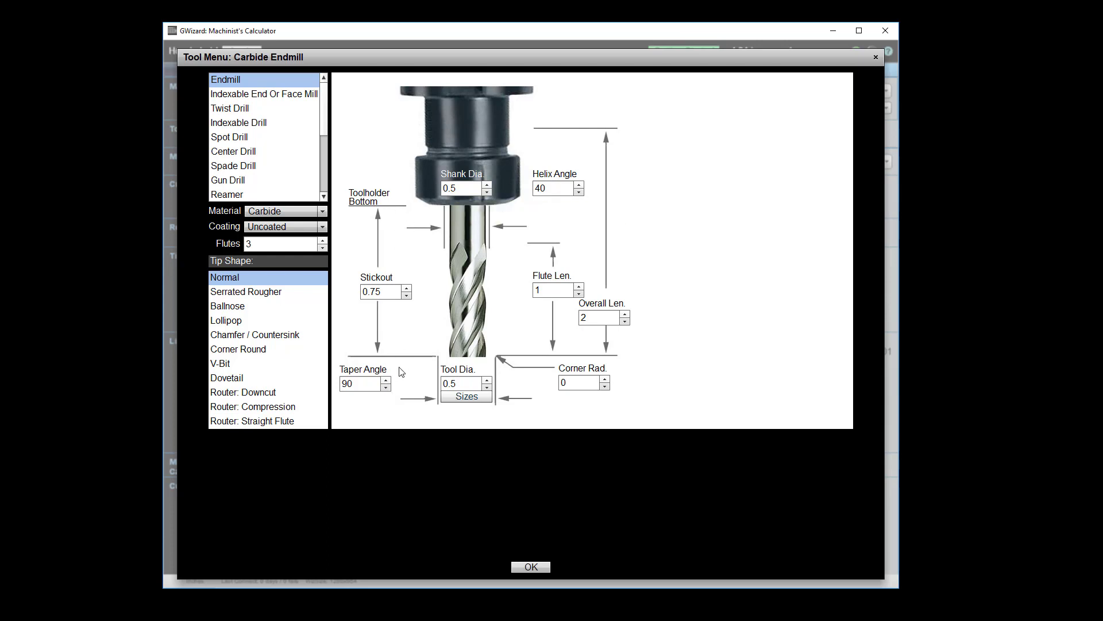
pyautogui.moveTo(396, 212)
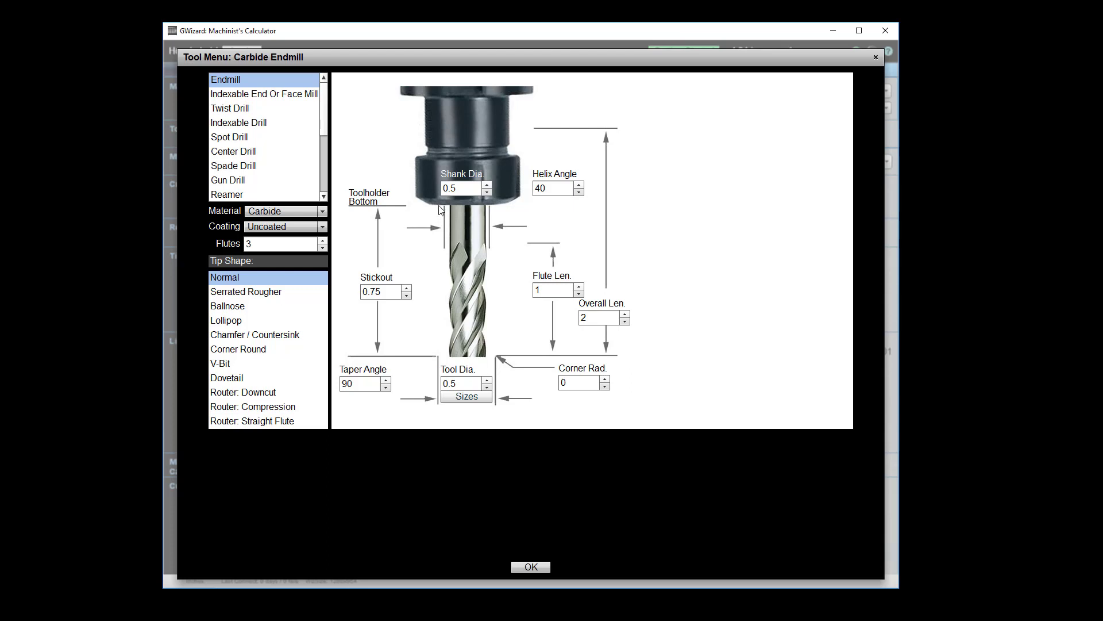
pyautogui.moveTo(452, 361)
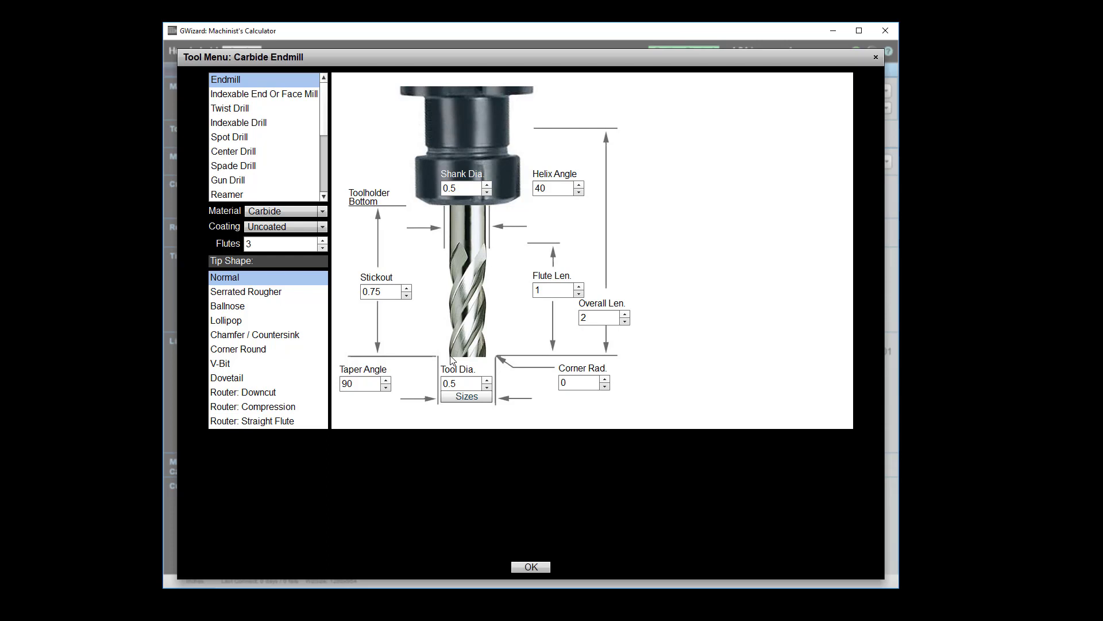
pyautogui.moveTo(494, 358)
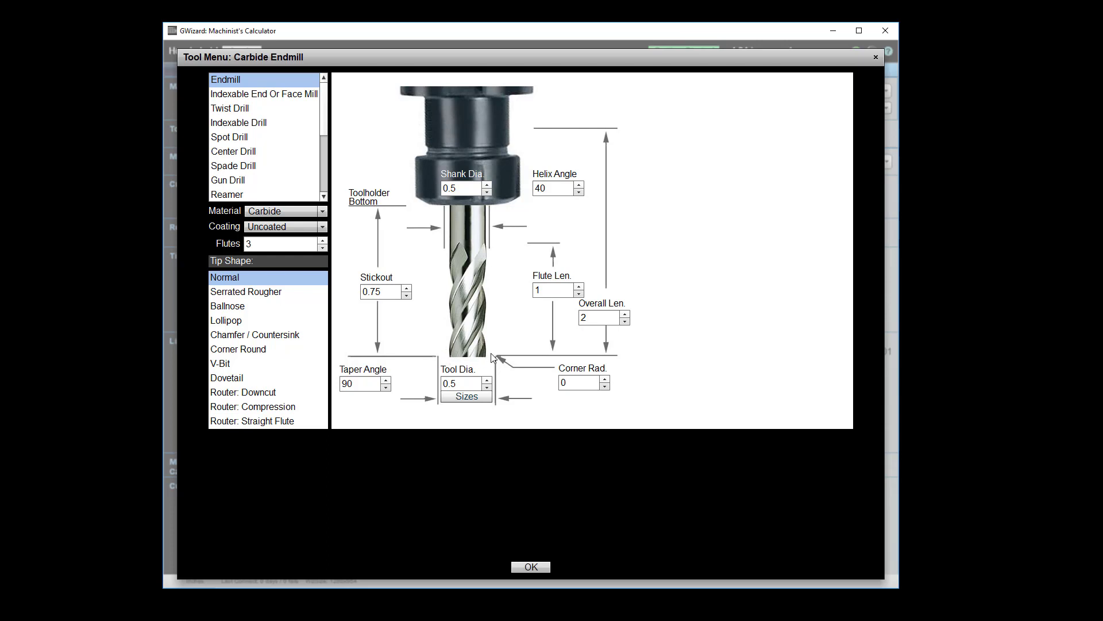
pyautogui.moveTo(506, 359)
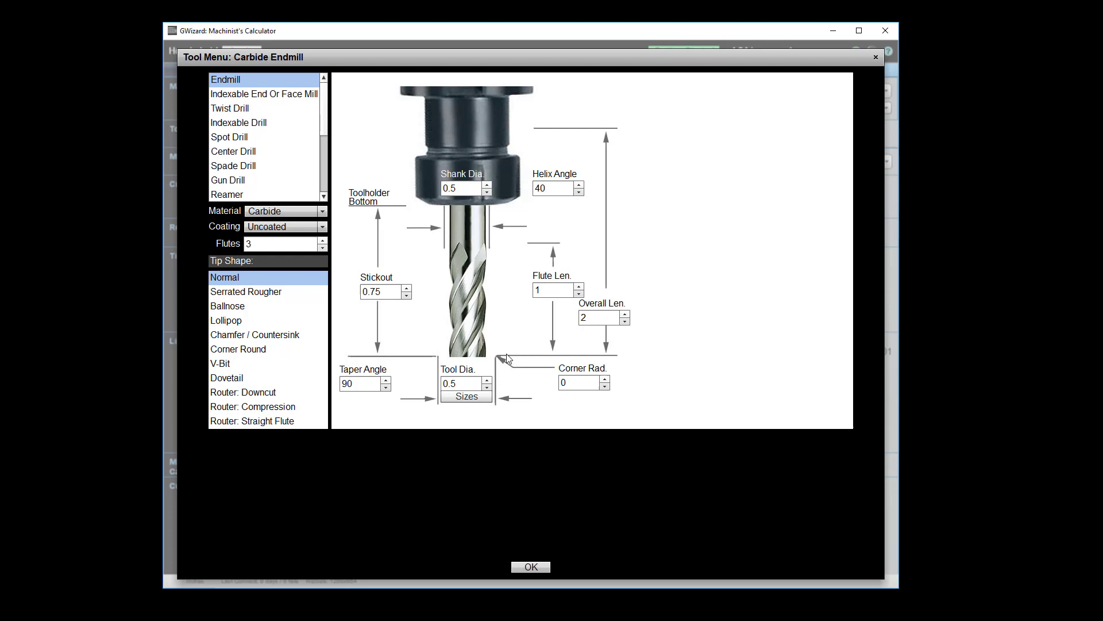
pyautogui.moveTo(459, 357)
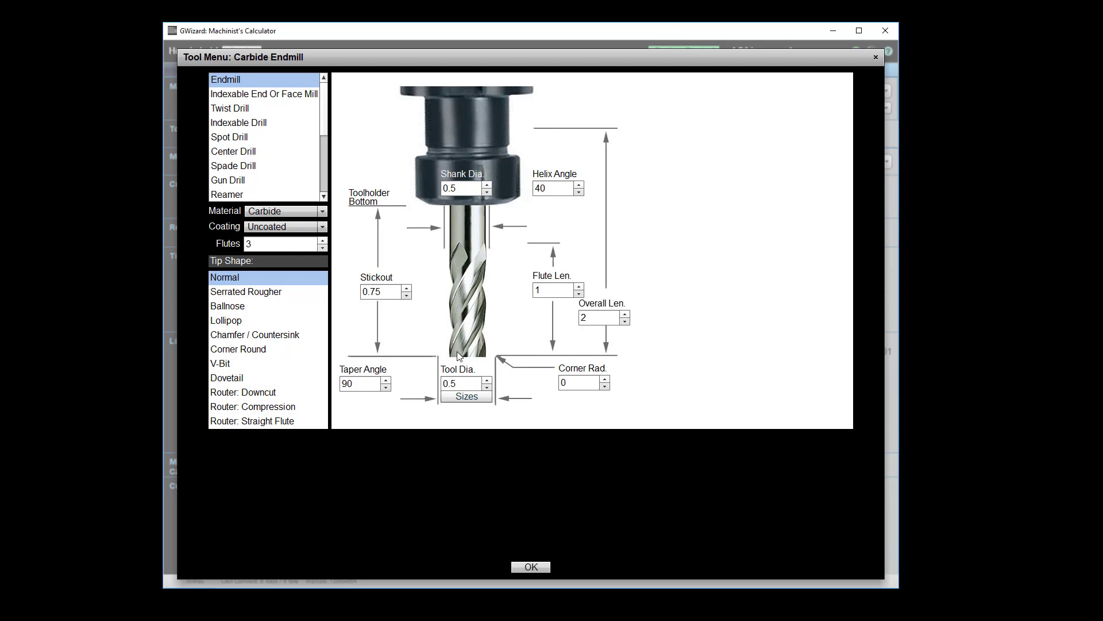
pyautogui.moveTo(482, 337)
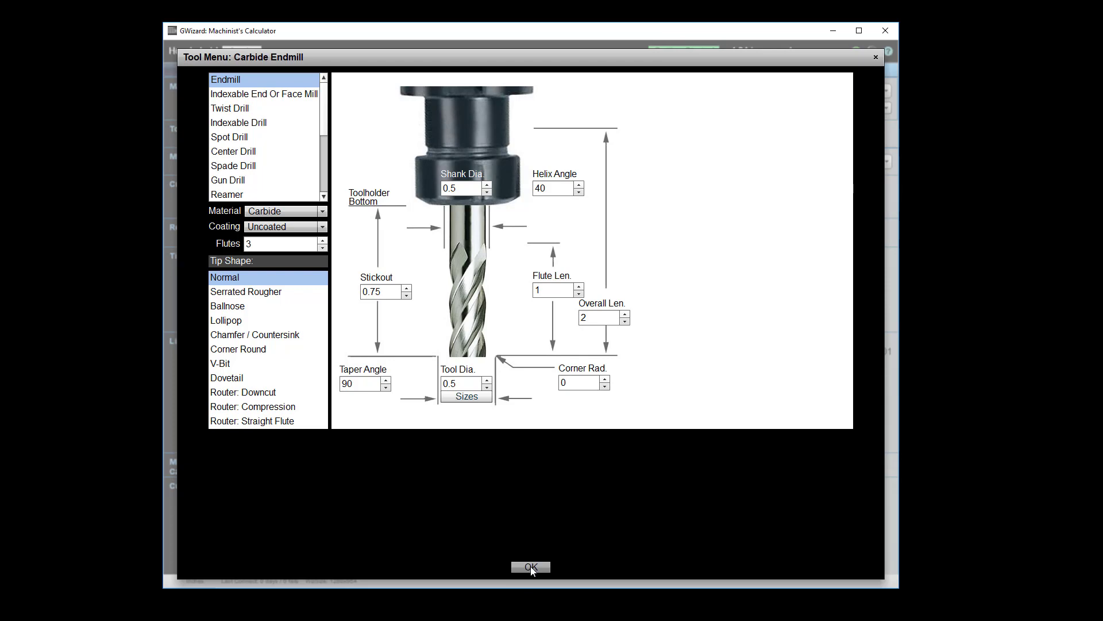
pyautogui.click(530, 567)
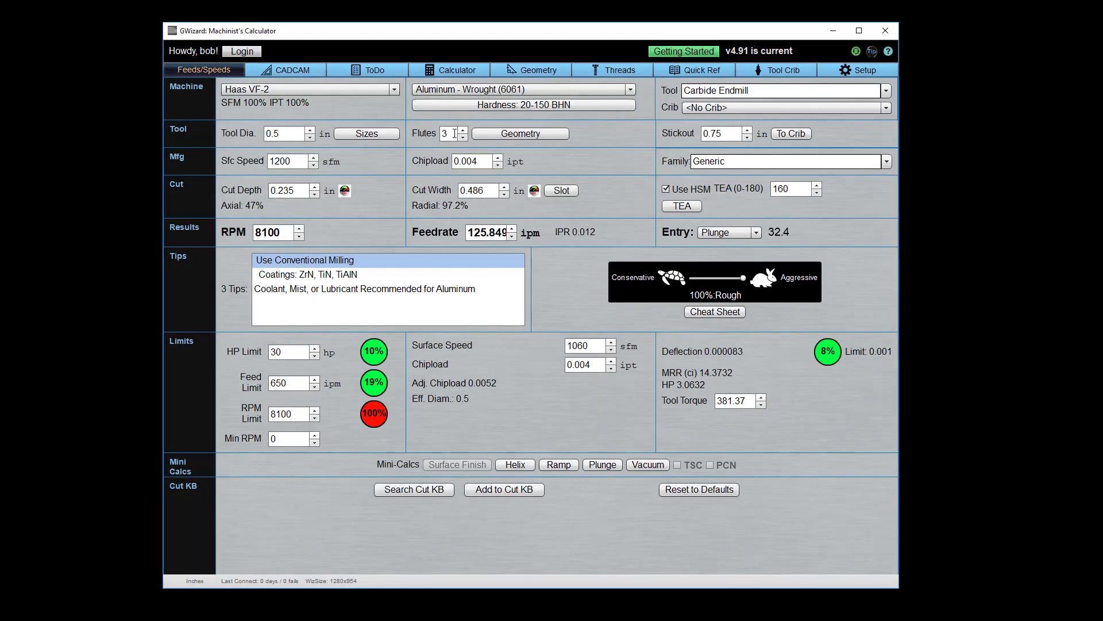
pyautogui.moveTo(436, 137)
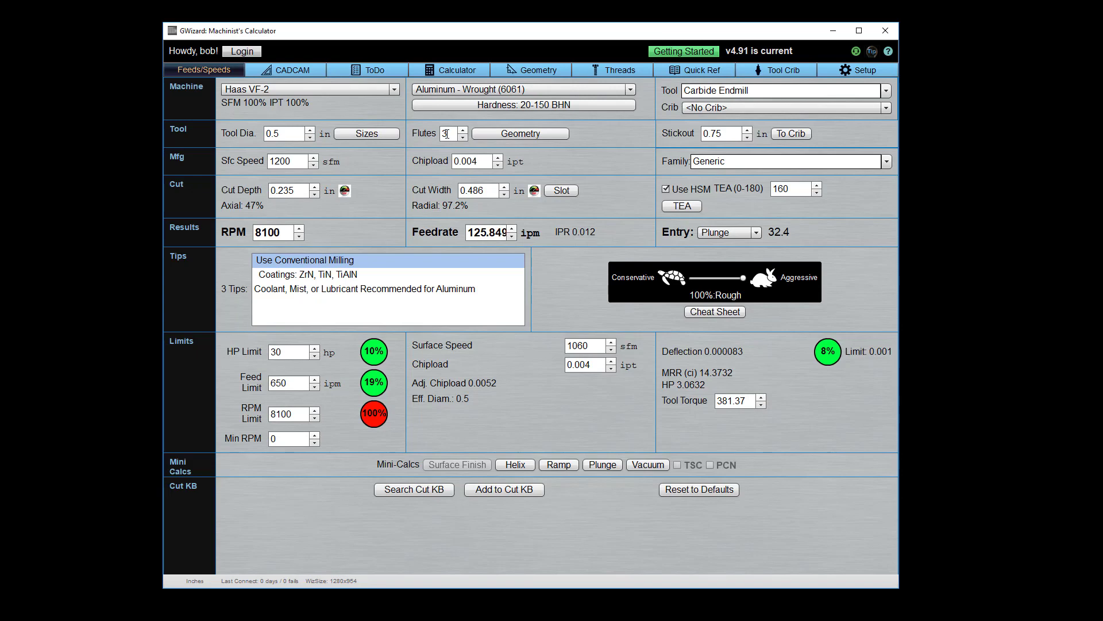
pyautogui.click(465, 129)
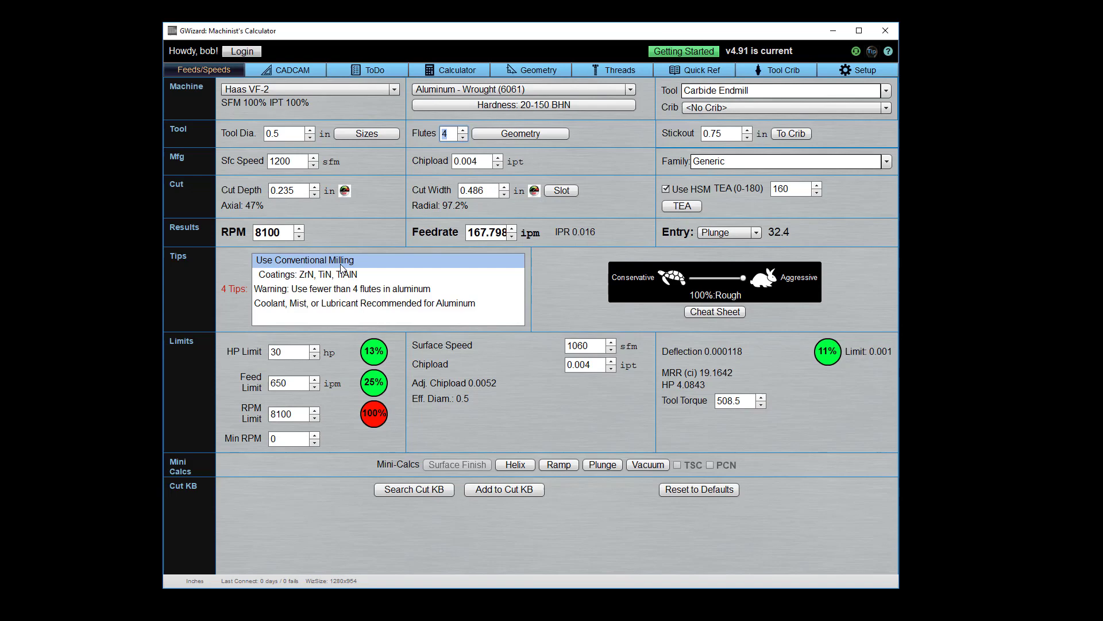
pyautogui.moveTo(278, 293)
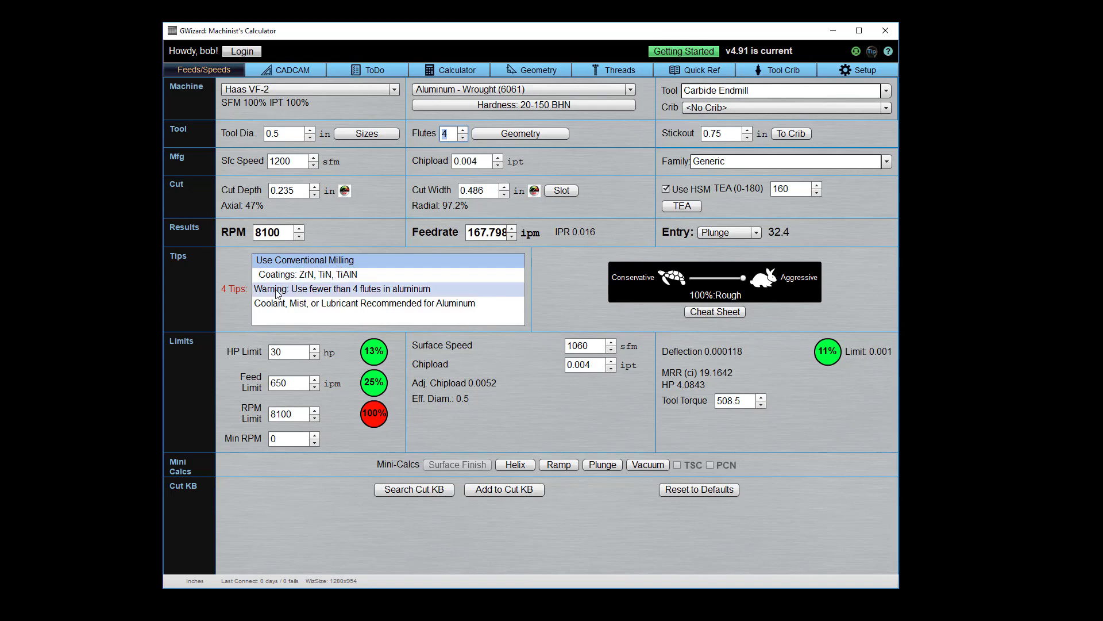
pyautogui.moveTo(406, 291)
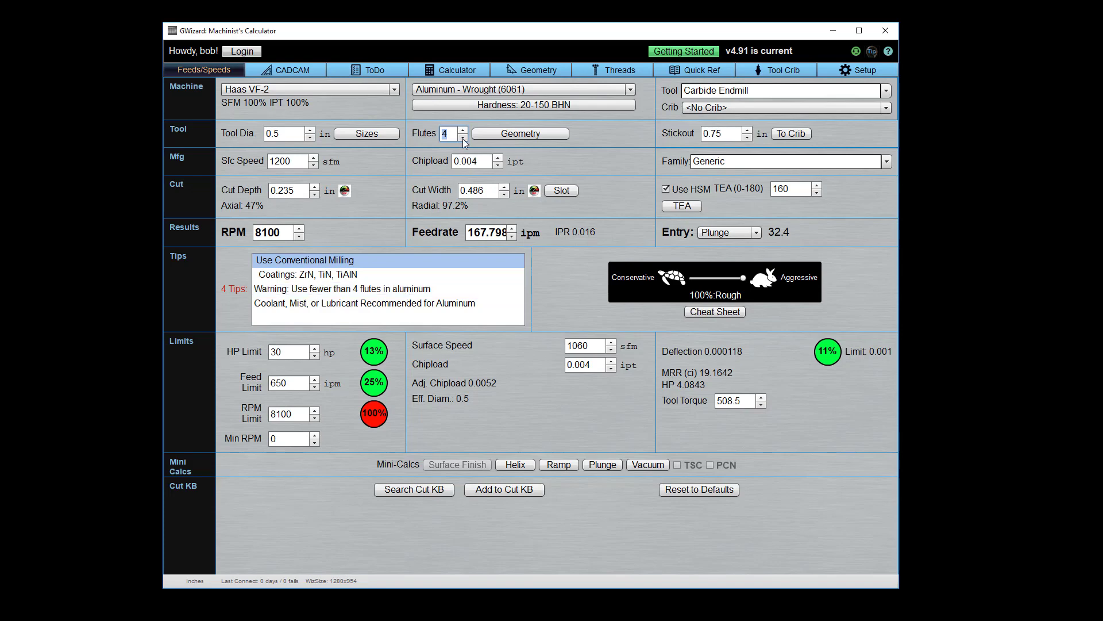
pyautogui.click(464, 138)
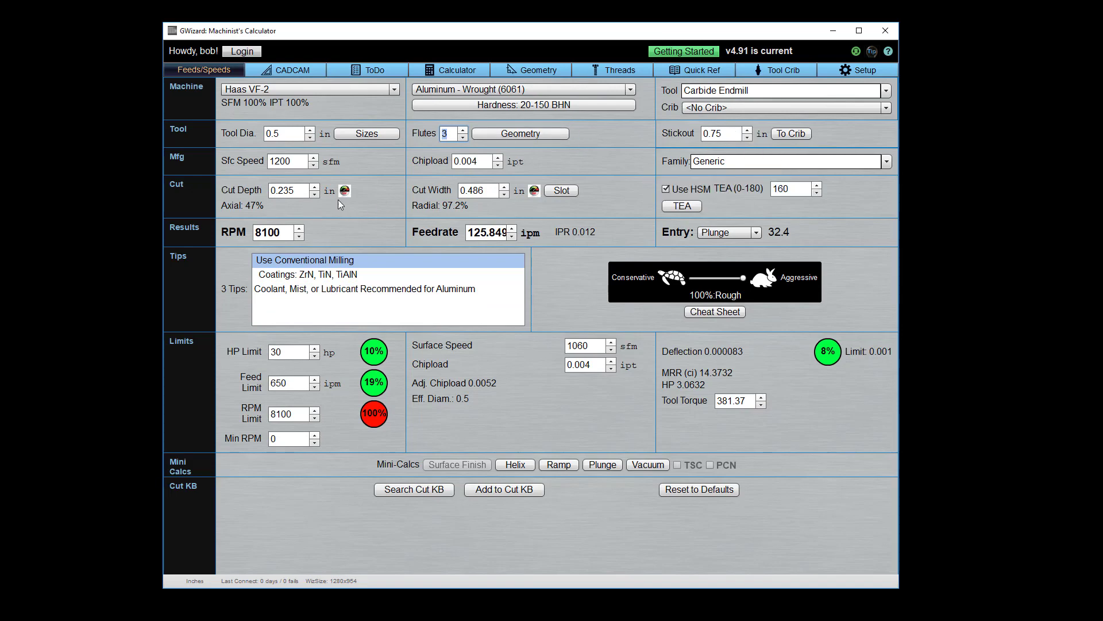
pyautogui.moveTo(384, 171)
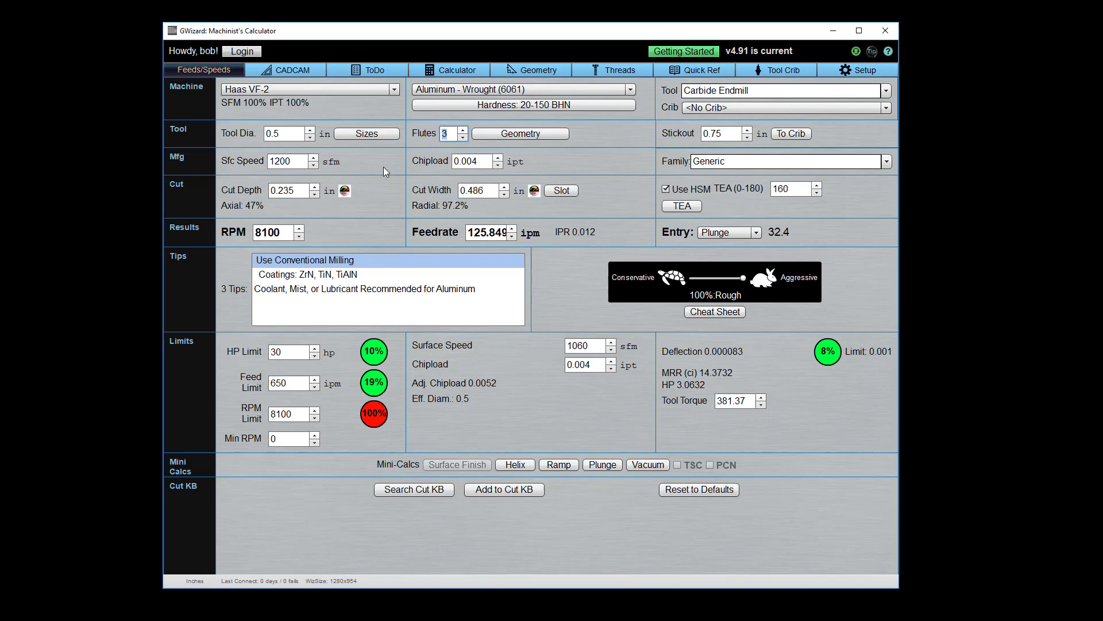
pyautogui.moveTo(188, 165)
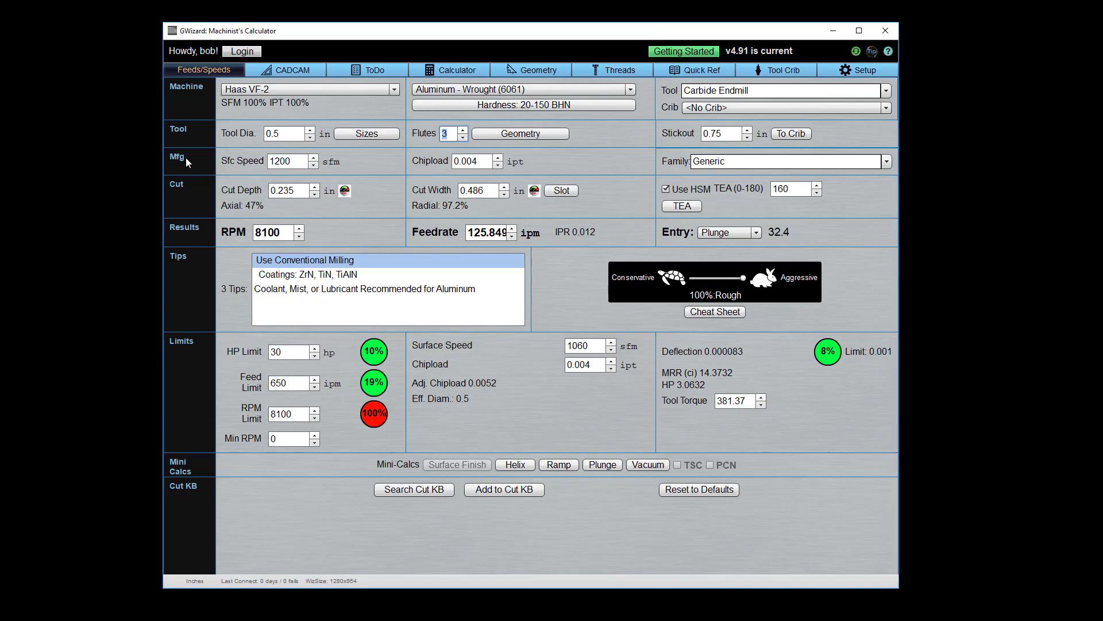
pyautogui.moveTo(253, 161)
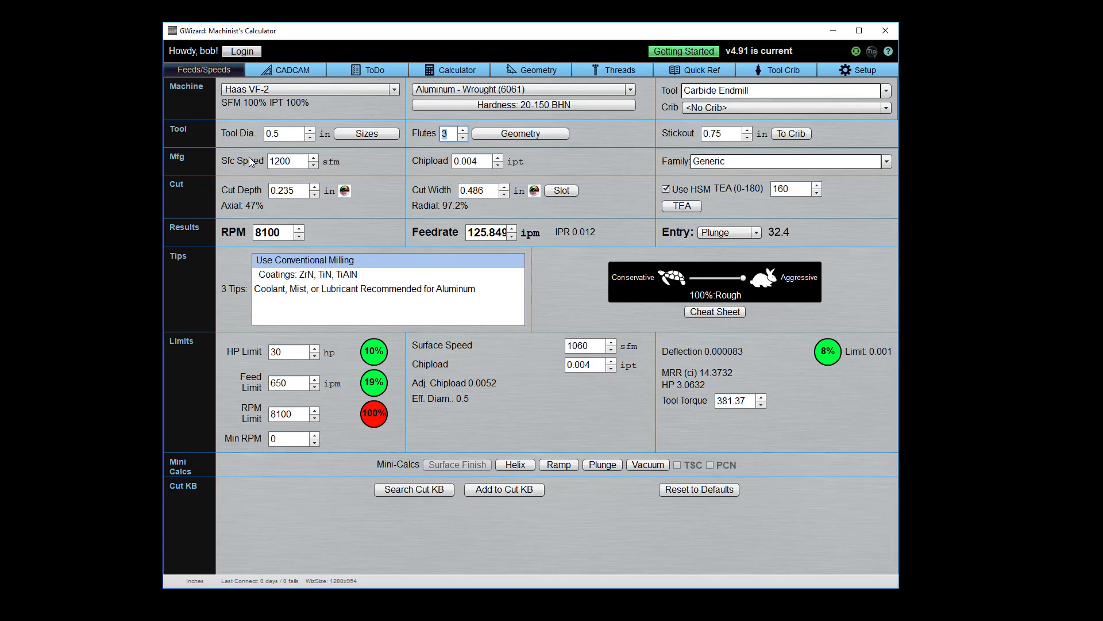
pyautogui.moveTo(258, 160)
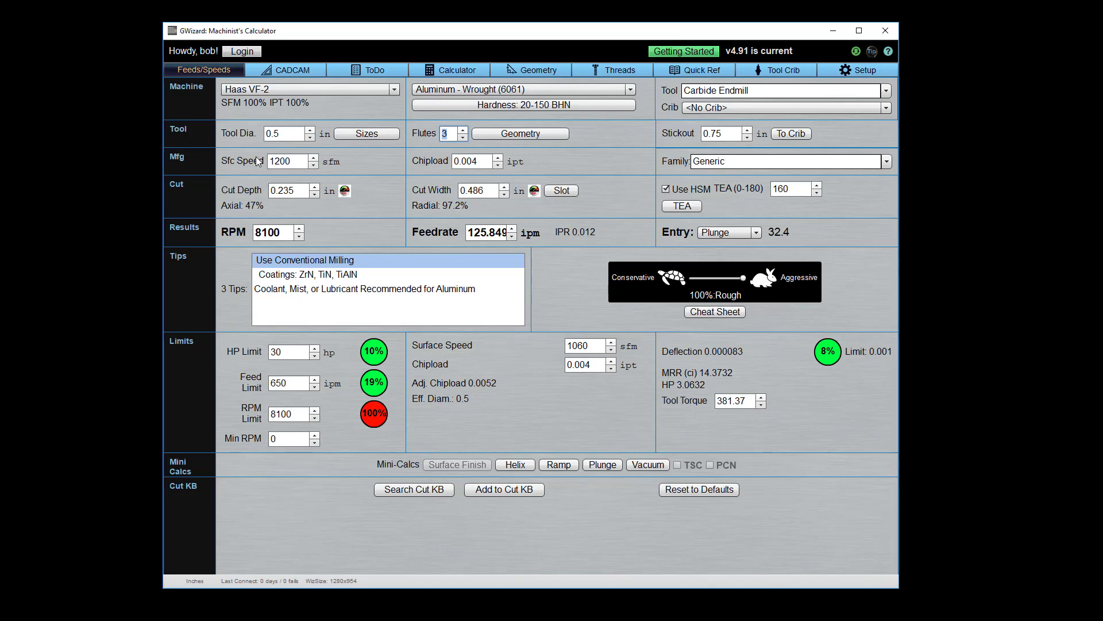
pyautogui.moveTo(269, 164)
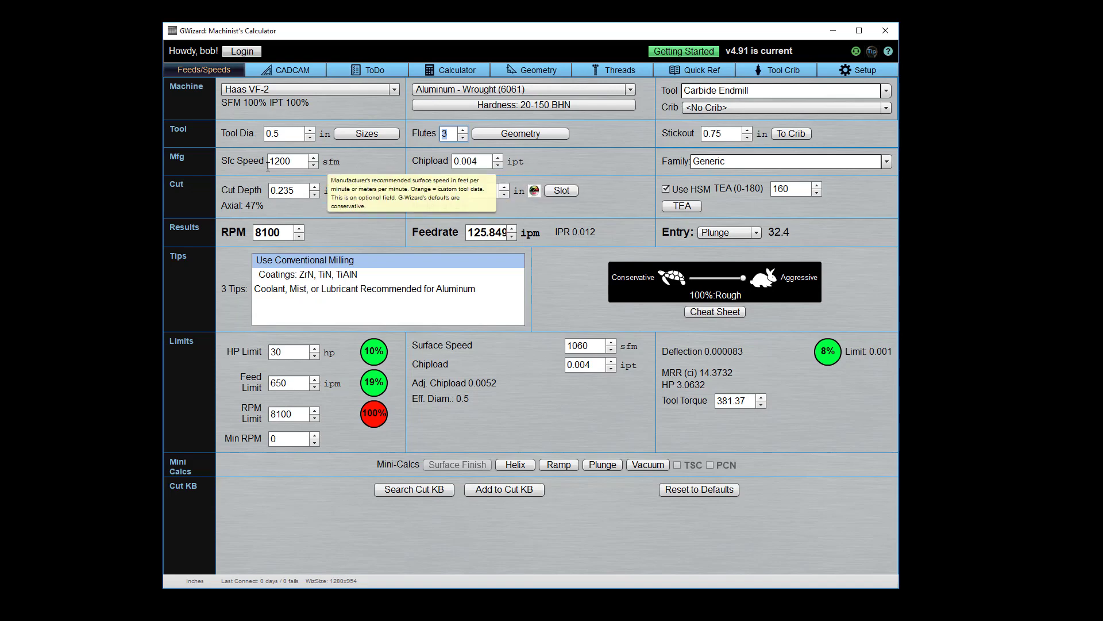
pyautogui.moveTo(254, 164)
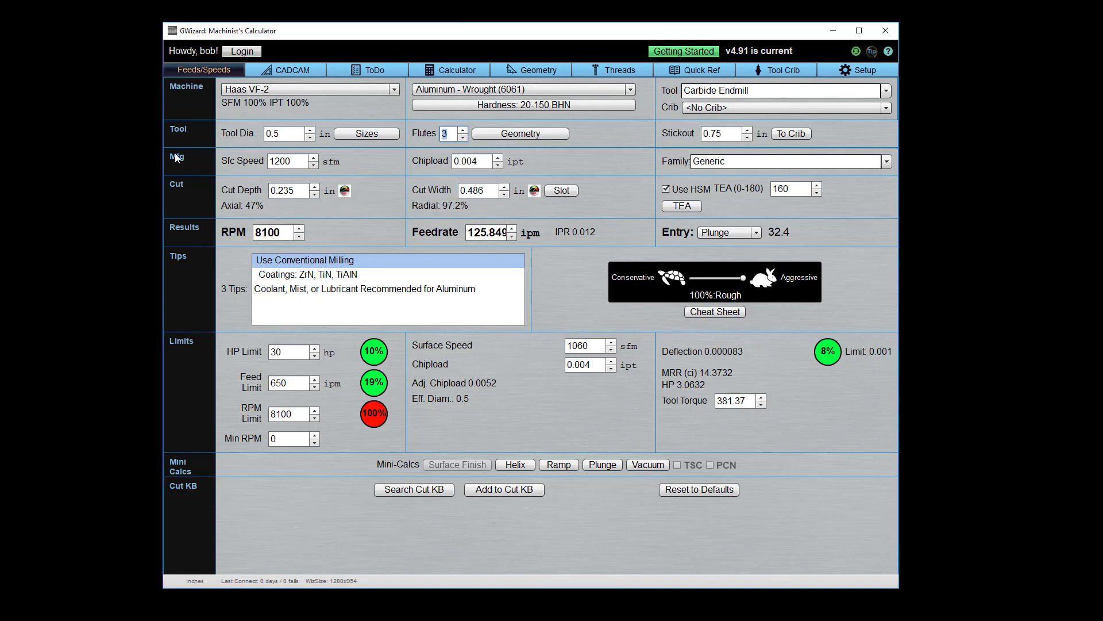
pyautogui.moveTo(344, 165)
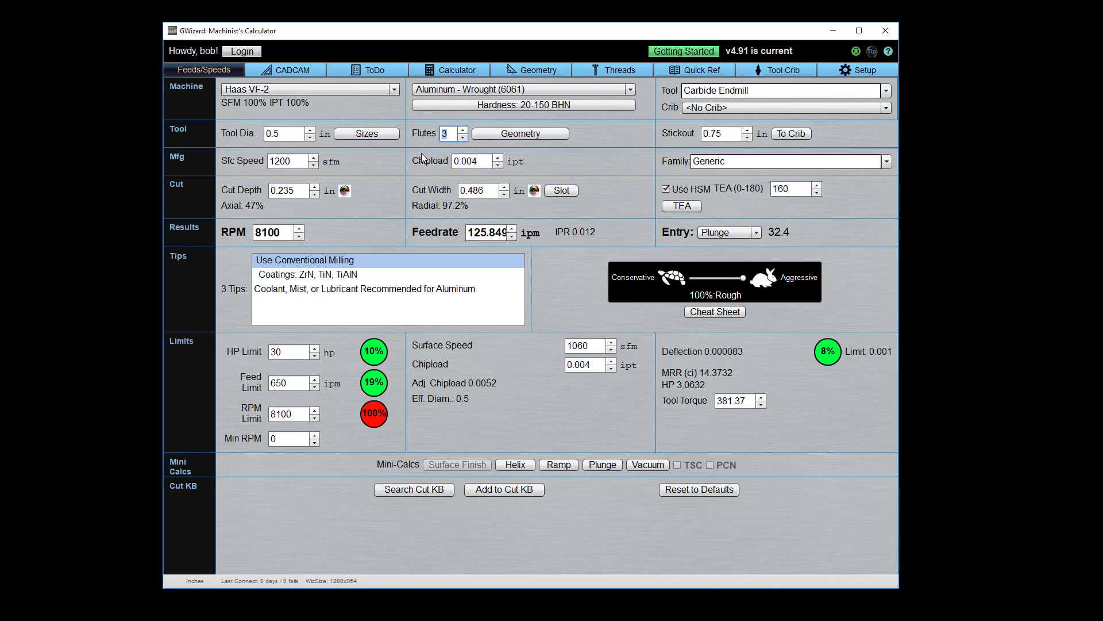
pyautogui.moveTo(648, 157)
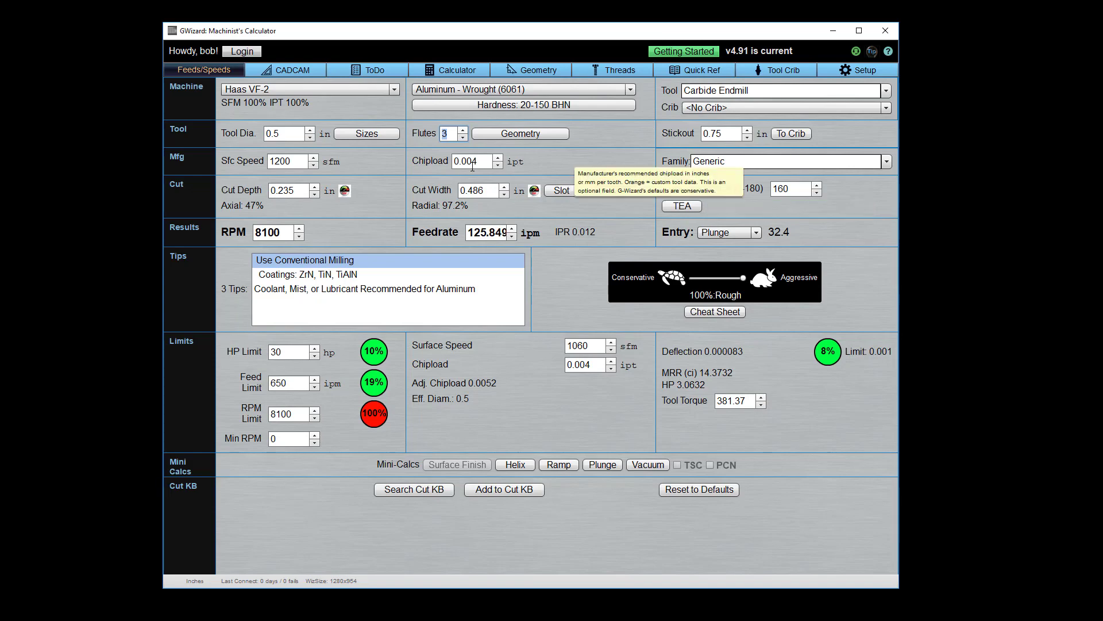
pyautogui.moveTo(287, 233)
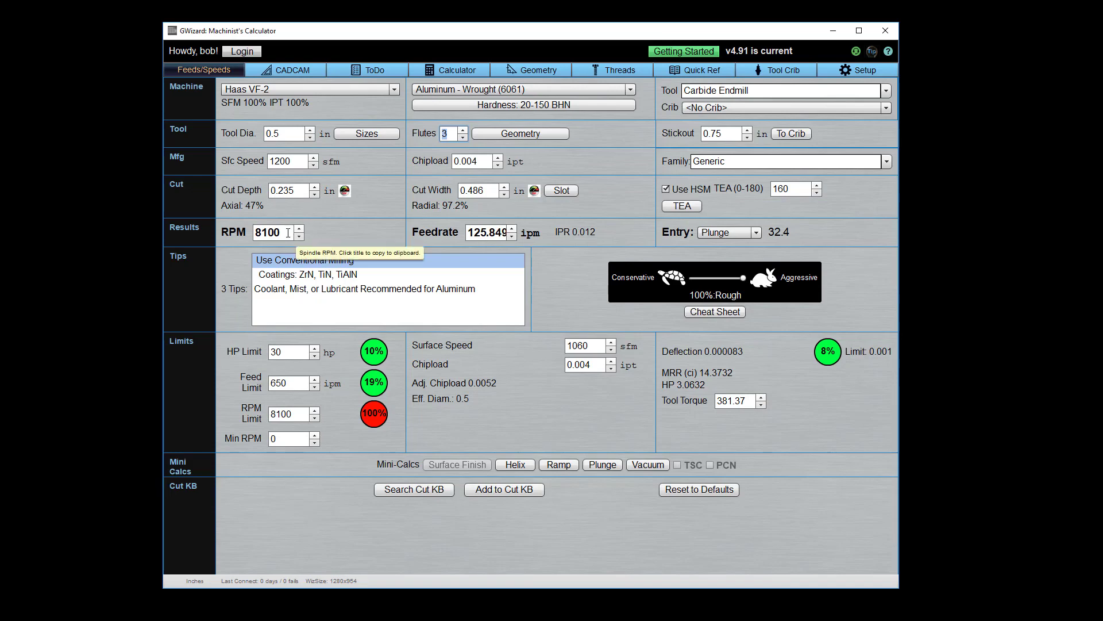
pyautogui.moveTo(335, 234)
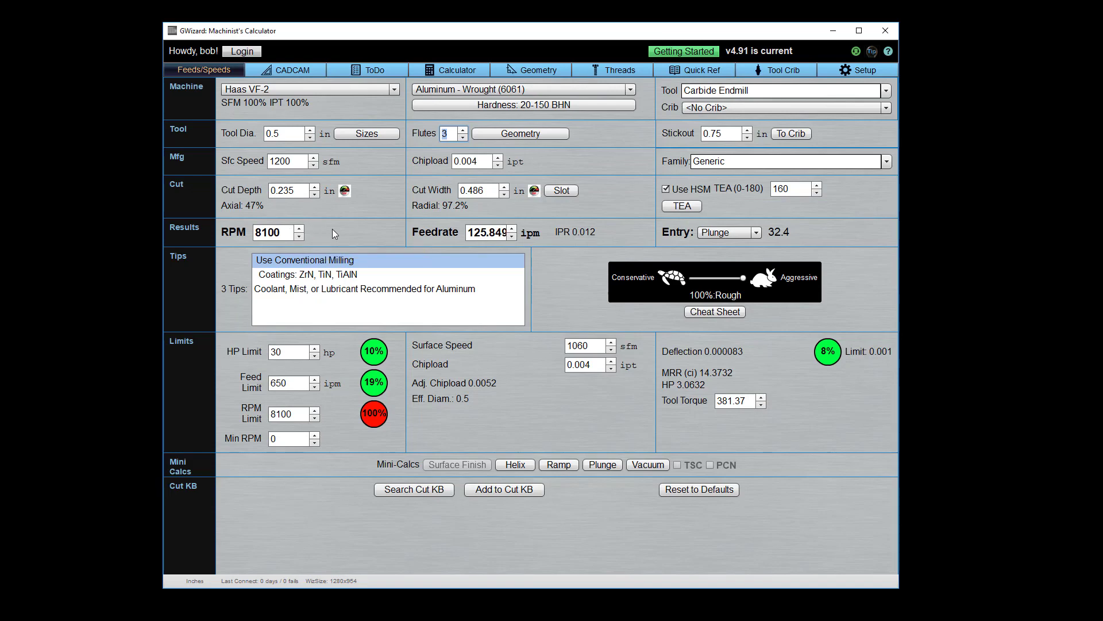
pyautogui.moveTo(488, 232)
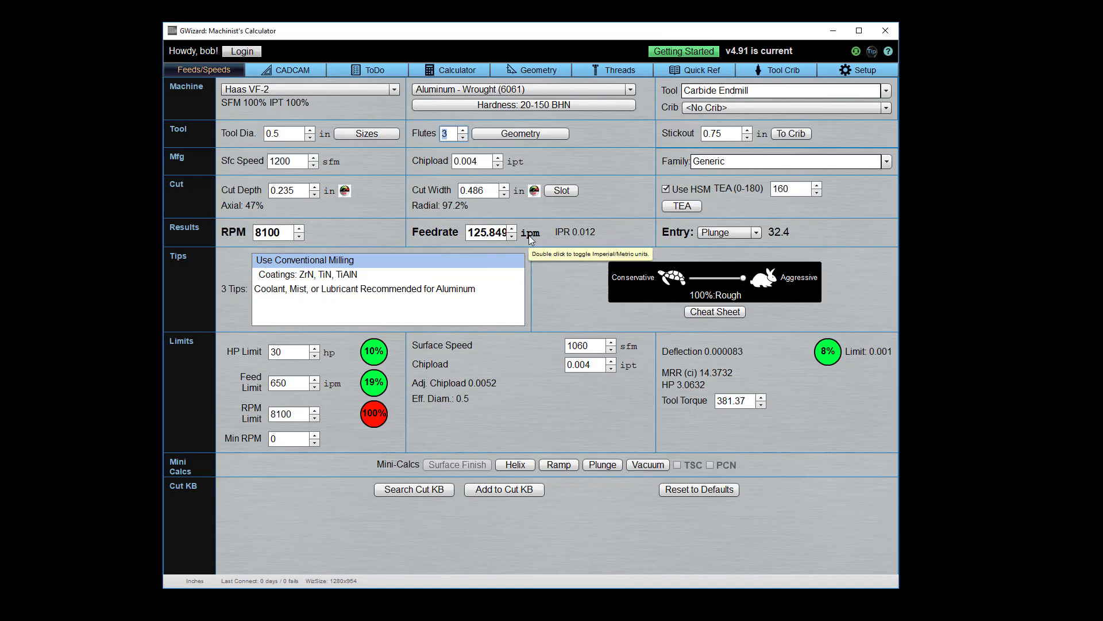
pyautogui.moveTo(673, 232)
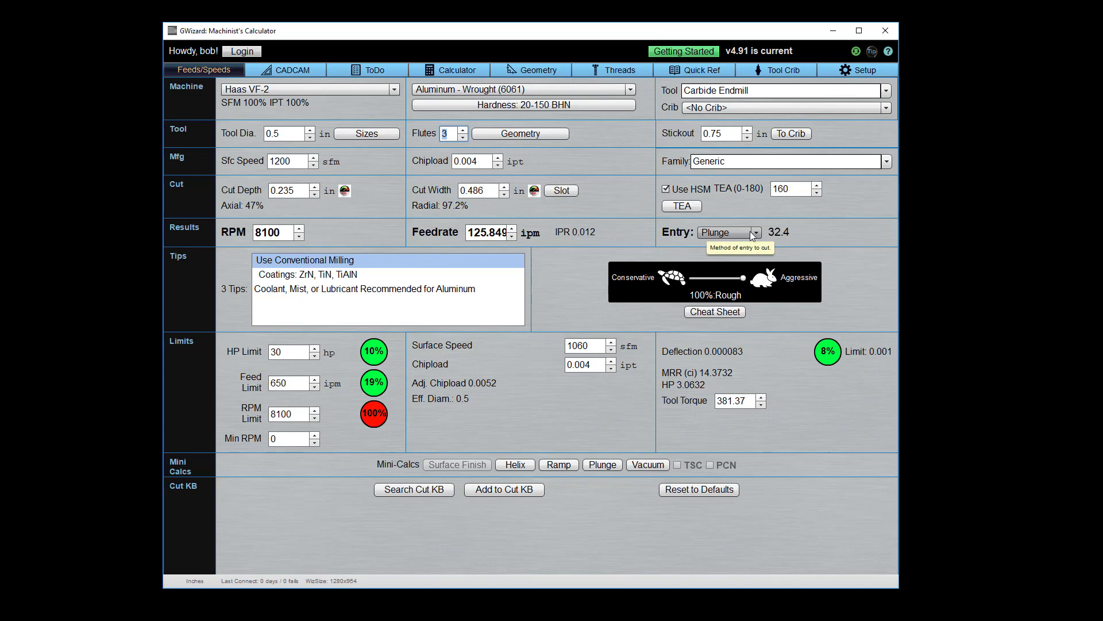
# Compare ramp (120.5) and plunge (32.4) entries, settling on helix at 117.9
pyautogui.click(755, 232)
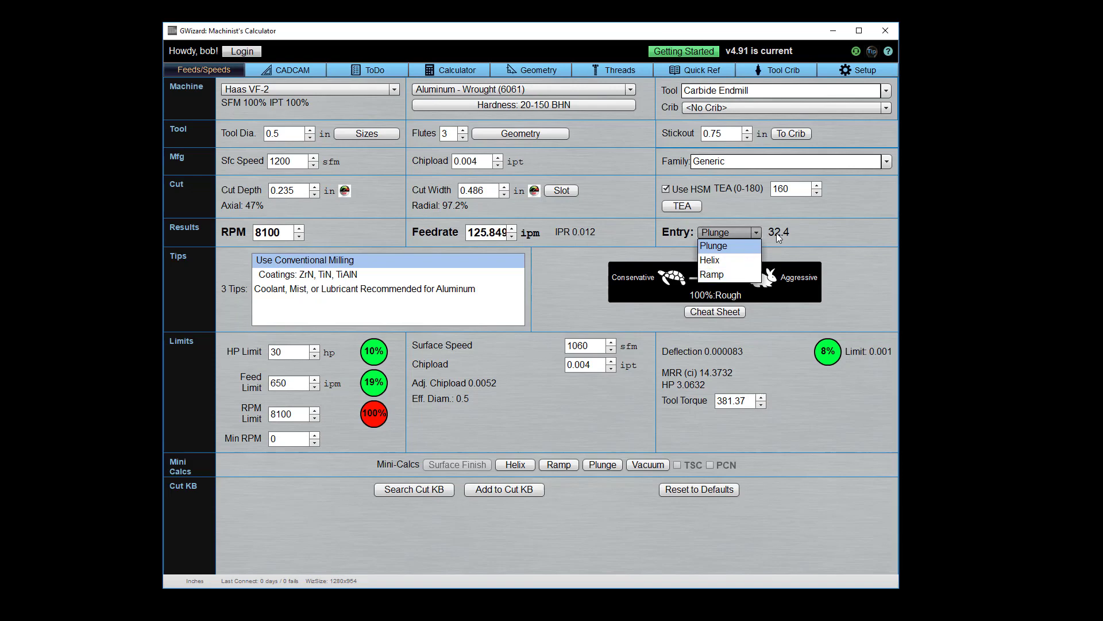
pyautogui.moveTo(778, 238)
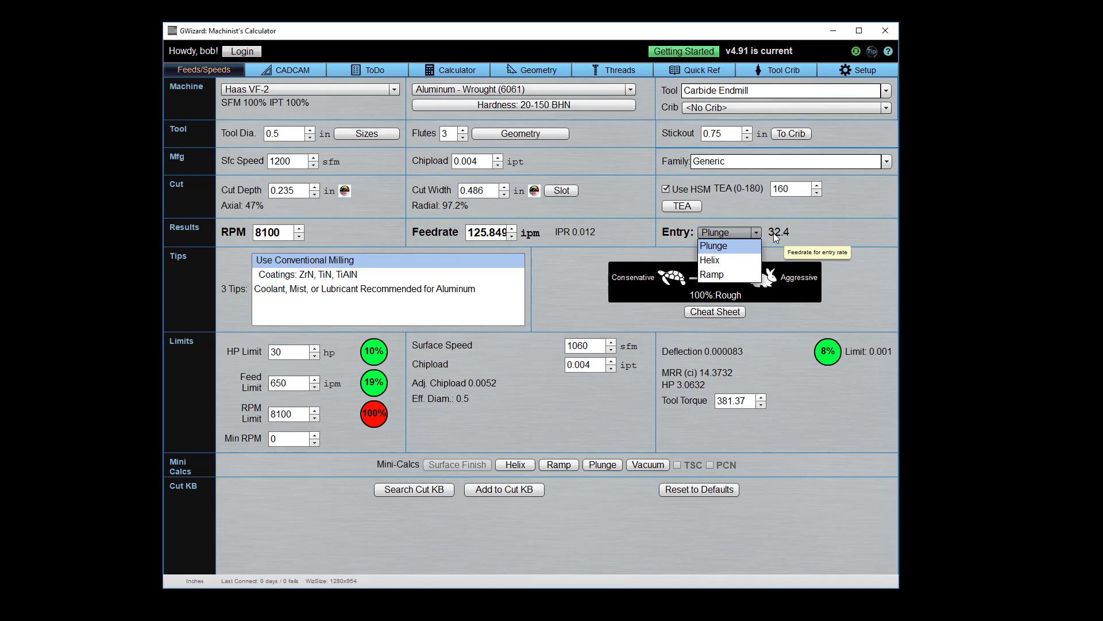
pyautogui.click(710, 260)
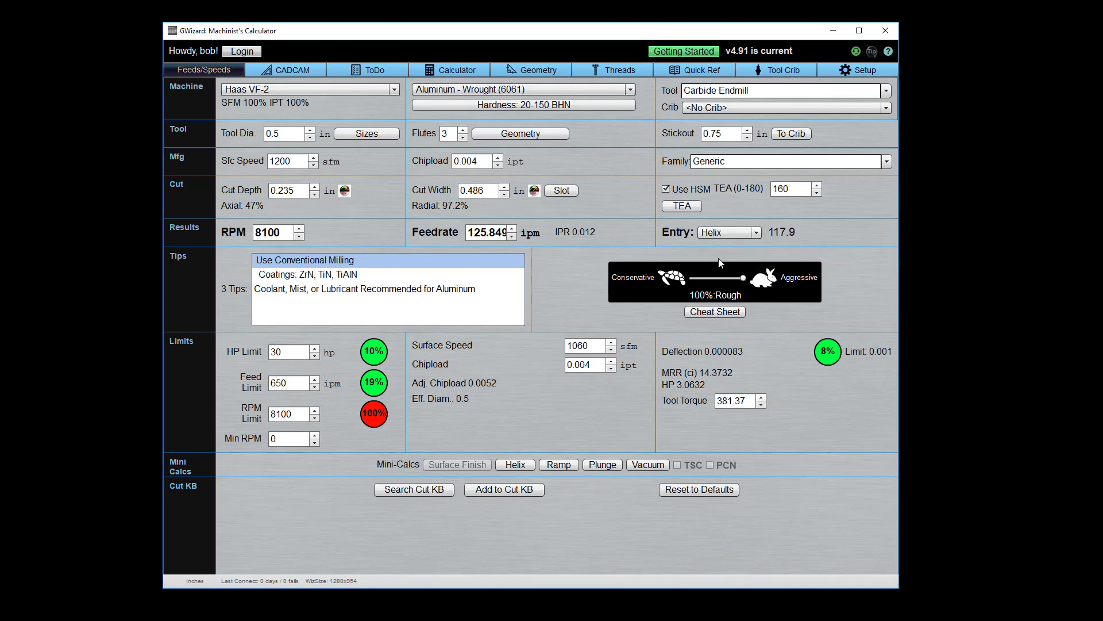
pyautogui.moveTo(789, 237)
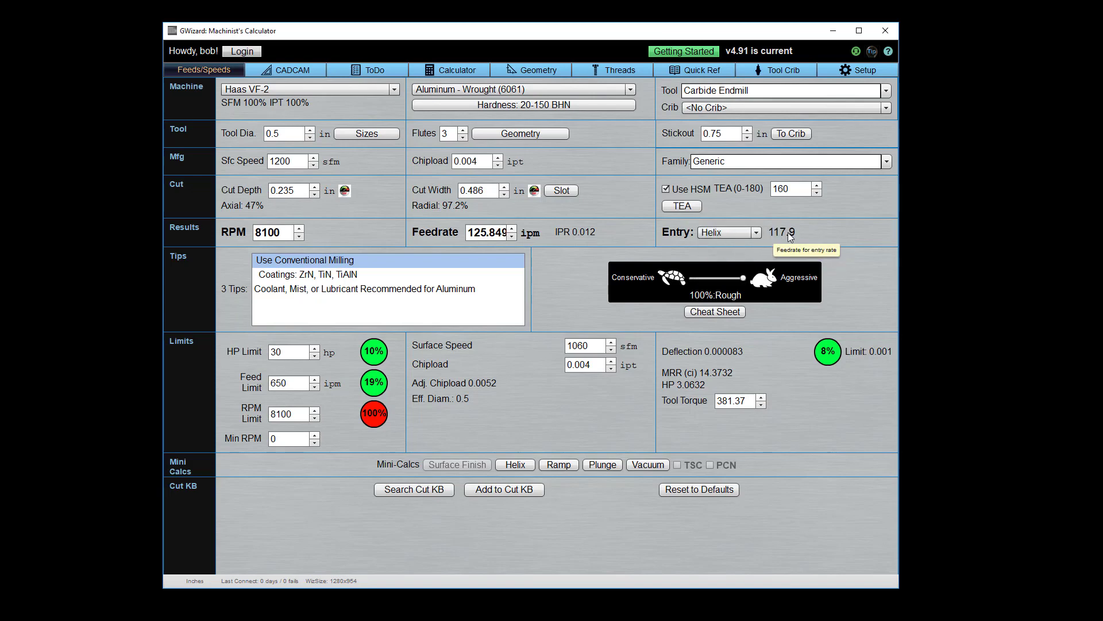
pyautogui.moveTo(767, 253)
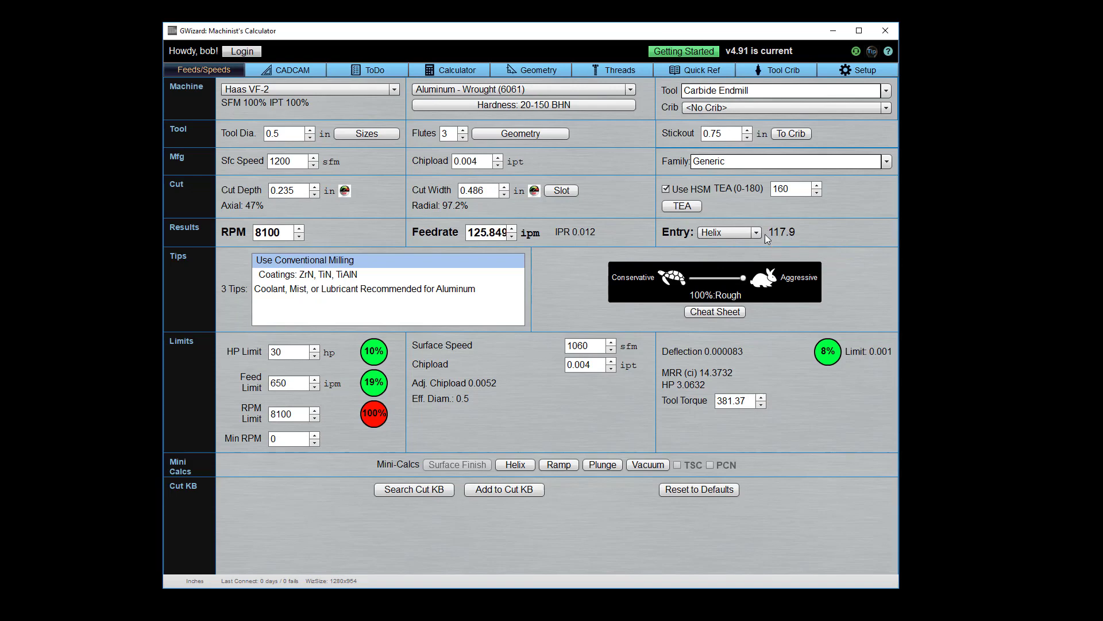
pyautogui.click(755, 232)
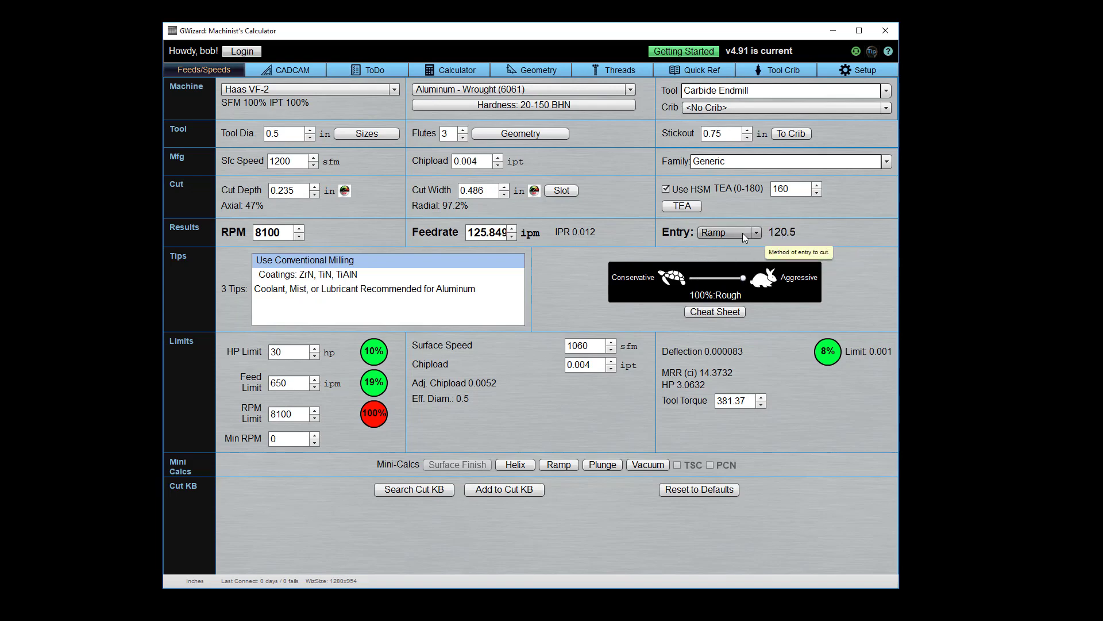
pyautogui.click(757, 232)
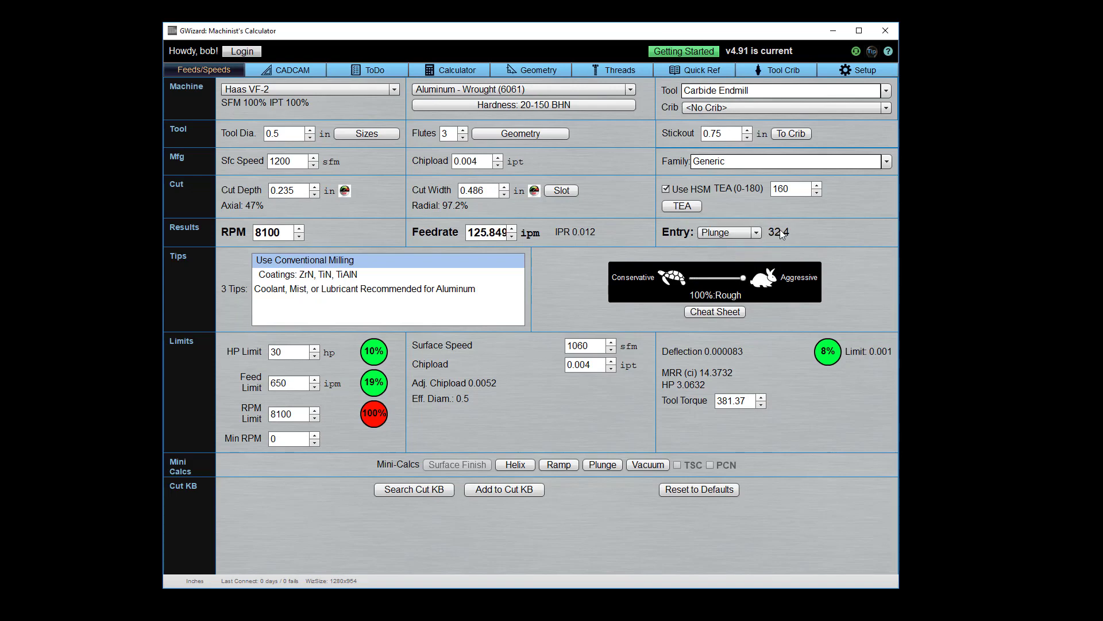
pyautogui.moveTo(781, 235)
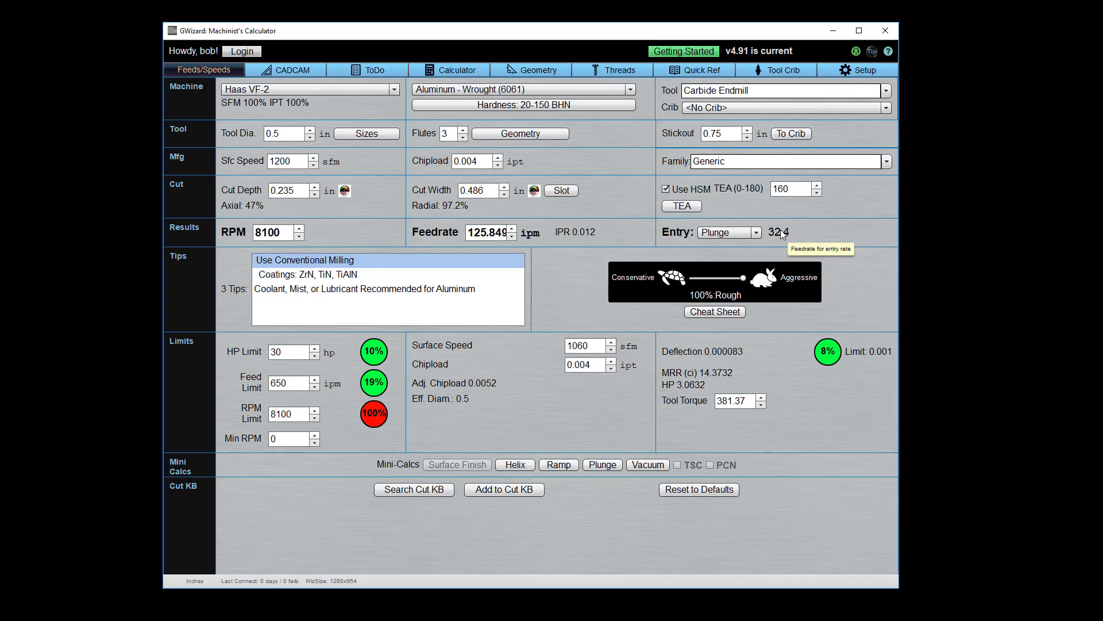
pyautogui.moveTo(782, 247)
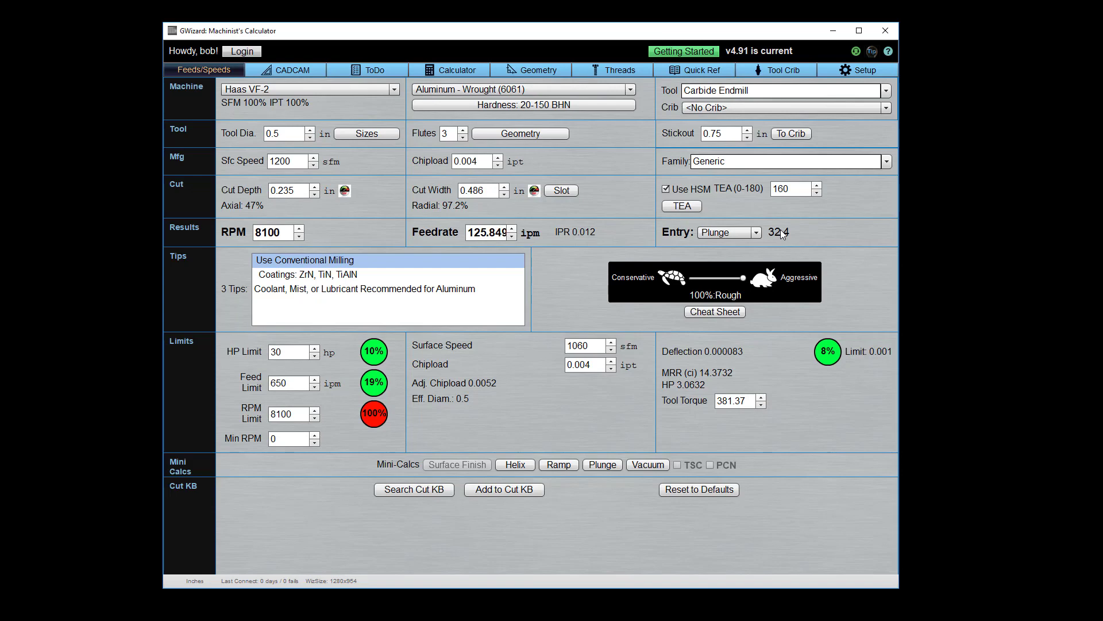
pyautogui.moveTo(780, 236)
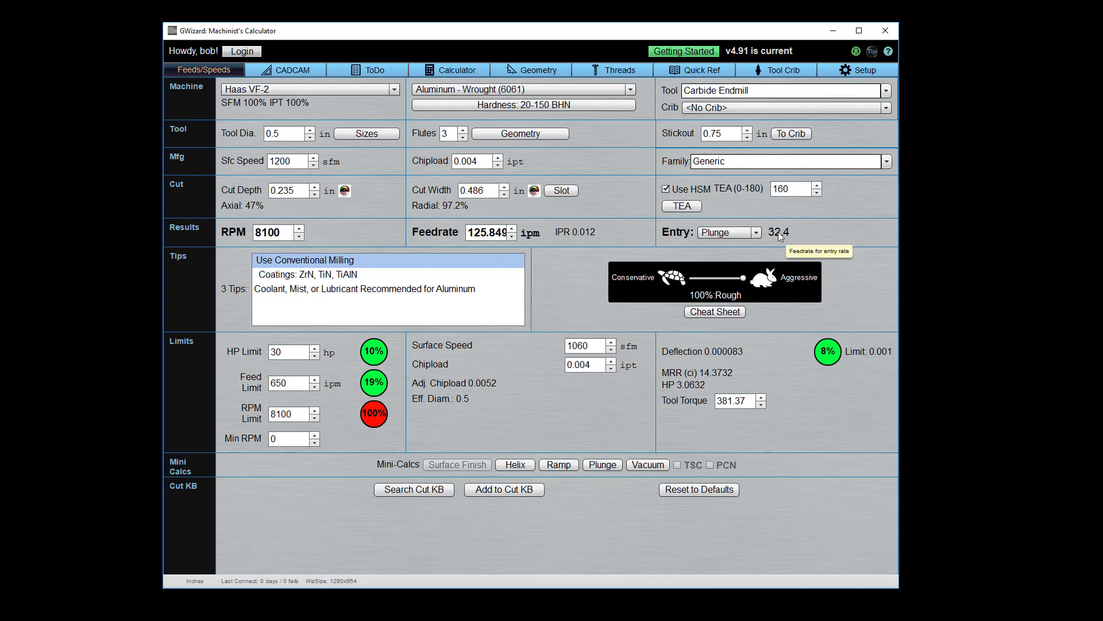
pyautogui.click(755, 232)
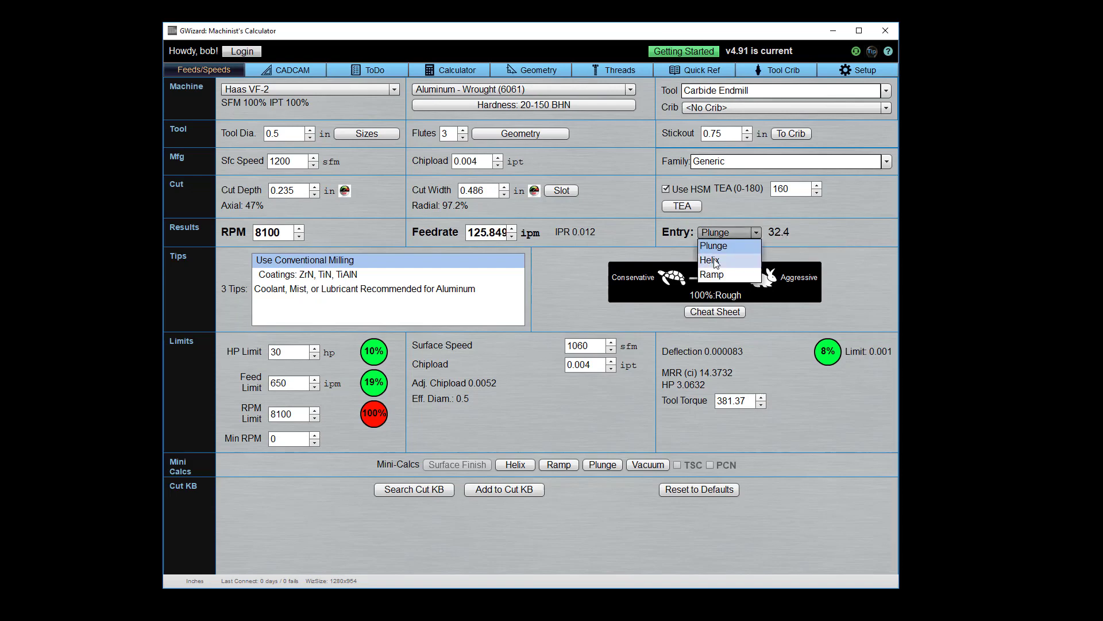
pyautogui.click(712, 260)
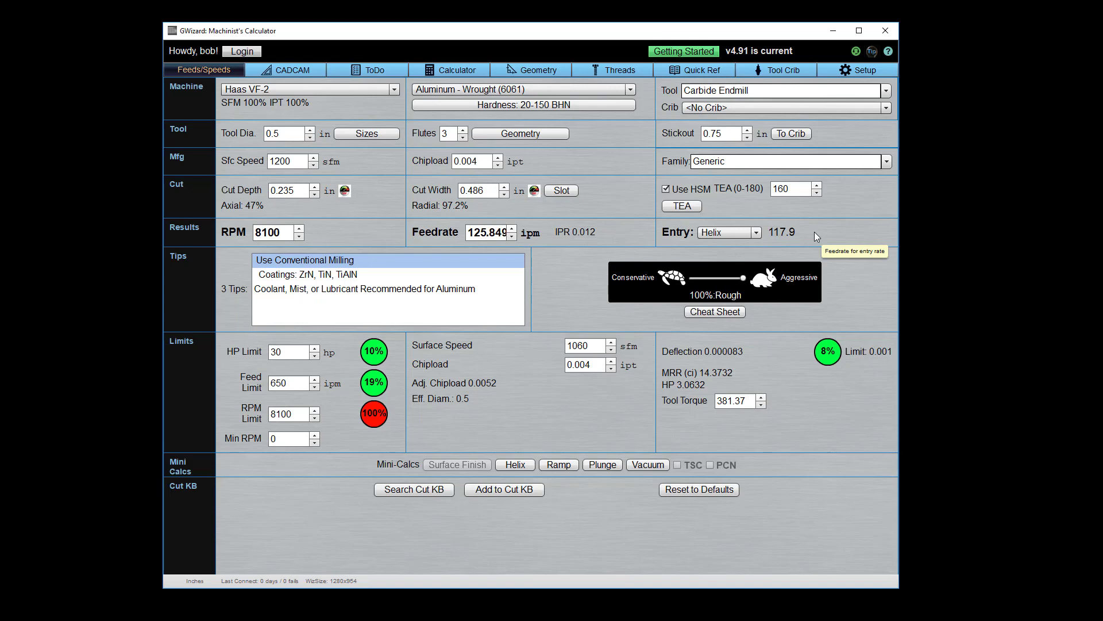
pyautogui.moveTo(573, 255)
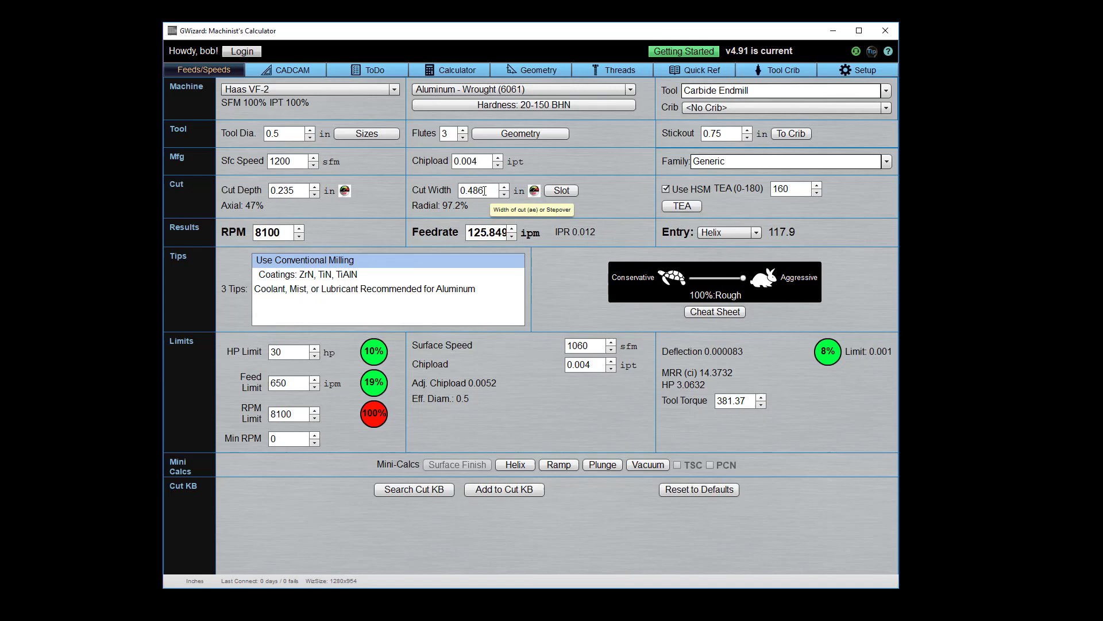
pyautogui.moveTo(359, 264)
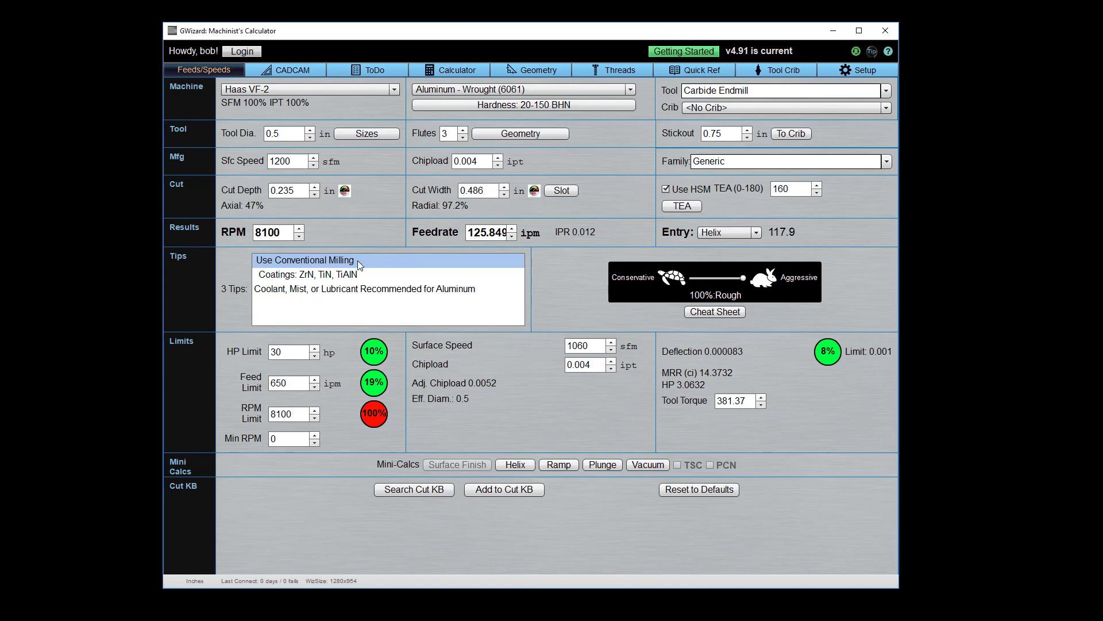
pyautogui.moveTo(585, 276)
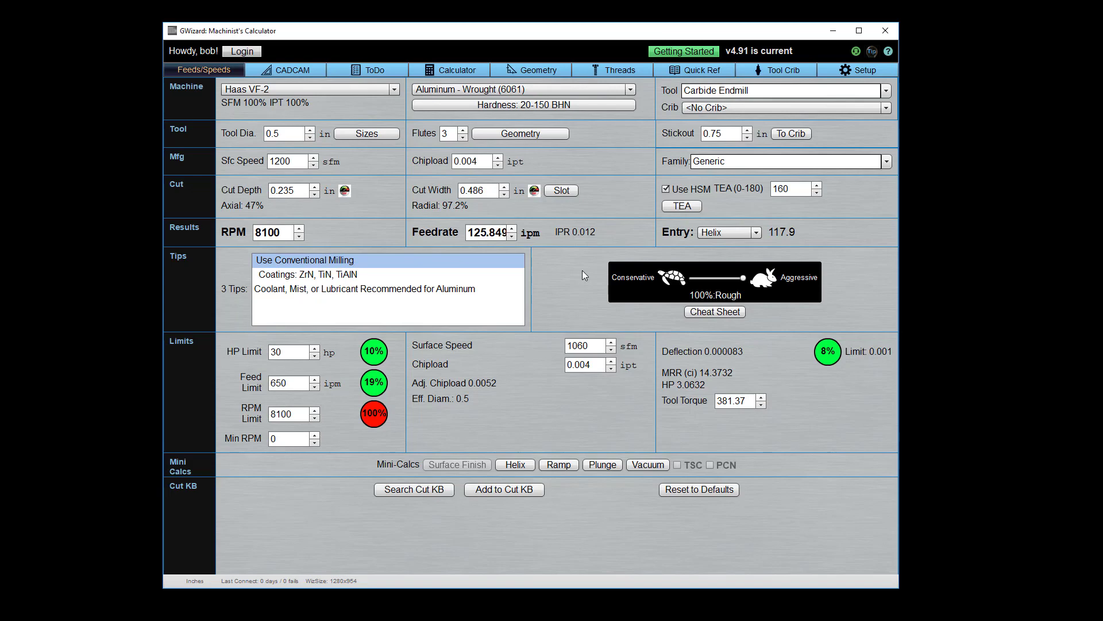
pyautogui.moveTo(646, 302)
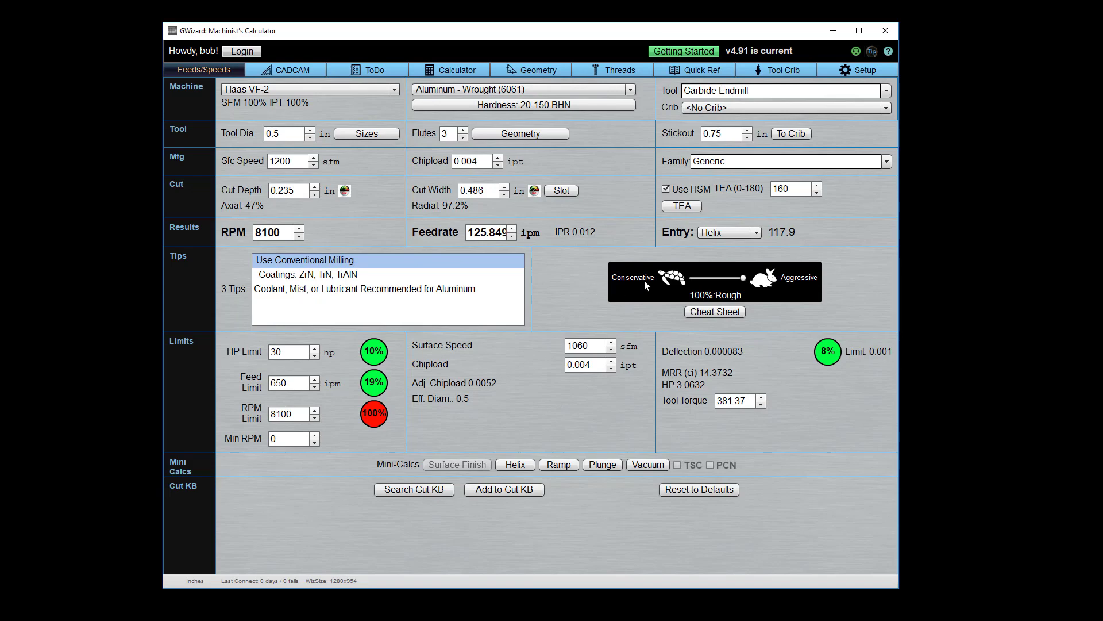
pyautogui.moveTo(814, 301)
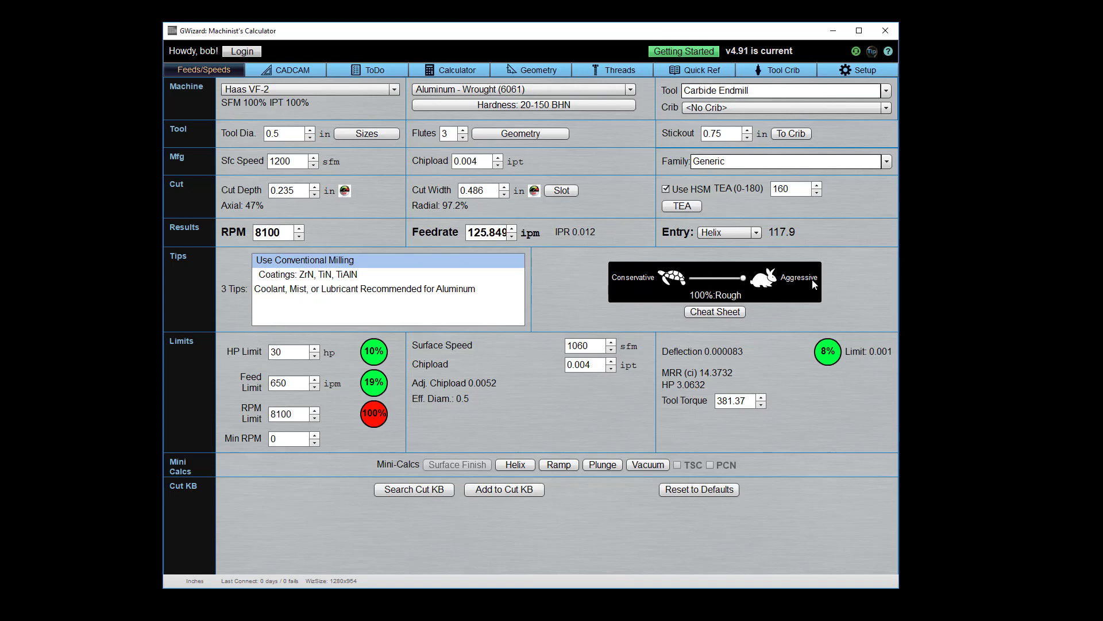
pyautogui.moveTo(740, 277); pyautogui.dragTo(730, 280)
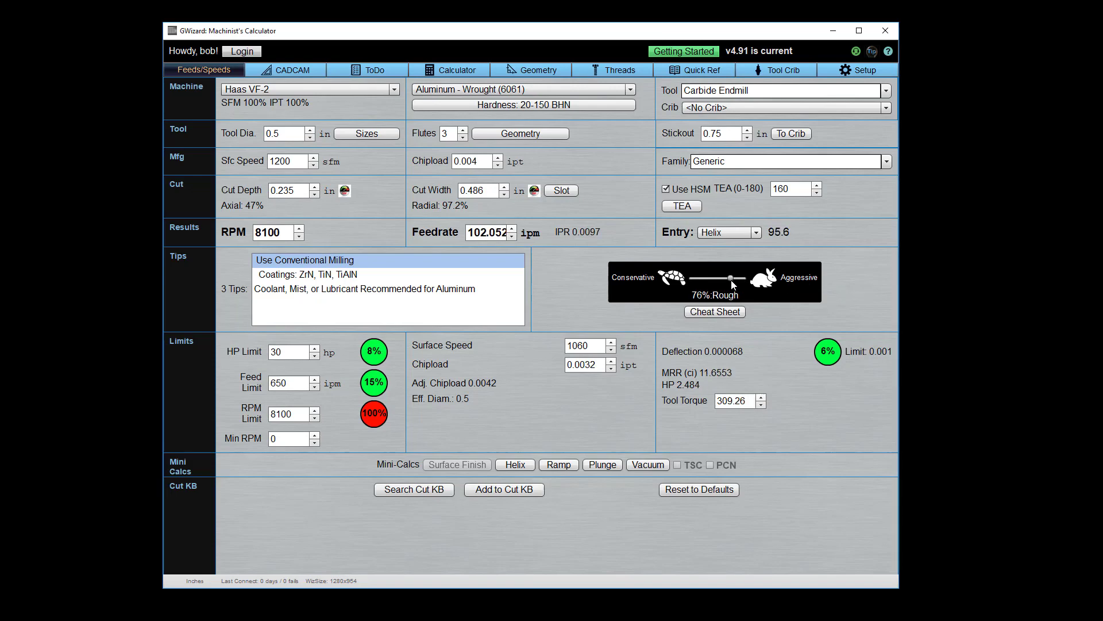
pyautogui.moveTo(730, 278); pyautogui.dragTo(720, 278)
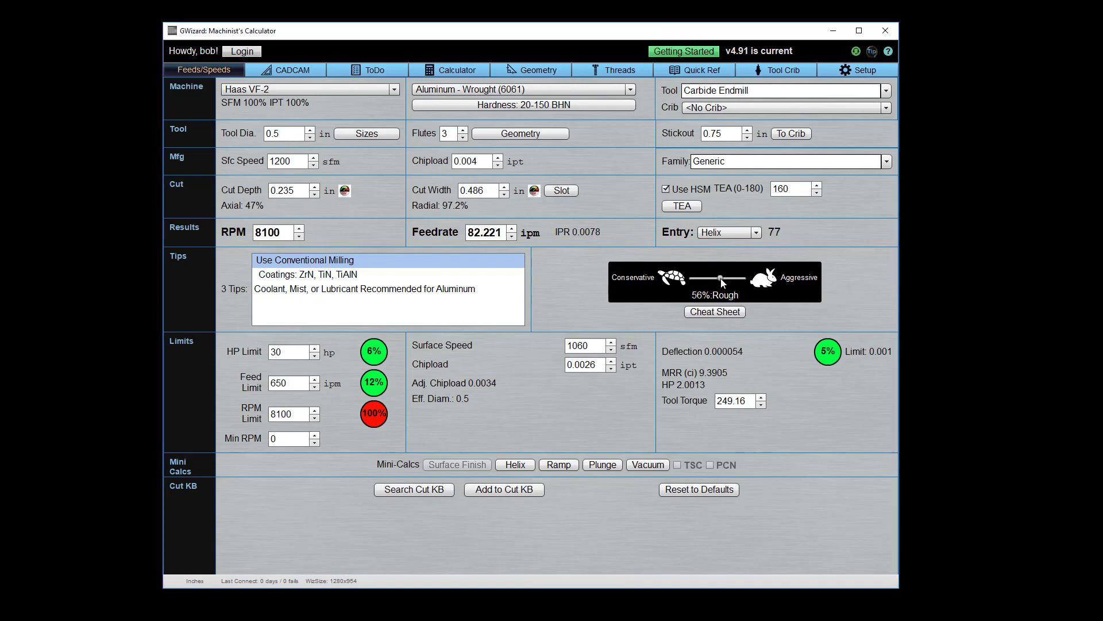
pyautogui.moveTo(721, 278); pyautogui.dragTo(700, 278)
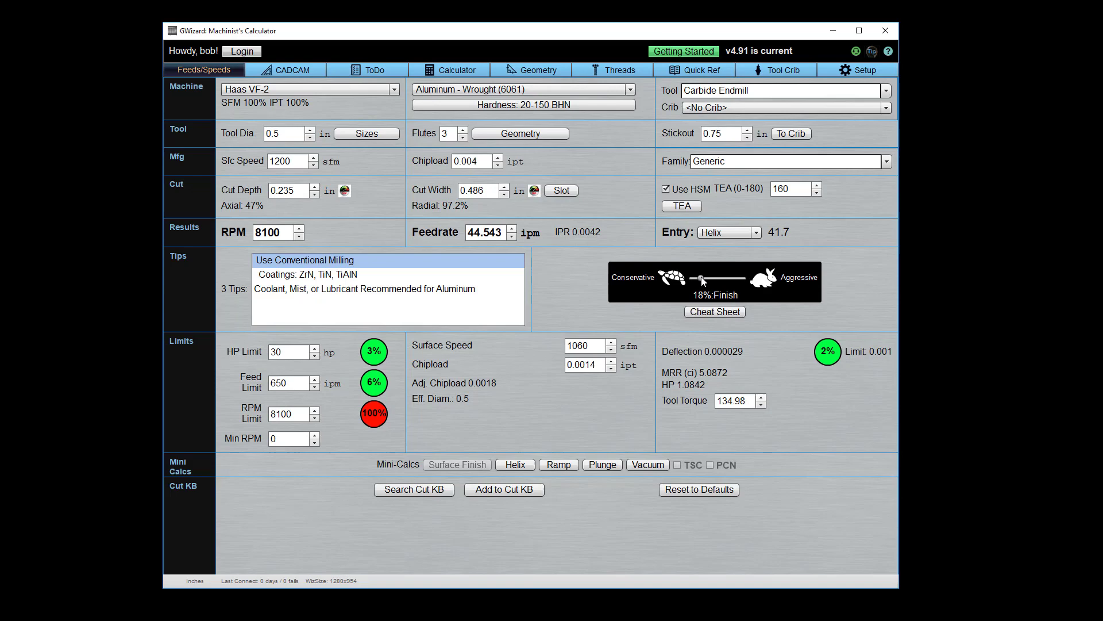
pyautogui.moveTo(698, 277); pyautogui.dragTo(741, 277)
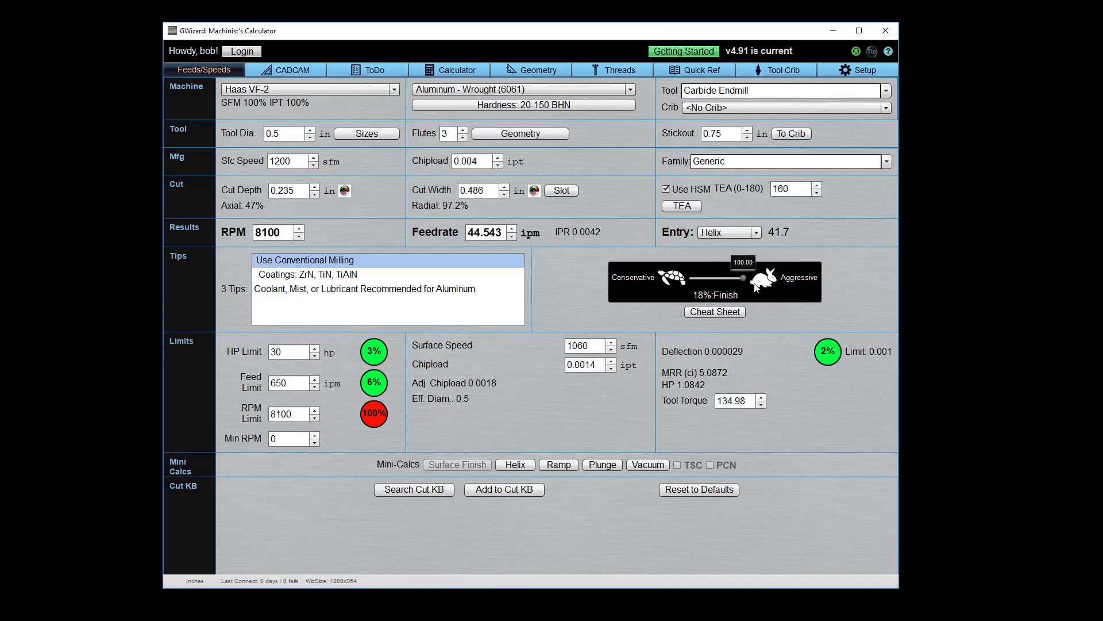
pyautogui.moveTo(741, 276); pyautogui.dragTo(749, 277)
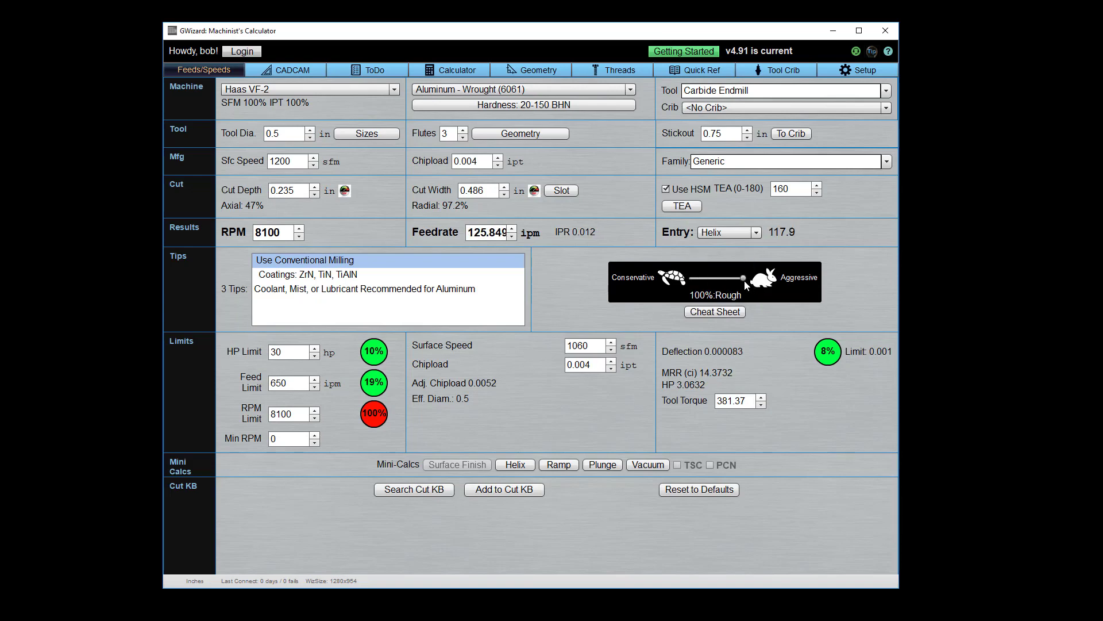
pyautogui.moveTo(833, 281)
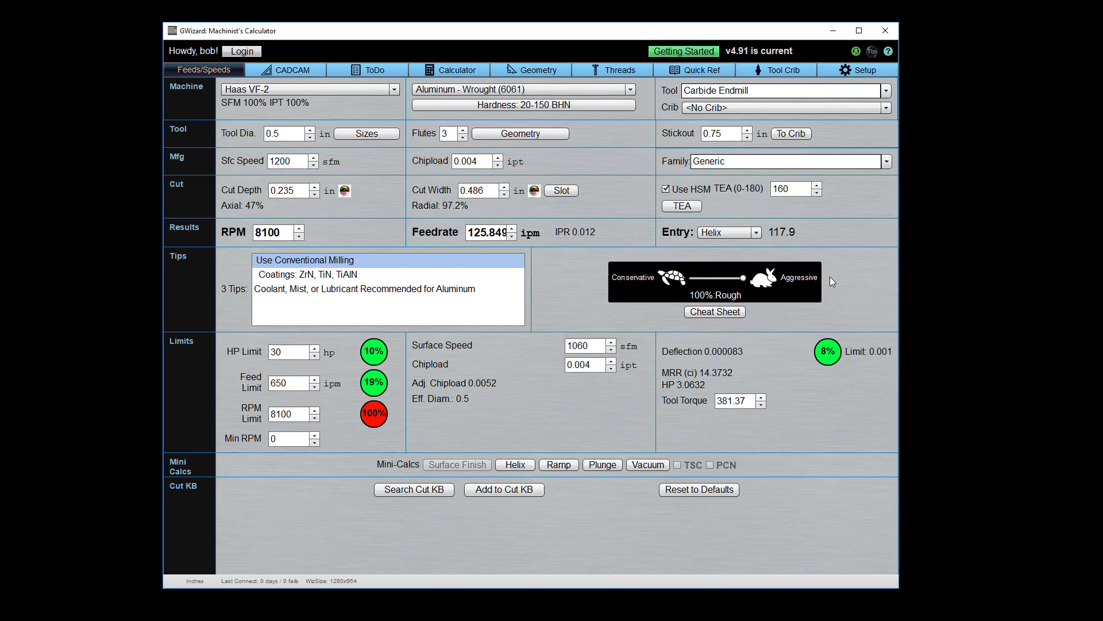
pyautogui.moveTo(745, 296)
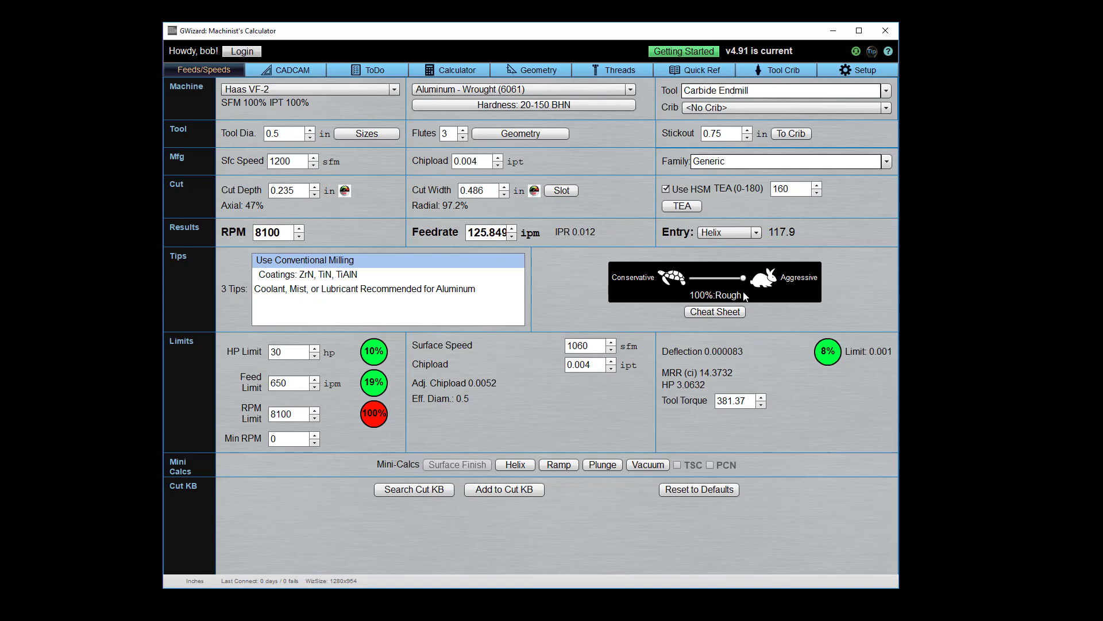
pyautogui.moveTo(791, 286)
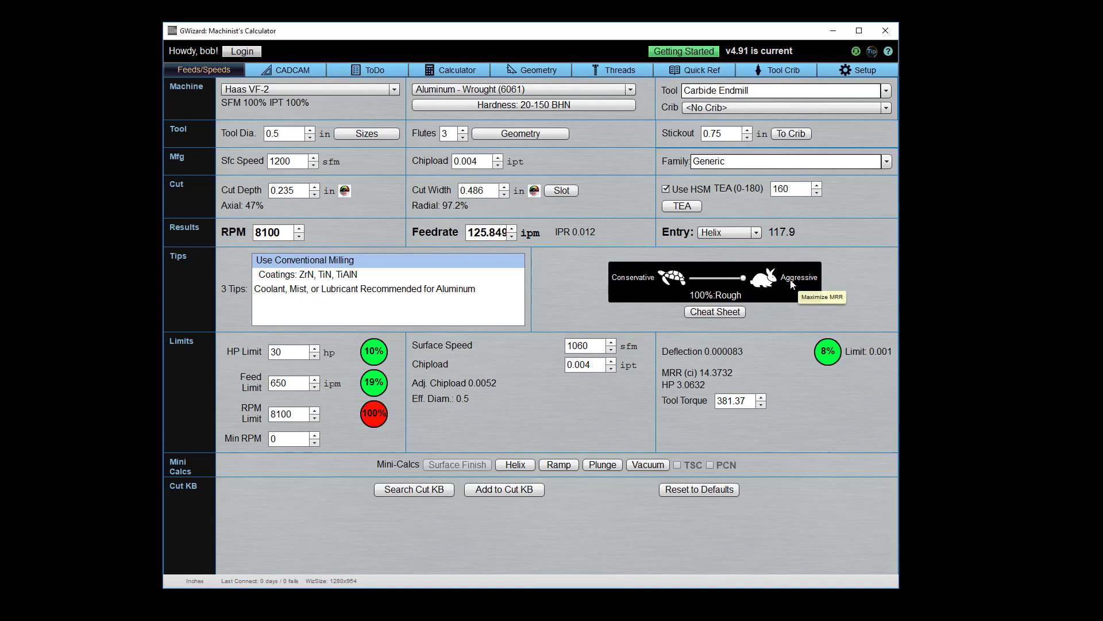
pyautogui.moveTo(560, 298)
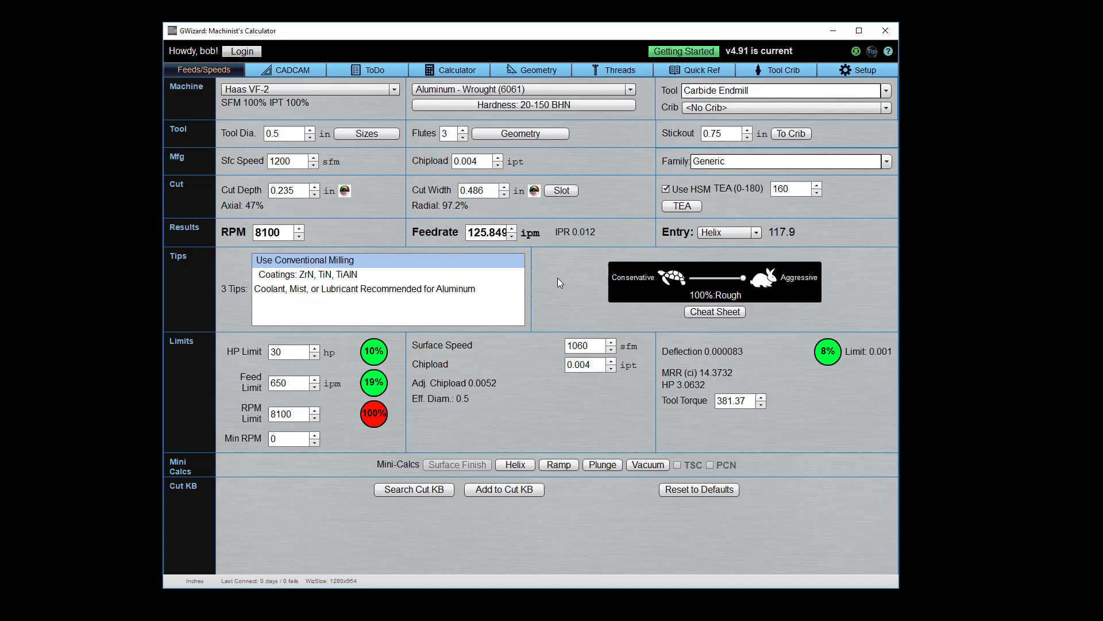
pyautogui.moveTo(443, 331)
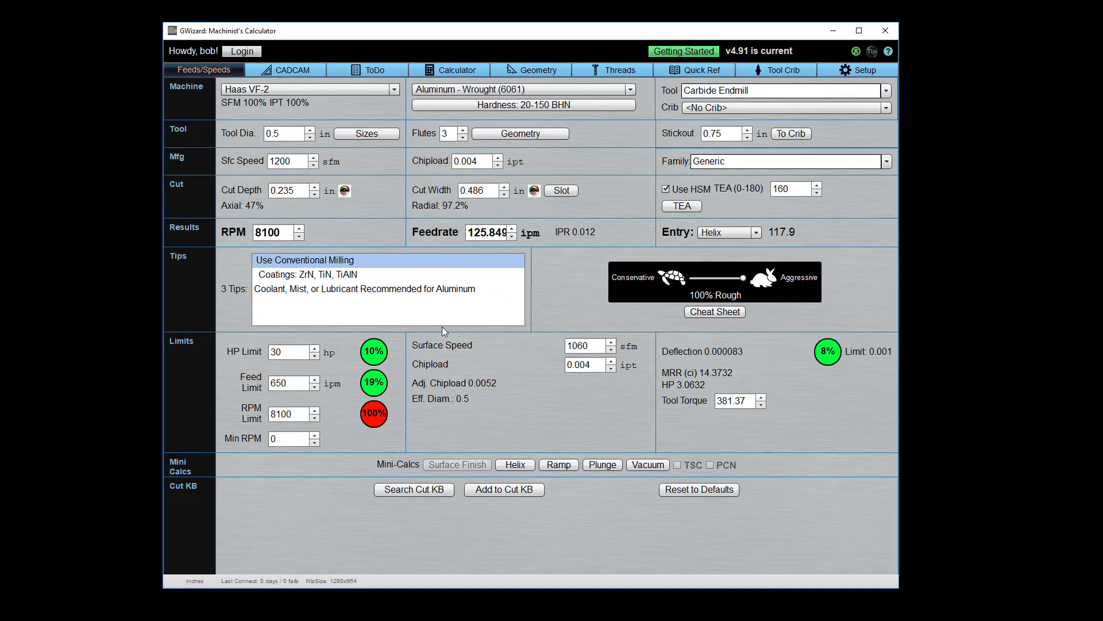
pyautogui.moveTo(486, 408)
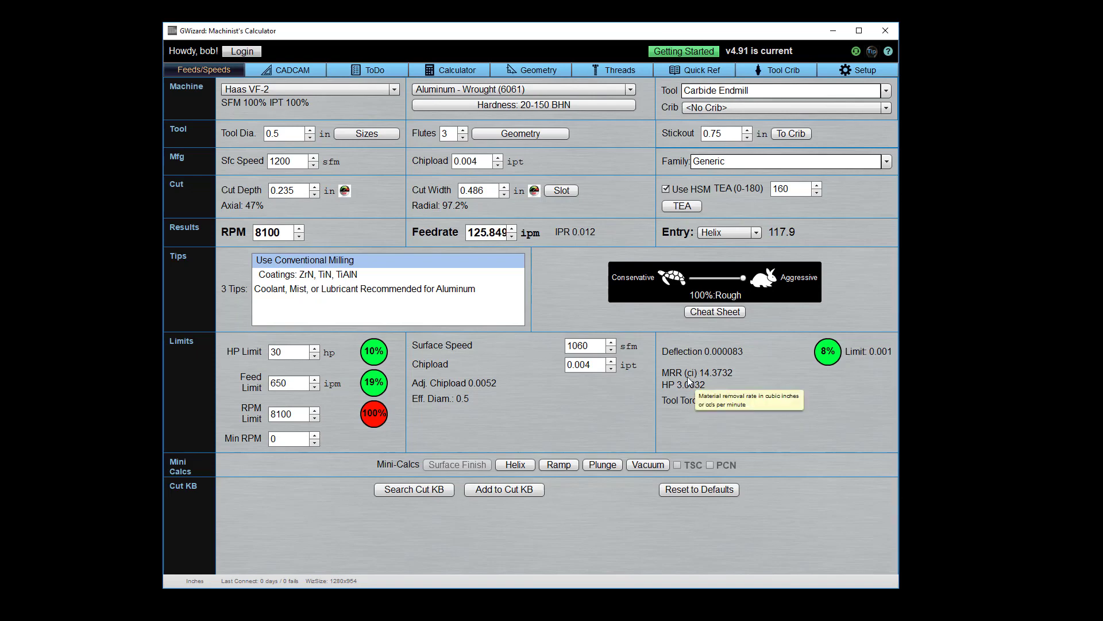
pyautogui.moveTo(690, 383)
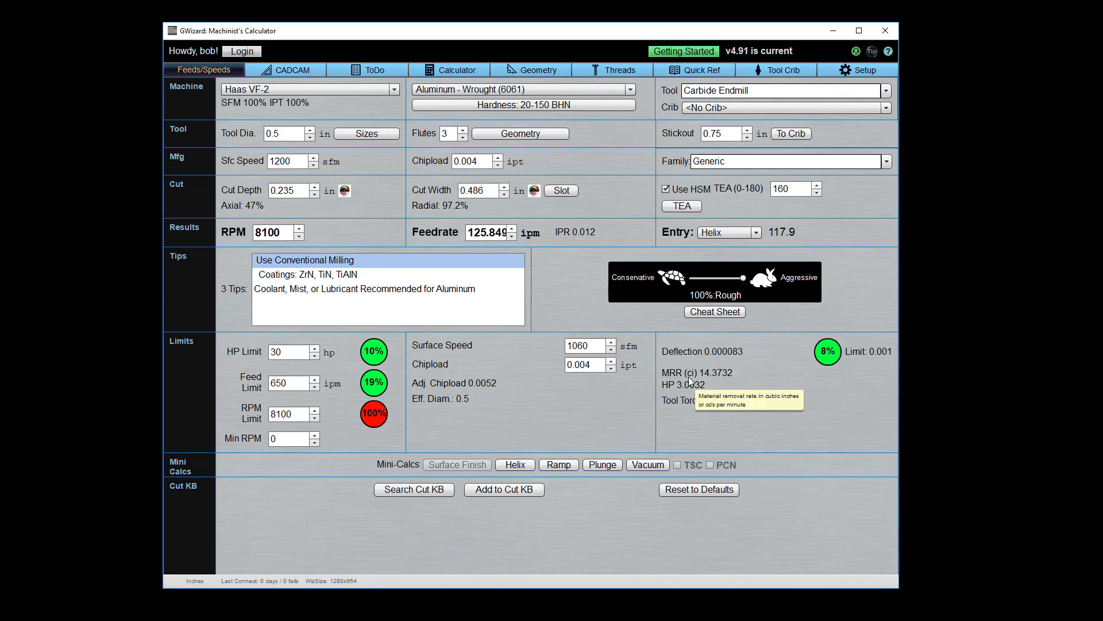
pyautogui.moveTo(526, 380)
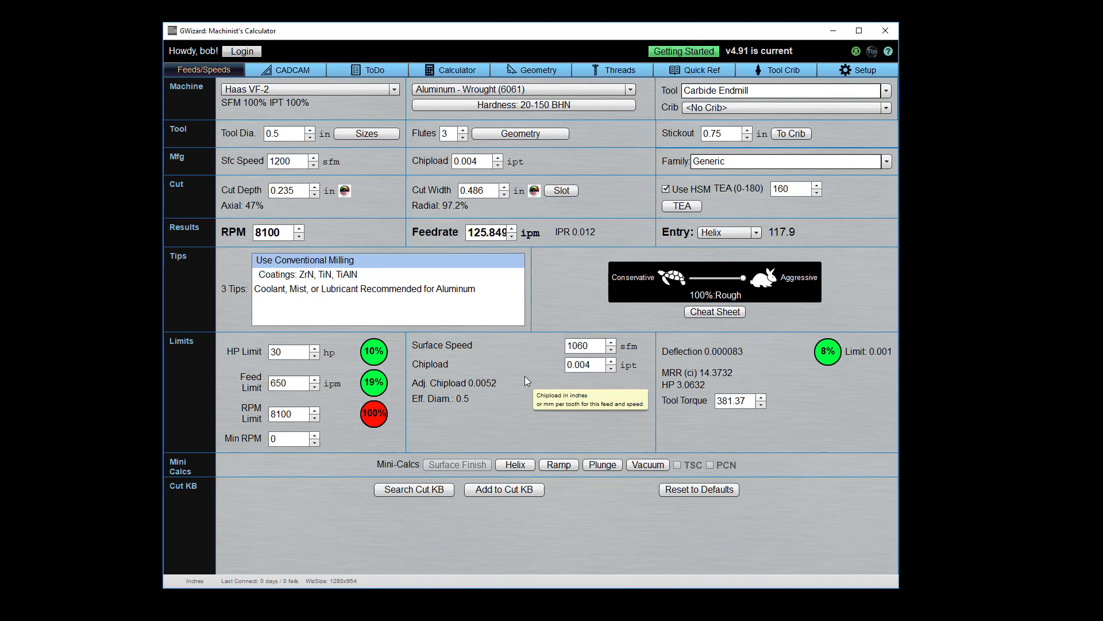
pyautogui.moveTo(235, 348)
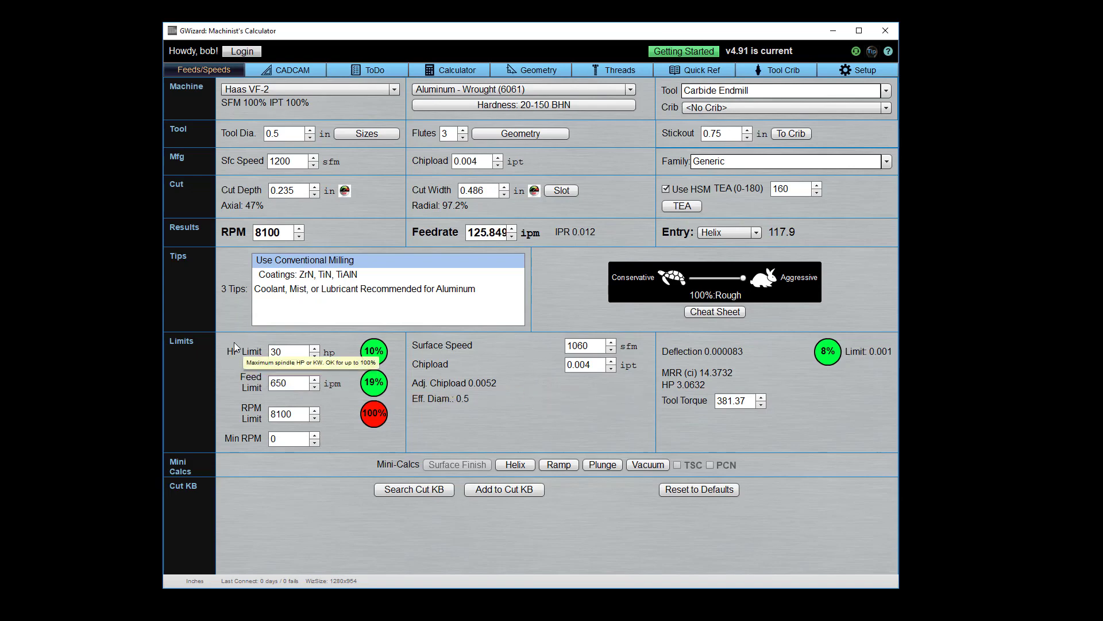
pyautogui.moveTo(241, 428)
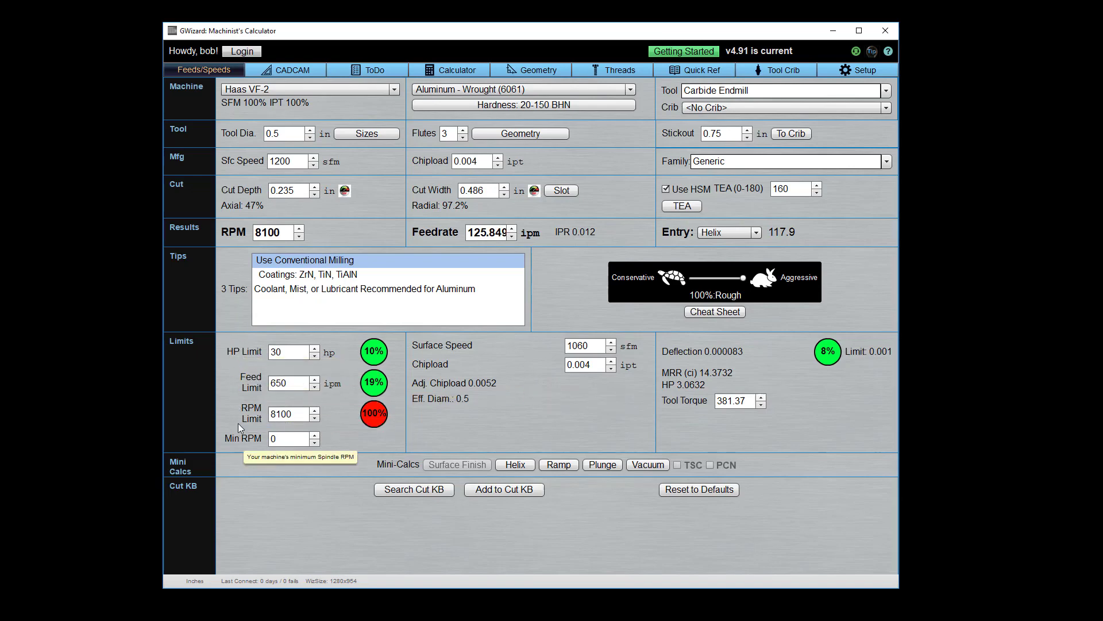
pyautogui.moveTo(256, 438)
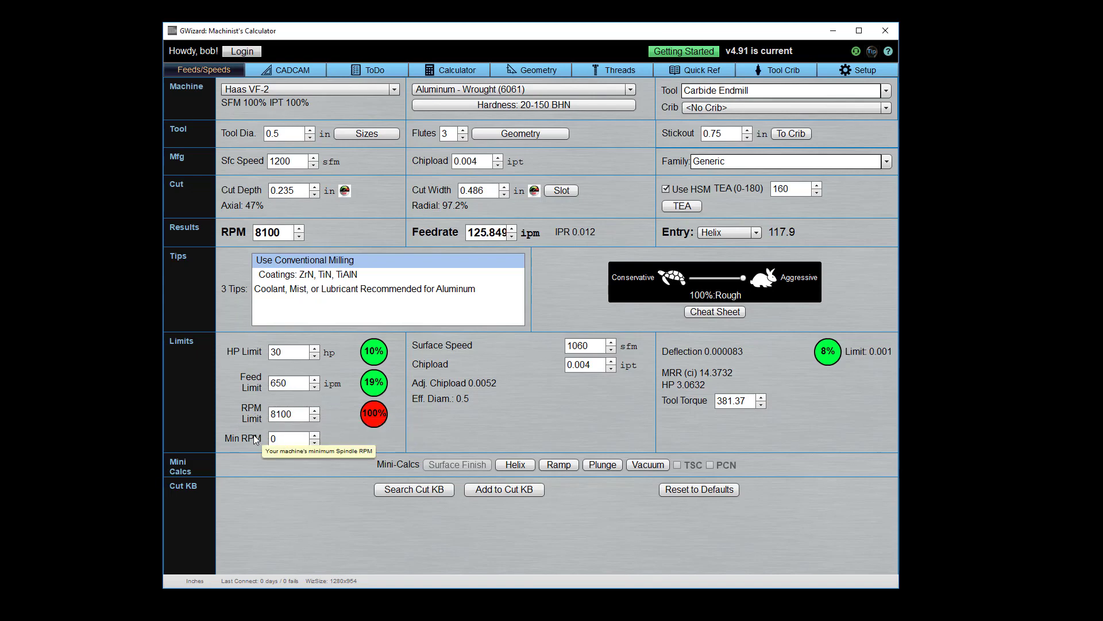
pyautogui.moveTo(374, 420)
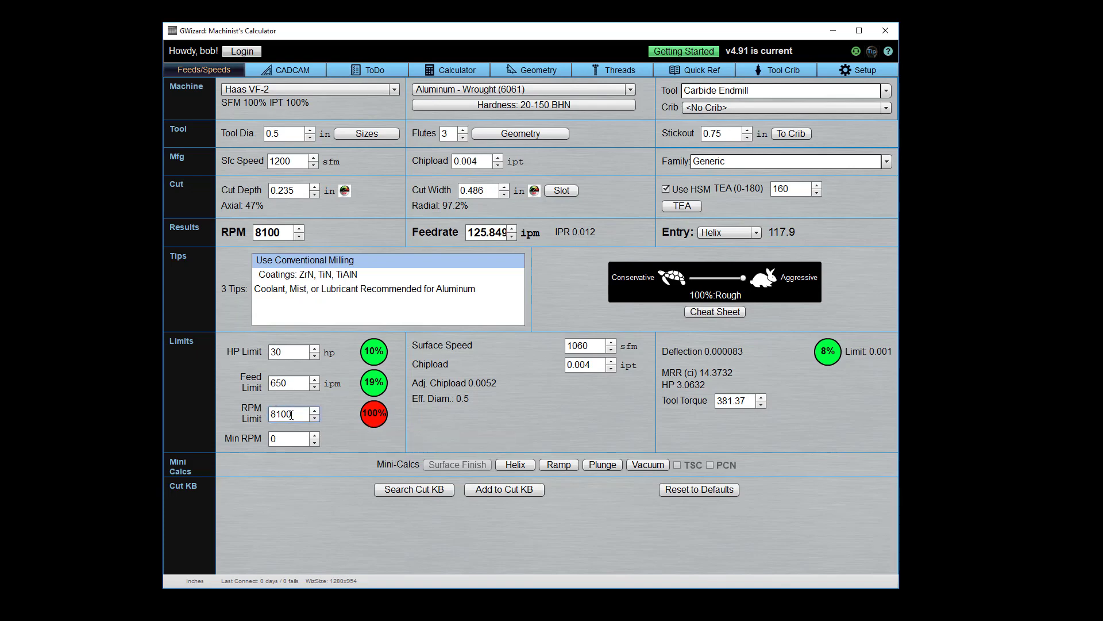
pyautogui.tripleClick(287, 414)
pyautogui.write('12000')
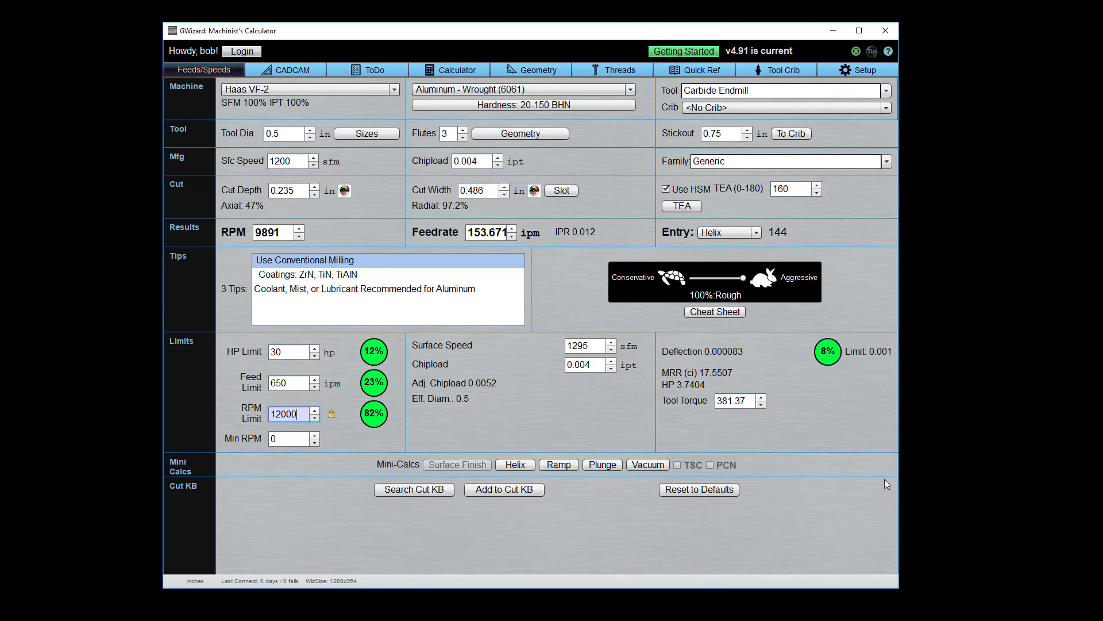
pyautogui.moveTo(113, 200)
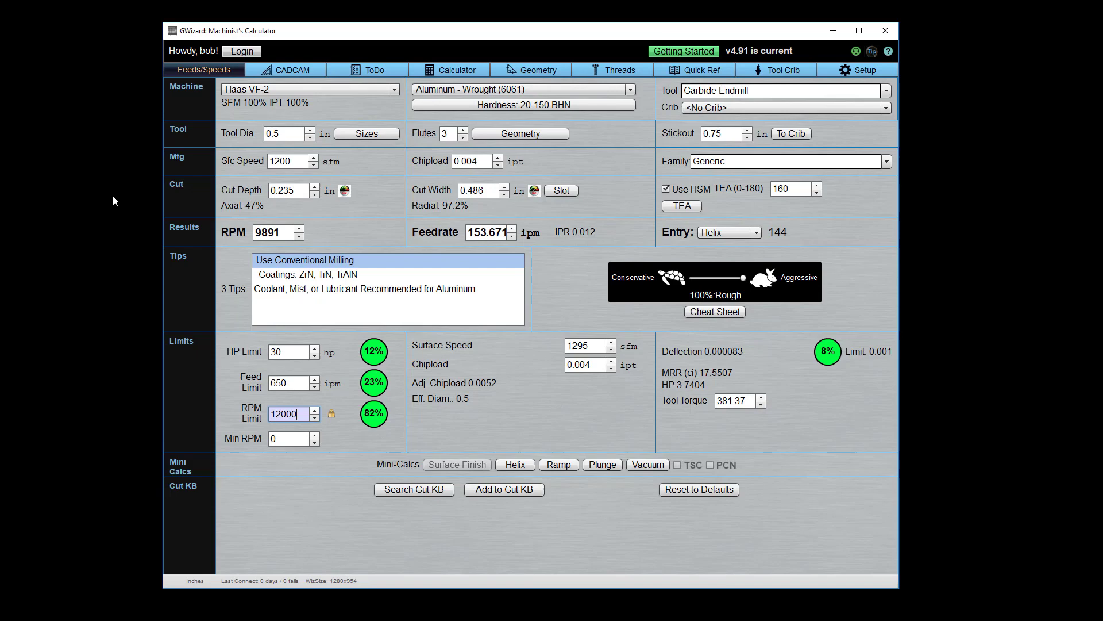
pyautogui.moveTo(273, 231)
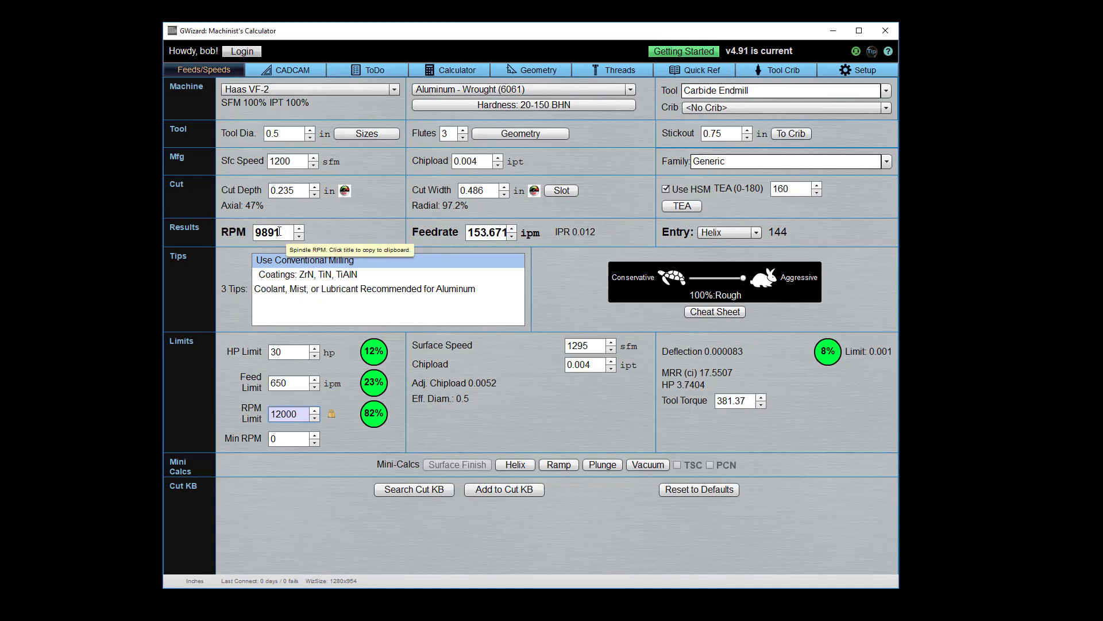
pyautogui.moveTo(331, 417)
pyautogui.write('8100')
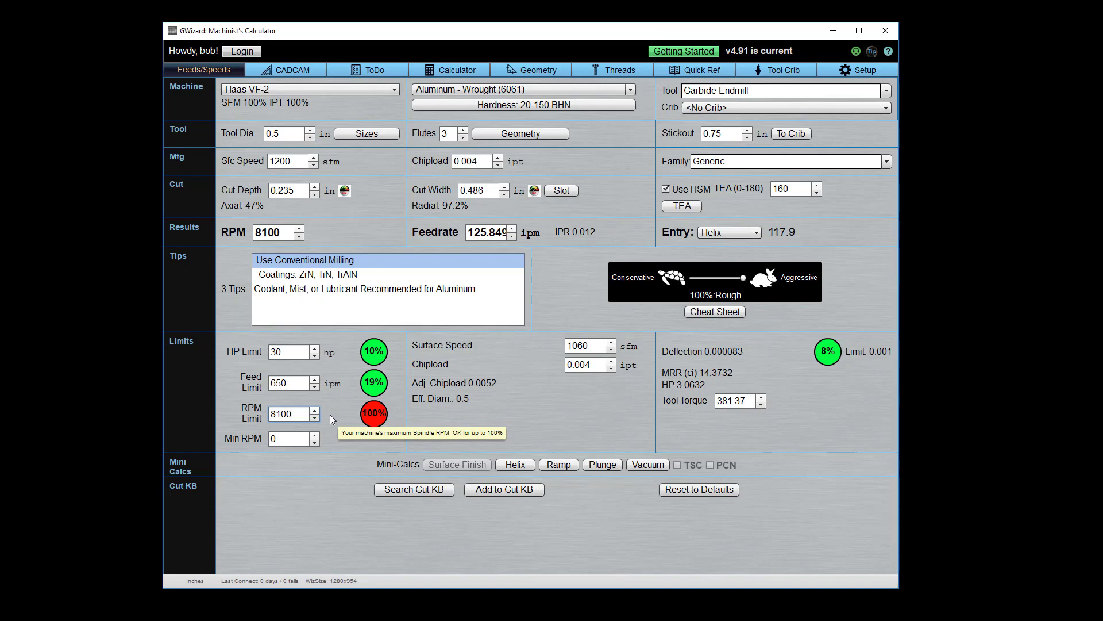
pyautogui.moveTo(332, 420)
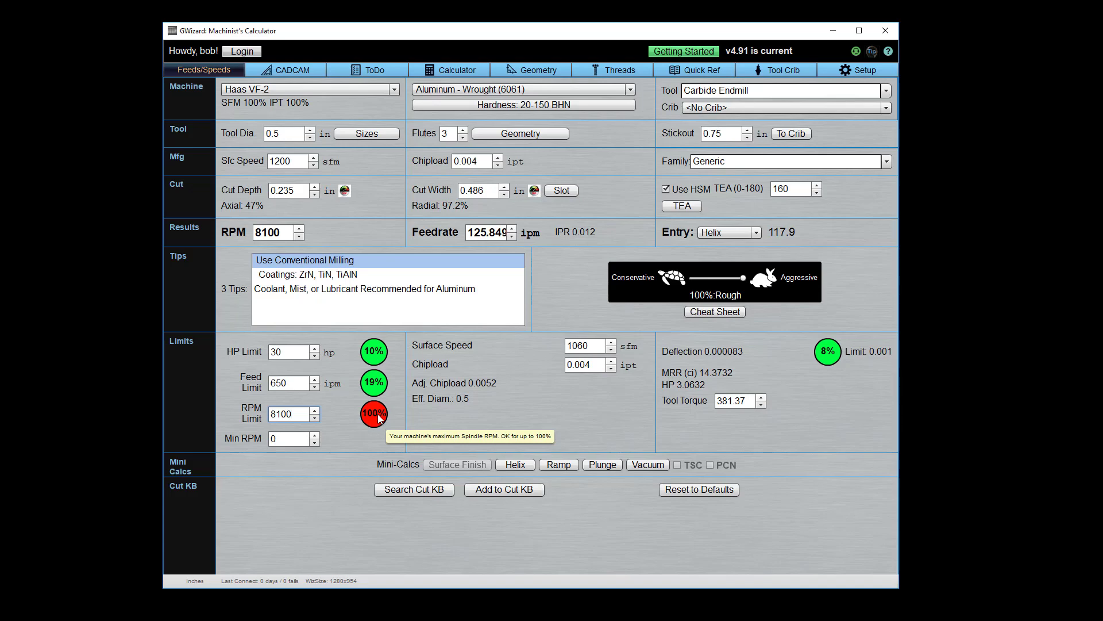
pyautogui.click(289, 414)
pyautogui.write('12000')
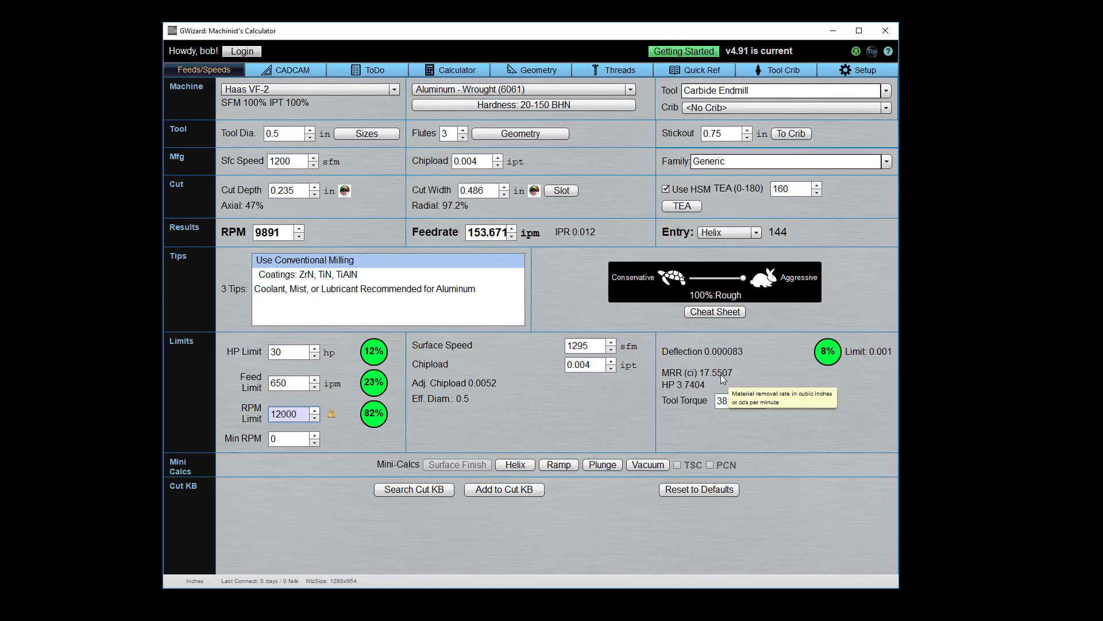
pyautogui.moveTo(709, 387)
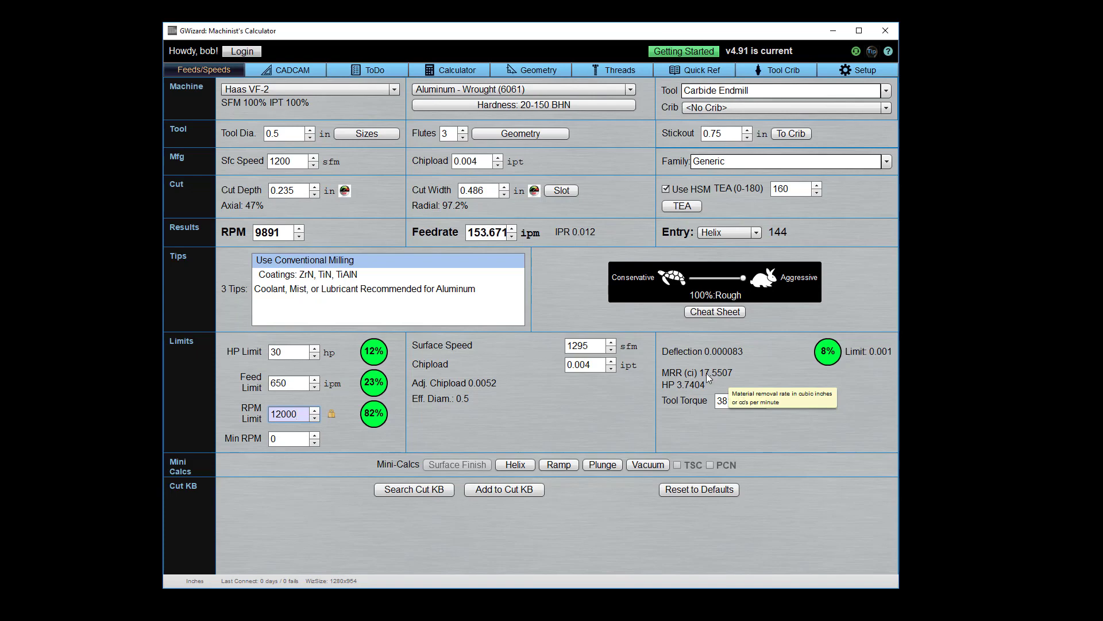
pyautogui.moveTo(387, 400)
pyautogui.write('8100')
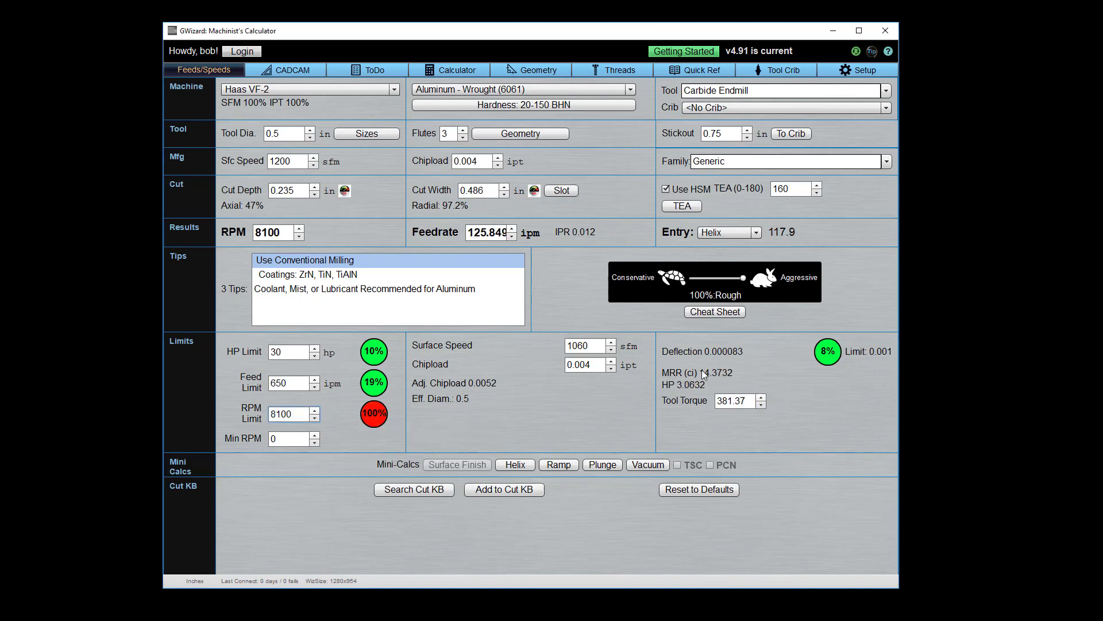
pyautogui.moveTo(719, 374)
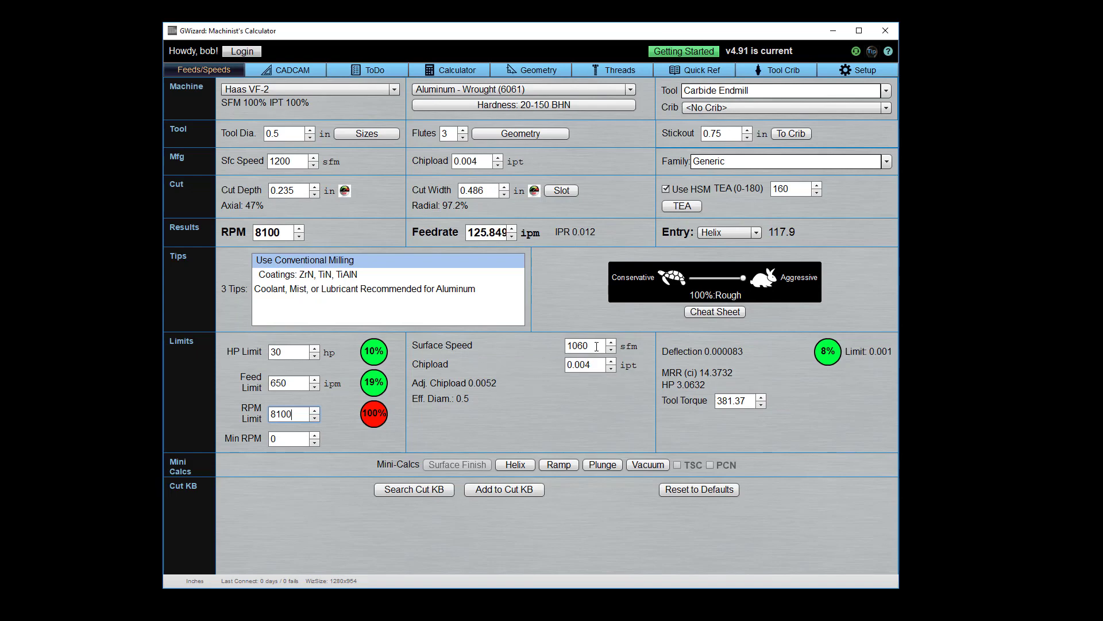
pyautogui.click(585, 345)
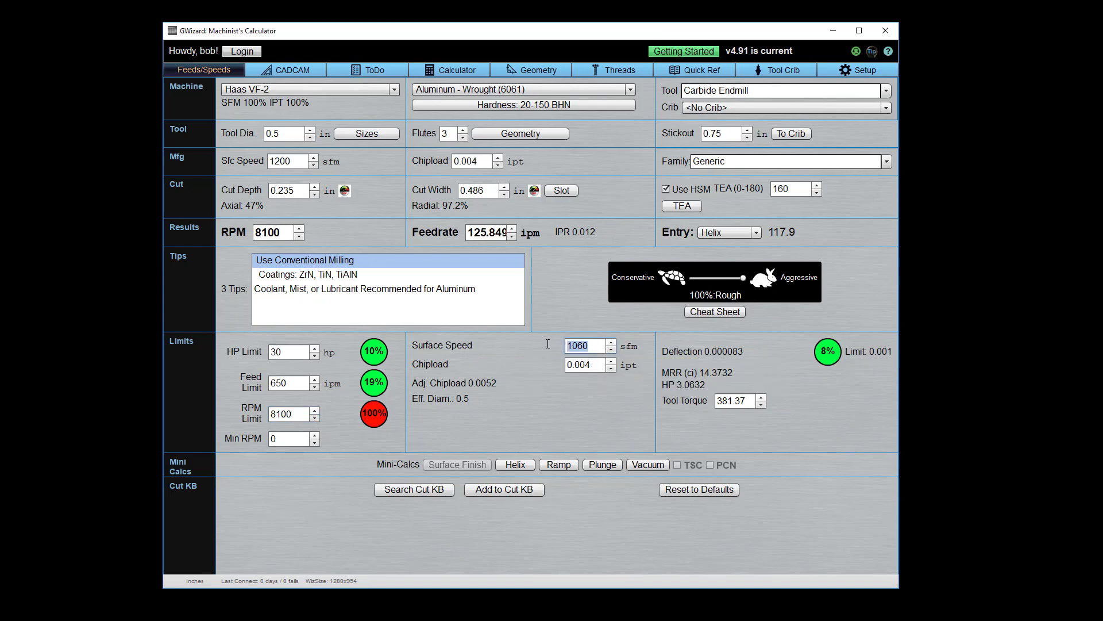
pyautogui.click(584, 364)
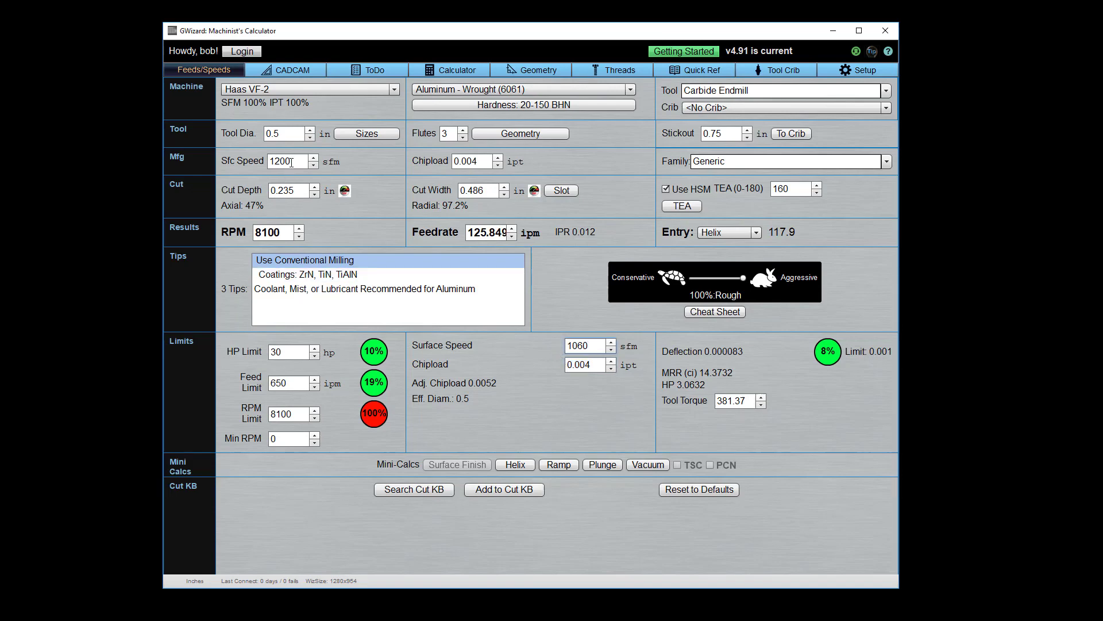
pyautogui.moveTo(293, 162)
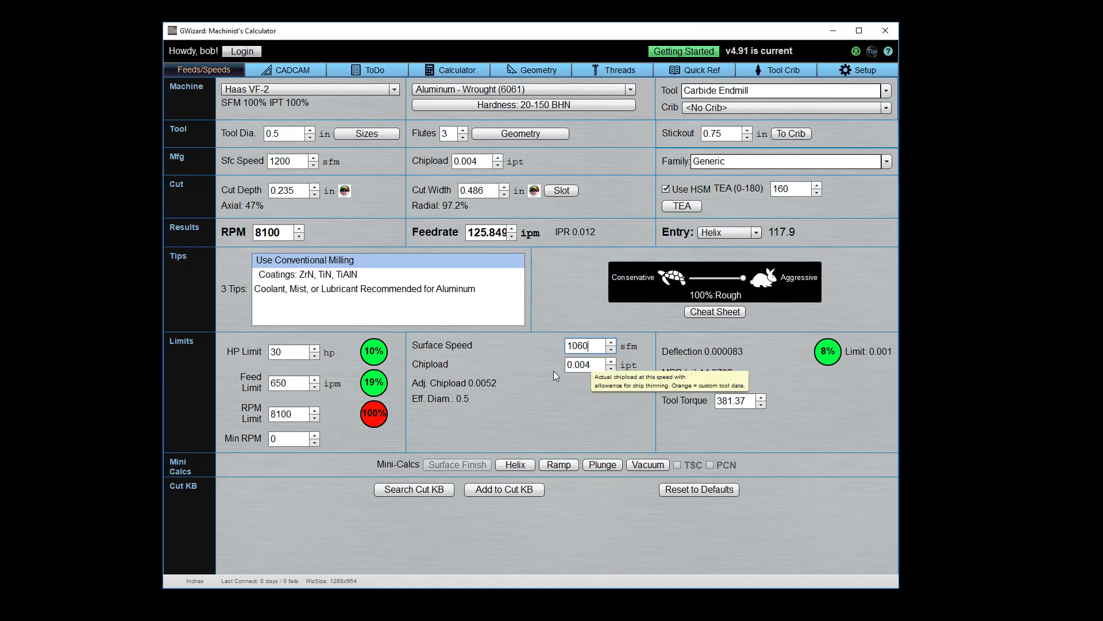
pyautogui.moveTo(543, 372)
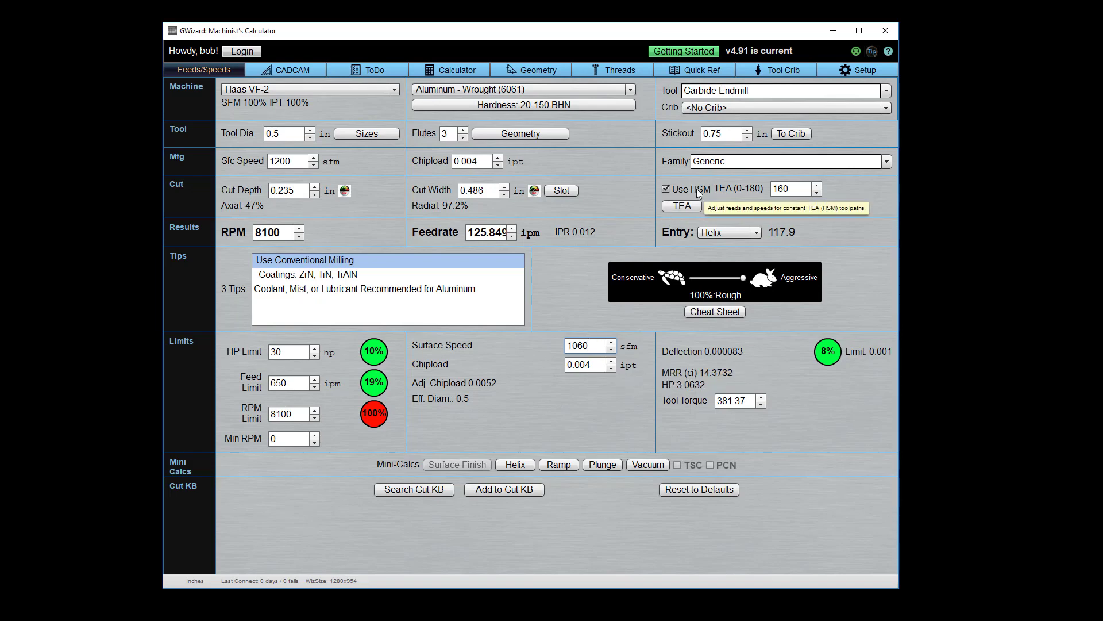
pyautogui.moveTo(675, 199)
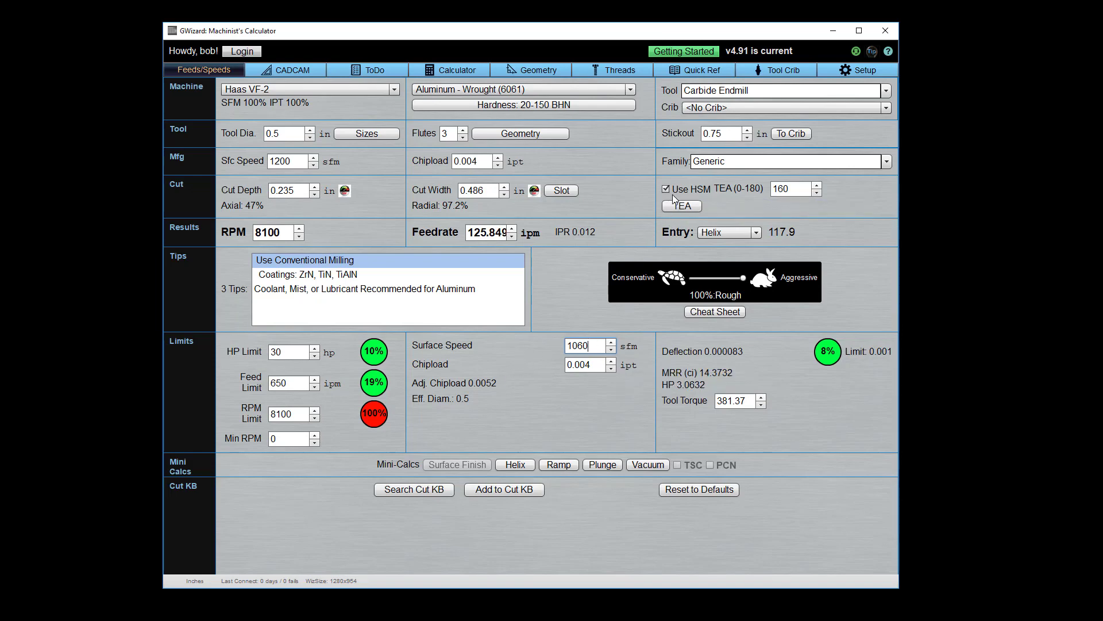
pyautogui.click(666, 188)
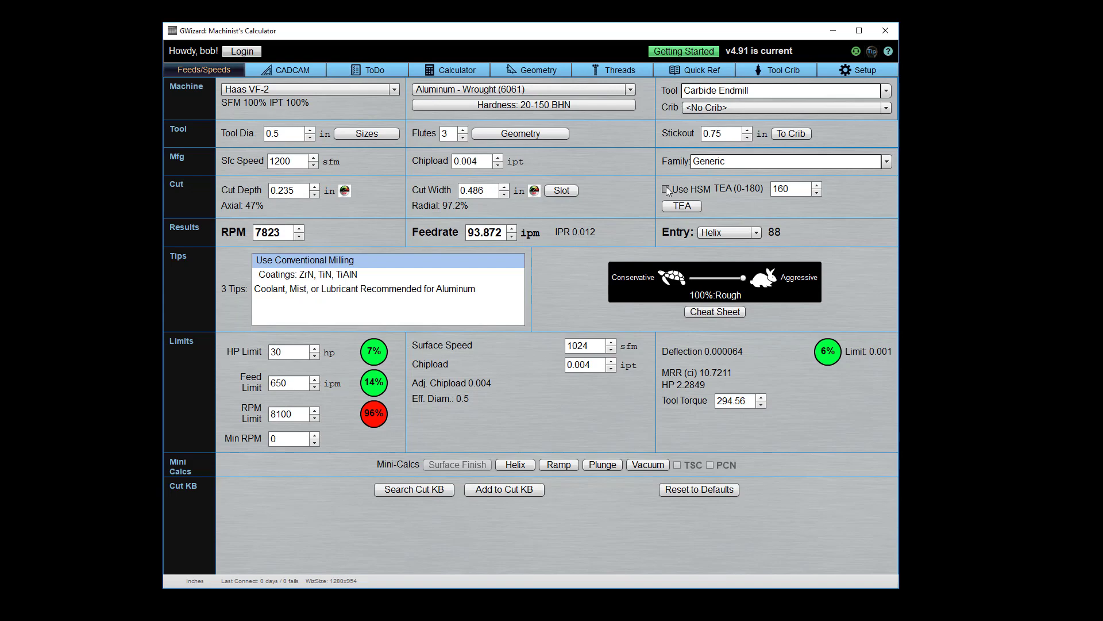
pyautogui.click(666, 189)
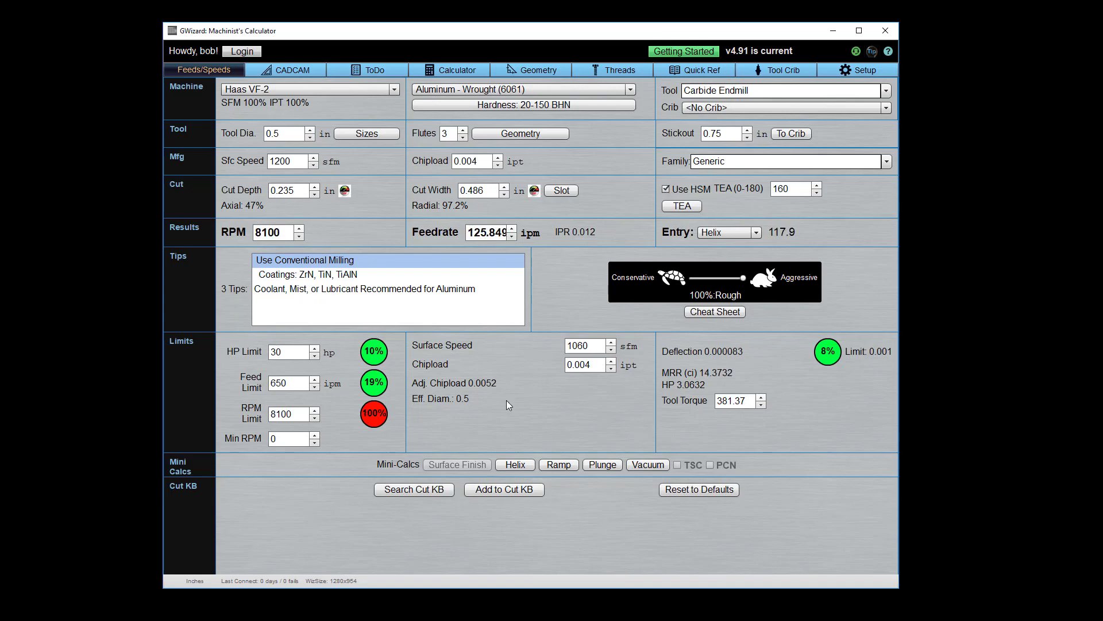
pyautogui.moveTo(733, 358)
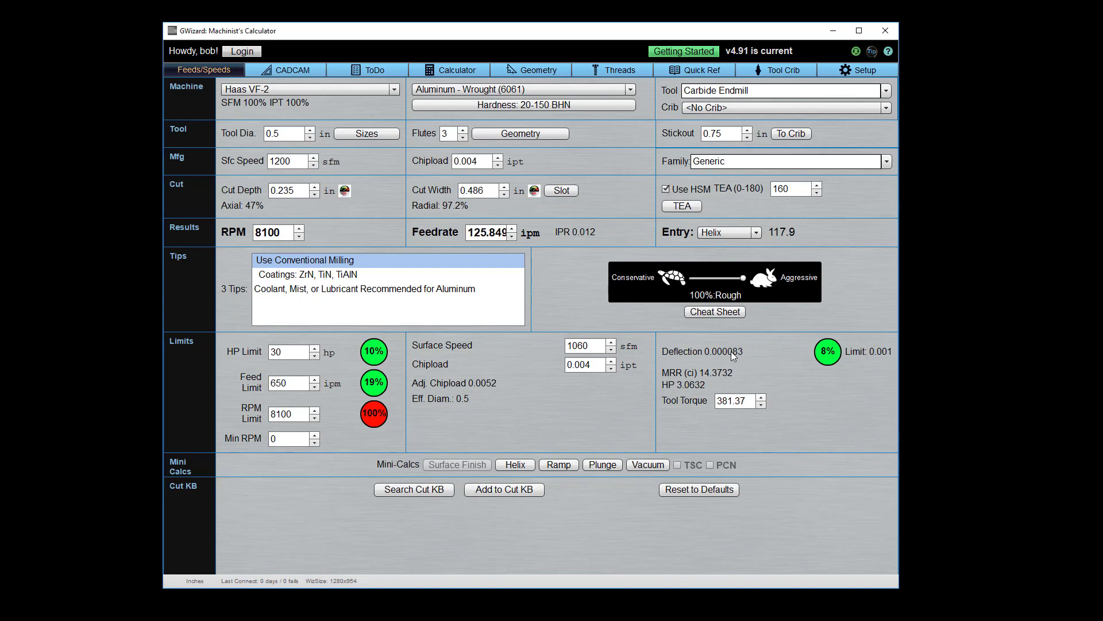
pyautogui.moveTo(729, 357)
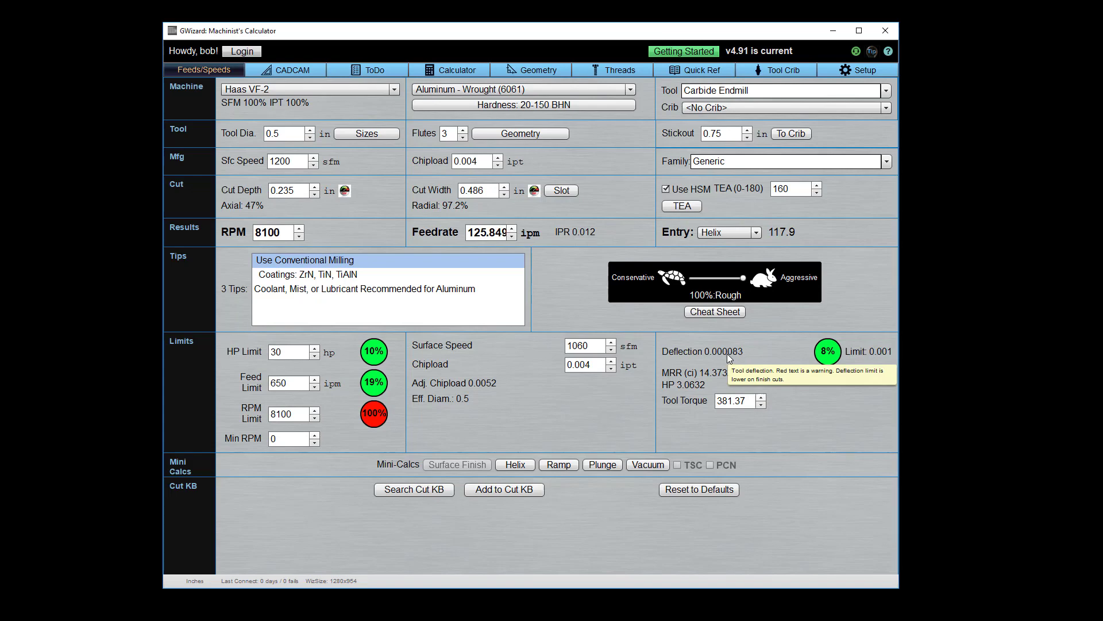
pyautogui.moveTo(832, 361)
pyautogui.write('2')
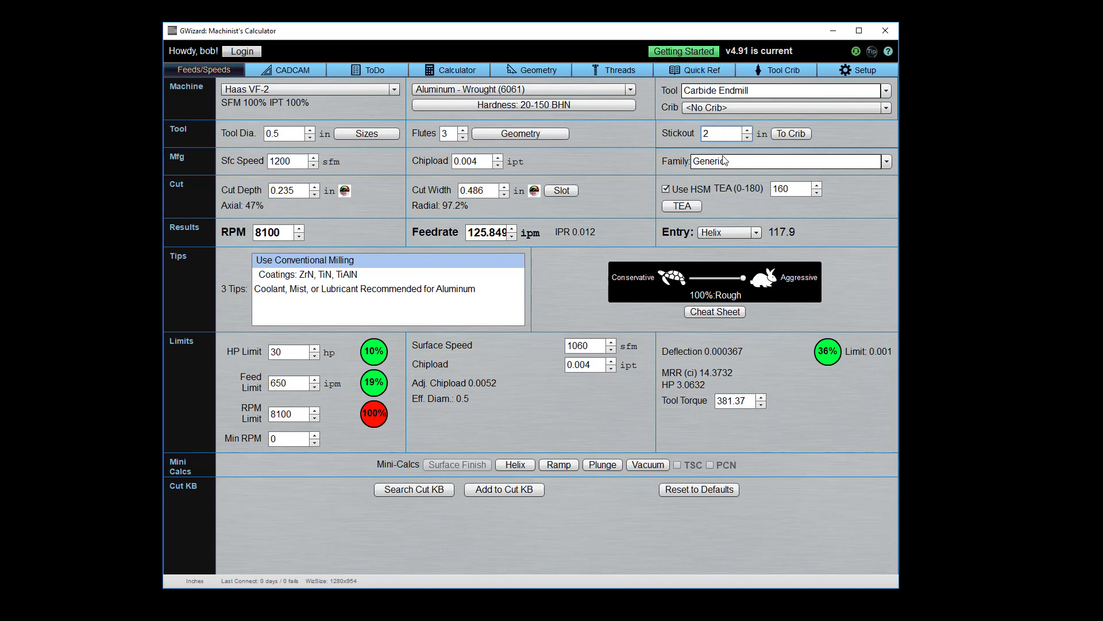
pyautogui.moveTo(736, 164)
pyautogui.write('.5')
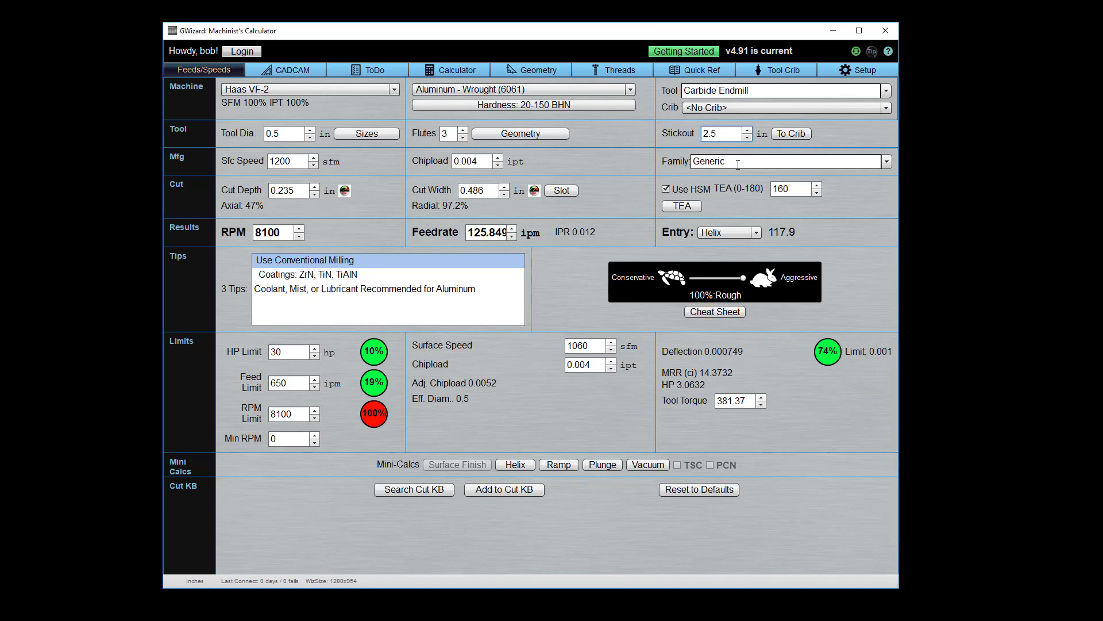
# Try a longer stickout, then enter 0.75 in to bring deflection down to 8%
pyautogui.click(749, 129)
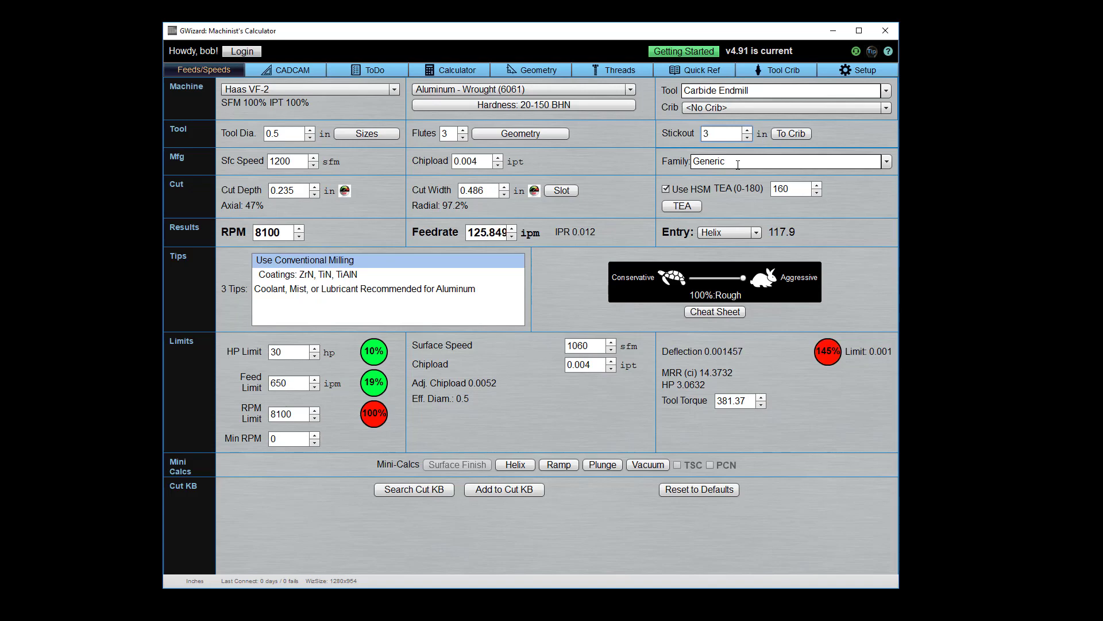
pyautogui.moveTo(758, 212)
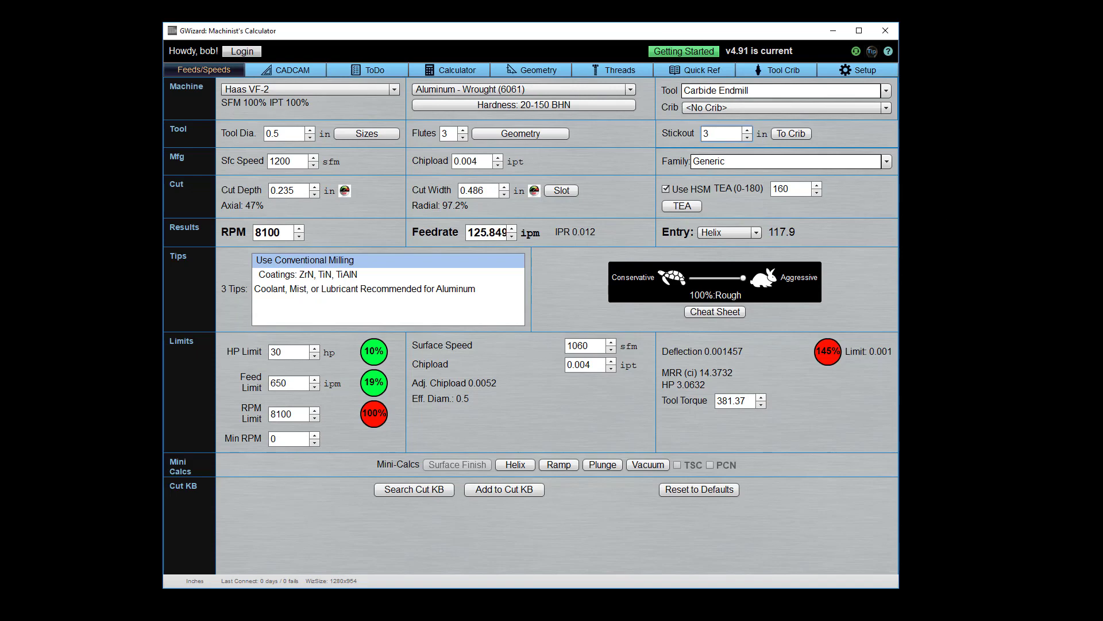
pyautogui.click(728, 134)
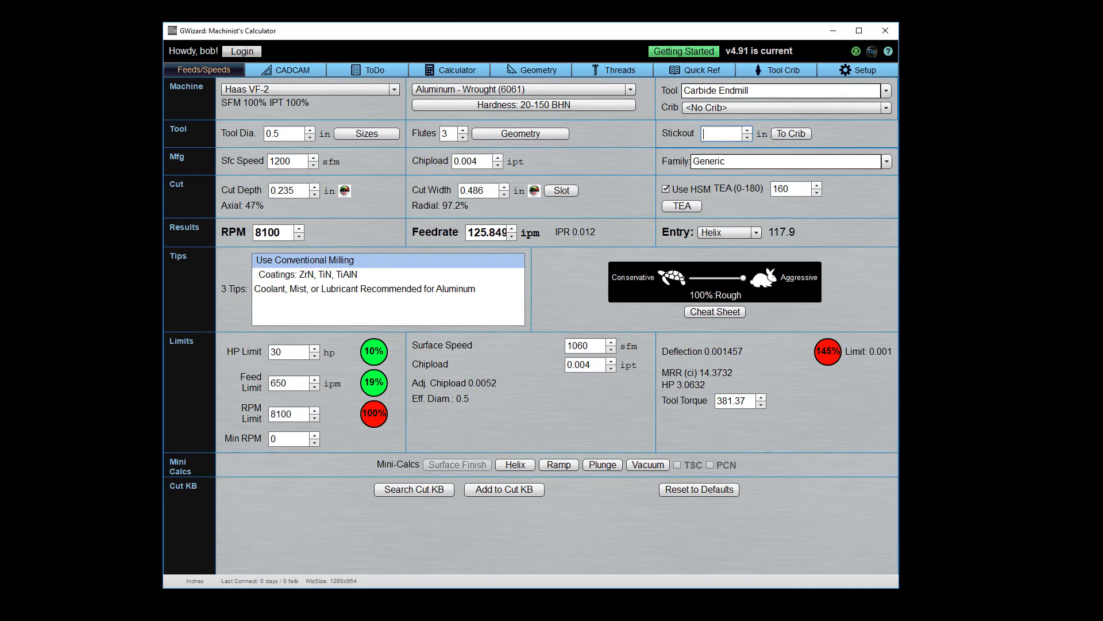
pyautogui.write('0.75')
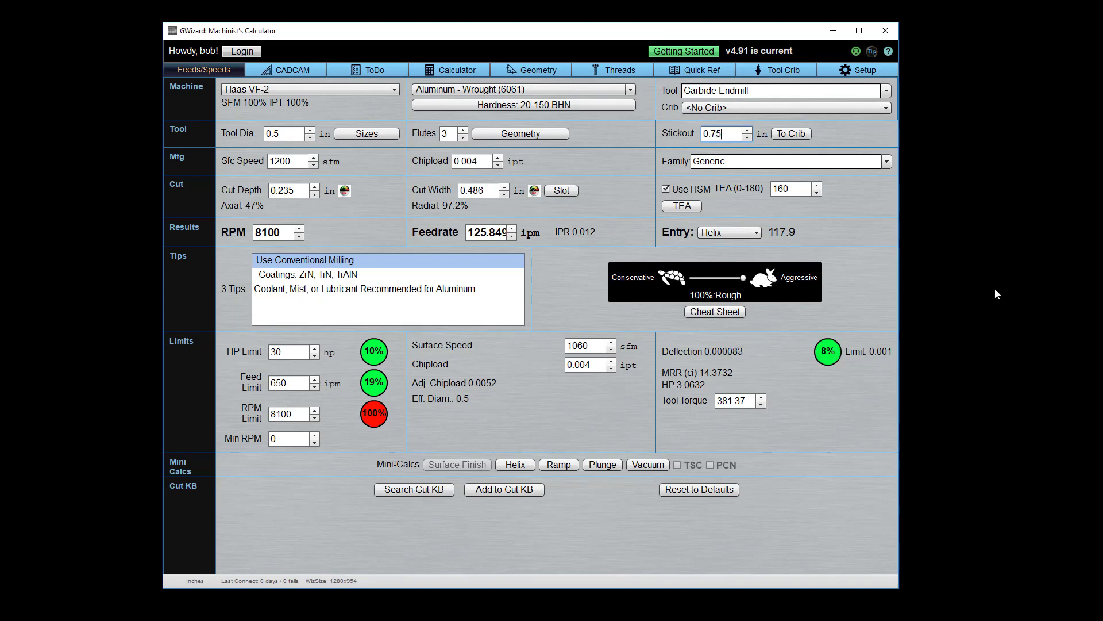
pyautogui.moveTo(816, 359)
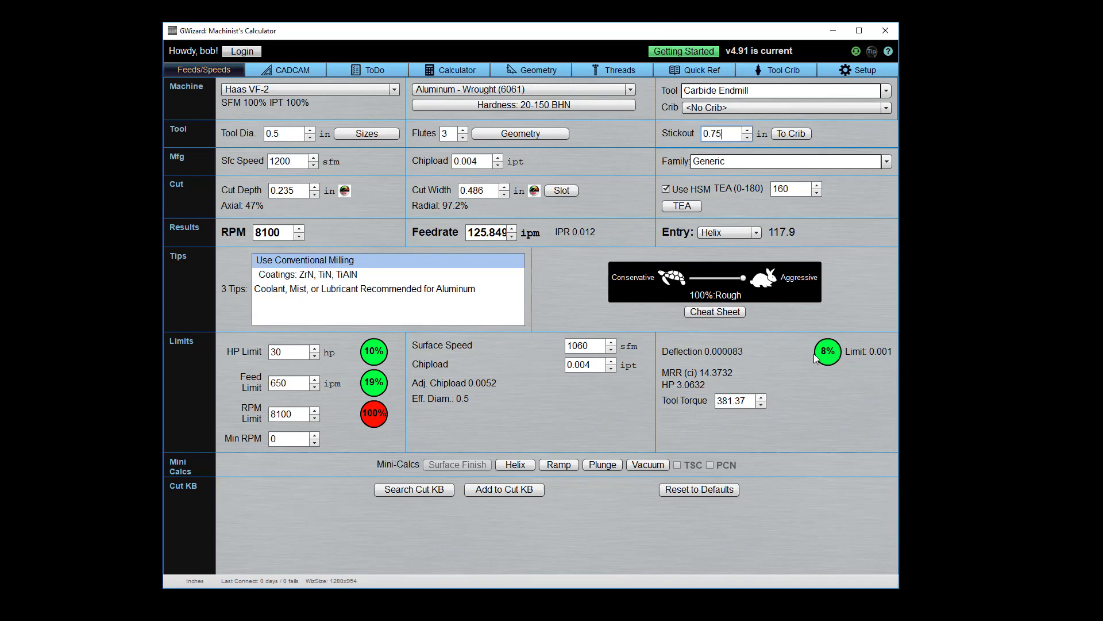
pyautogui.moveTo(721, 385)
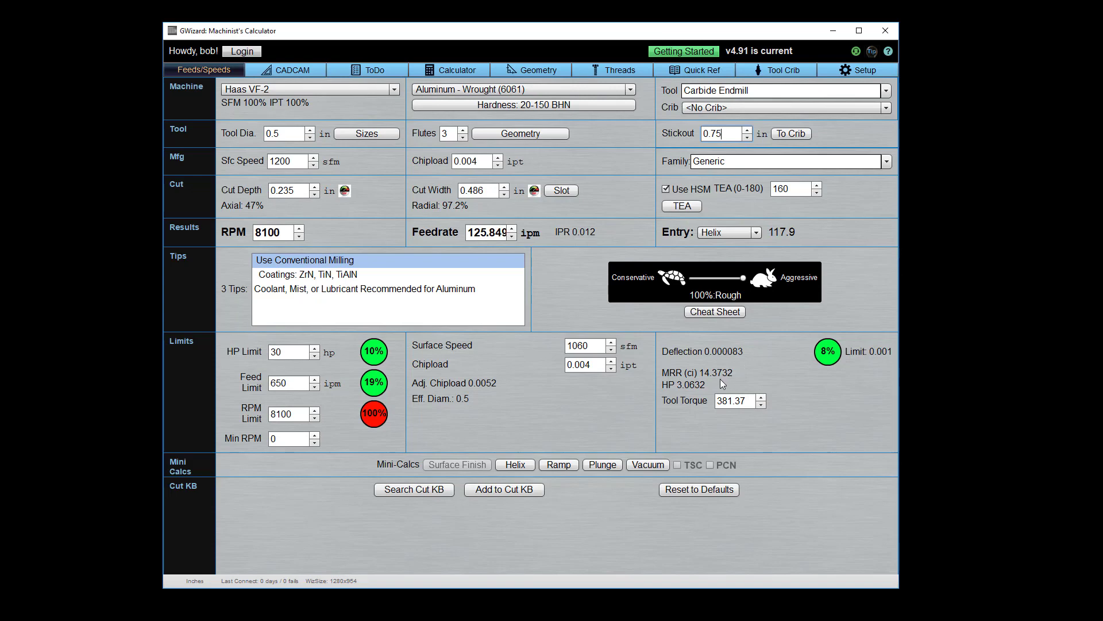
pyautogui.moveTo(713, 377)
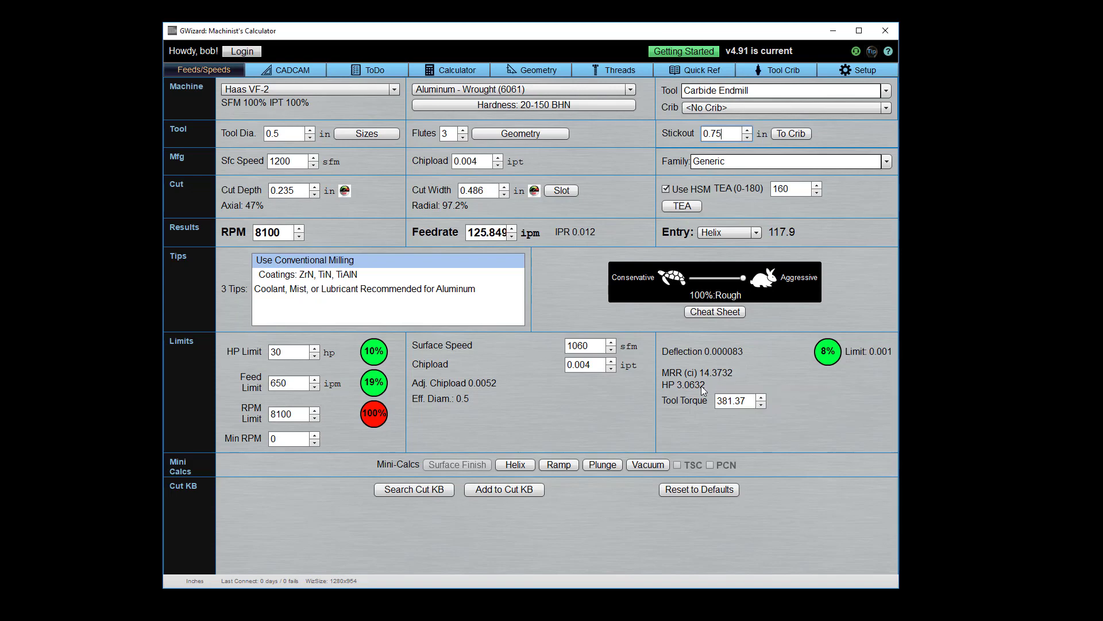
pyautogui.moveTo(672, 388)
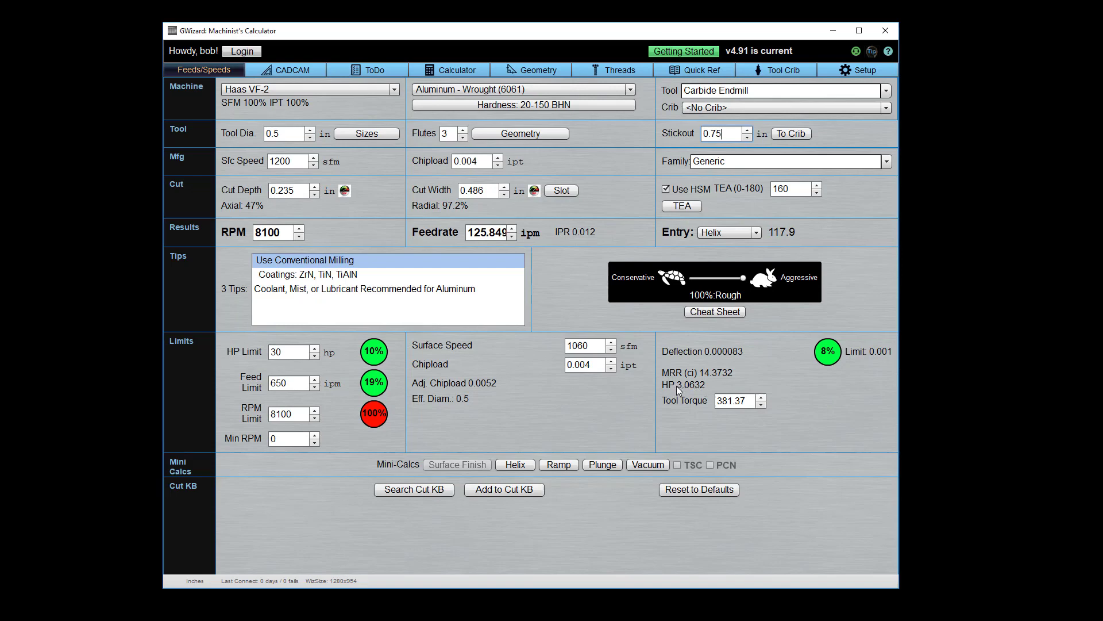
pyautogui.moveTo(741, 401)
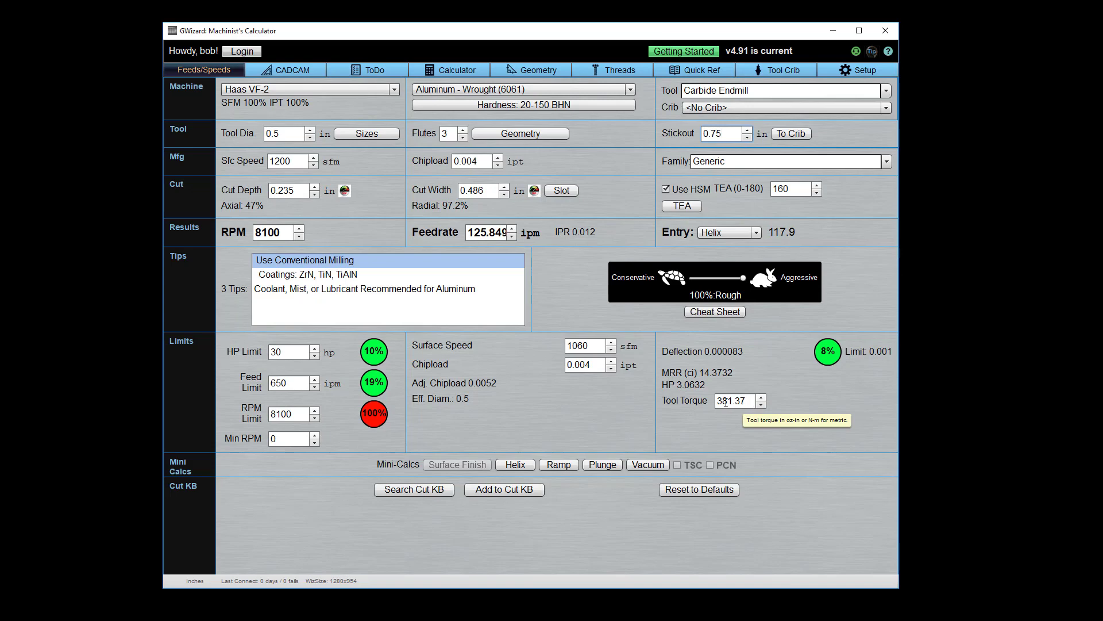
pyautogui.moveTo(693, 420)
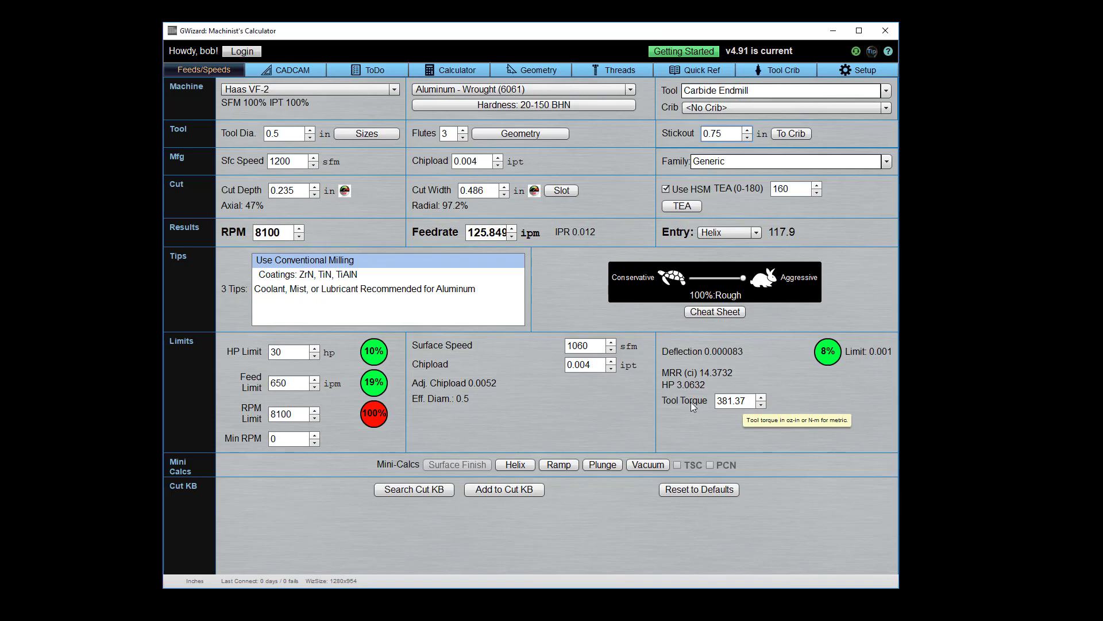
pyautogui.moveTo(530, 416)
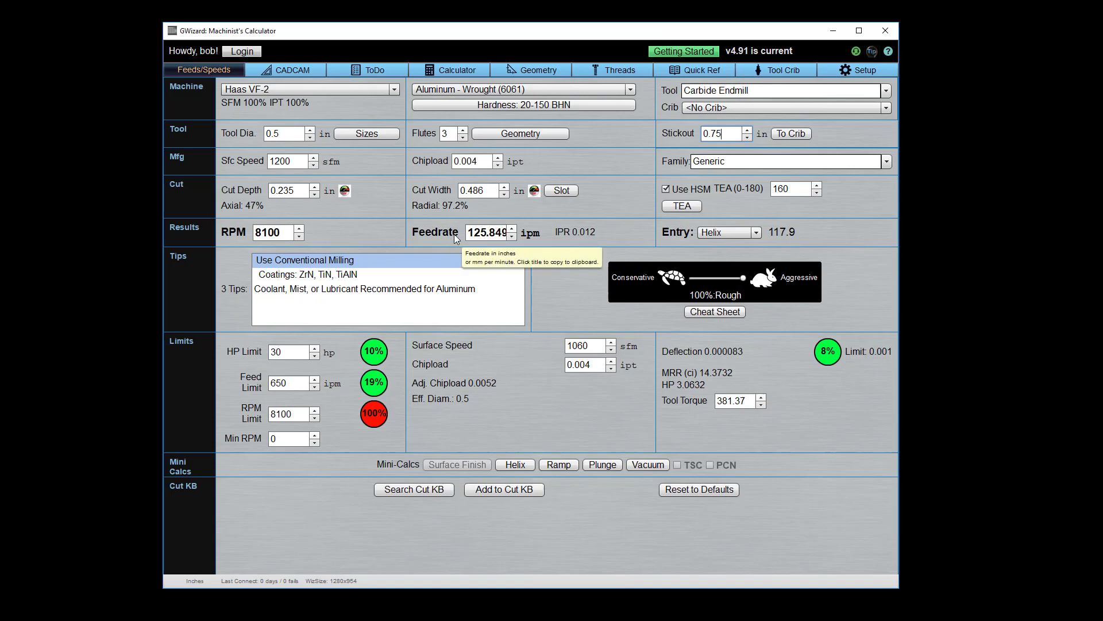
pyautogui.moveTo(704, 314)
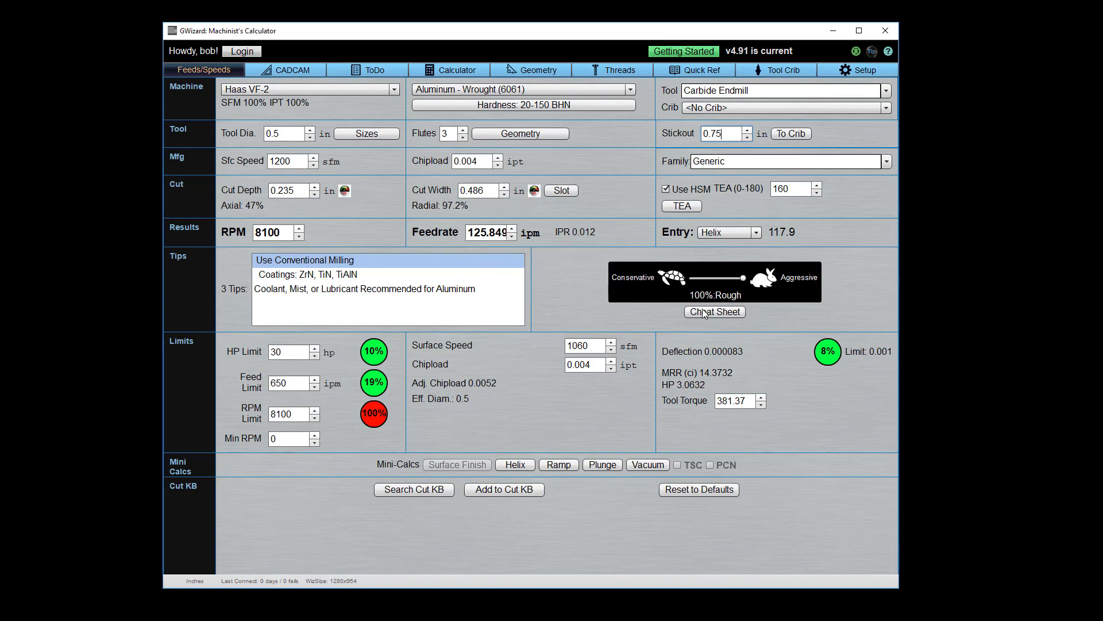
# Bring up the Cheat Sheet and select its Longer Tool Life recommendation
pyautogui.click(715, 312)
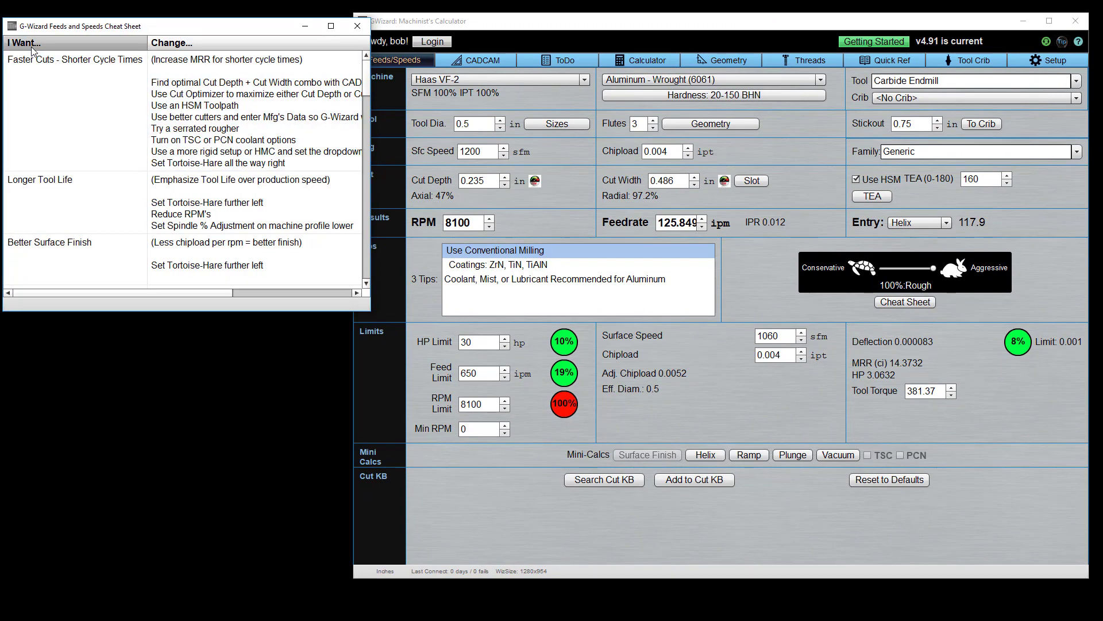
pyautogui.moveTo(179, 45)
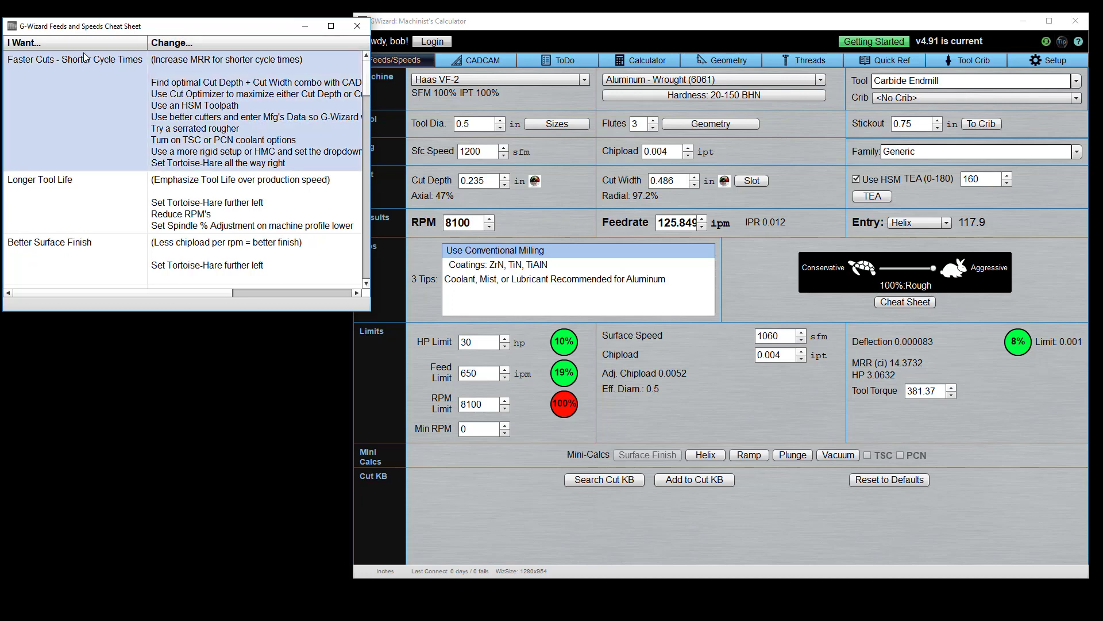
pyautogui.moveTo(75, 64)
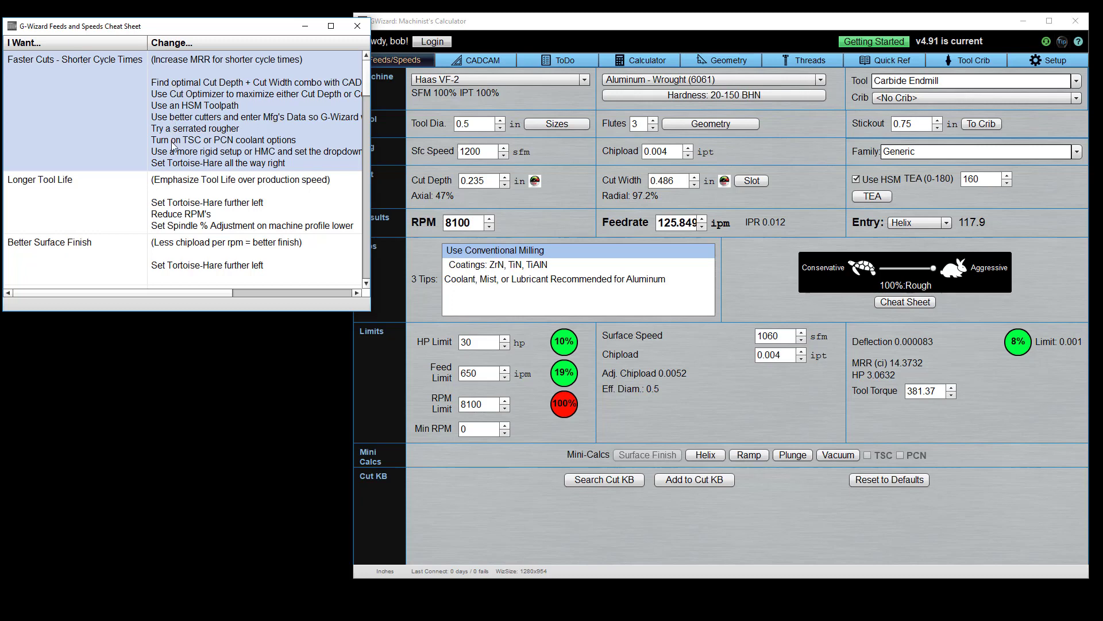
pyautogui.moveTo(173, 85)
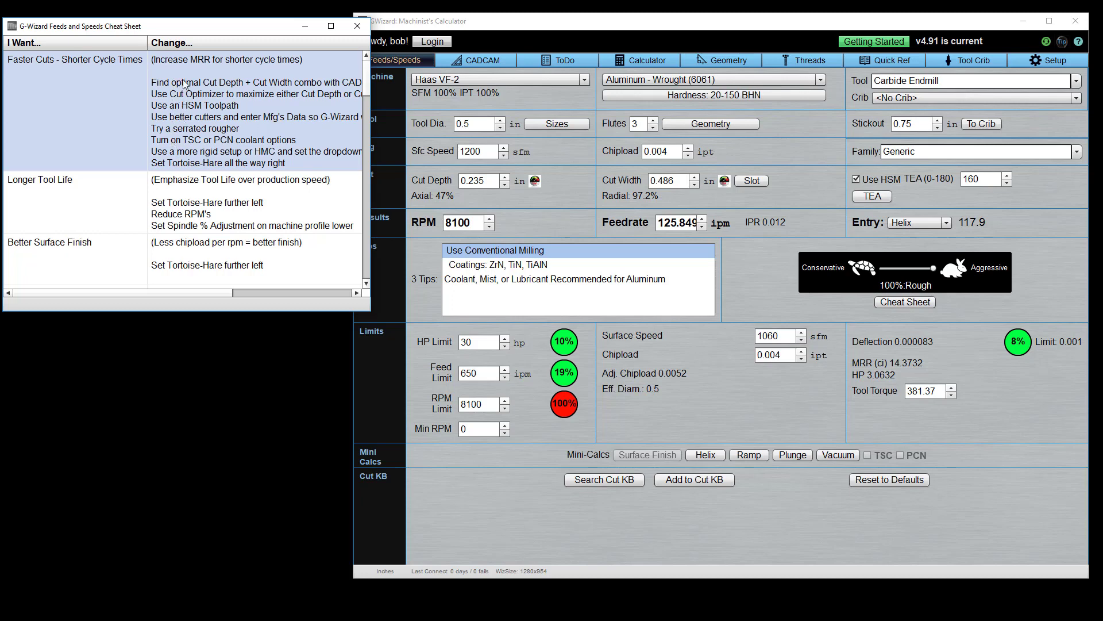
pyautogui.moveTo(195, 78)
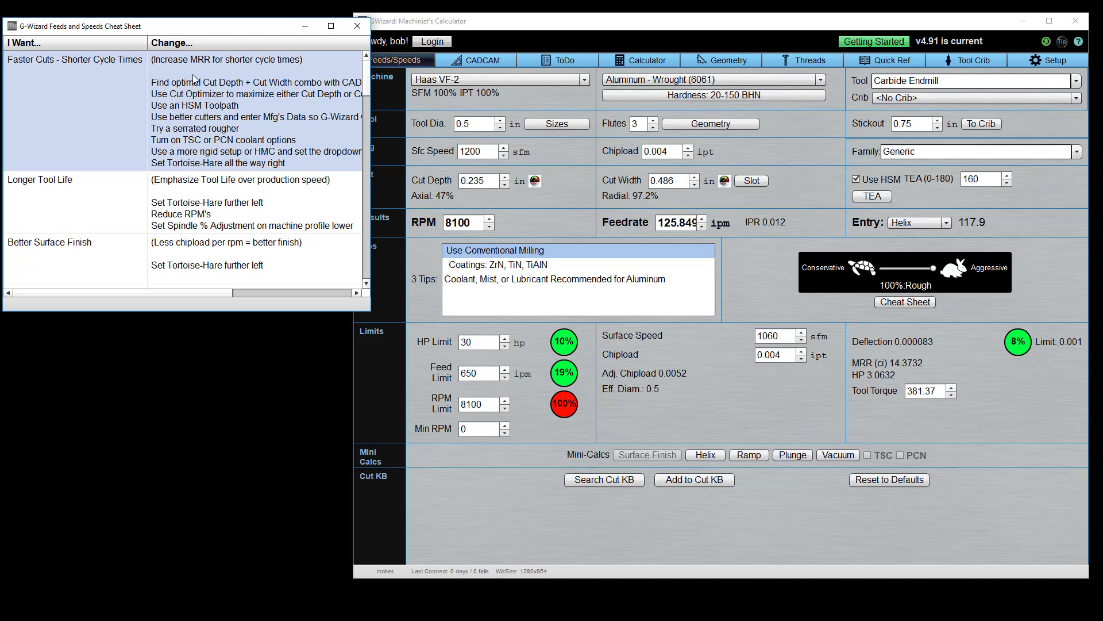
pyautogui.moveTo(196, 86)
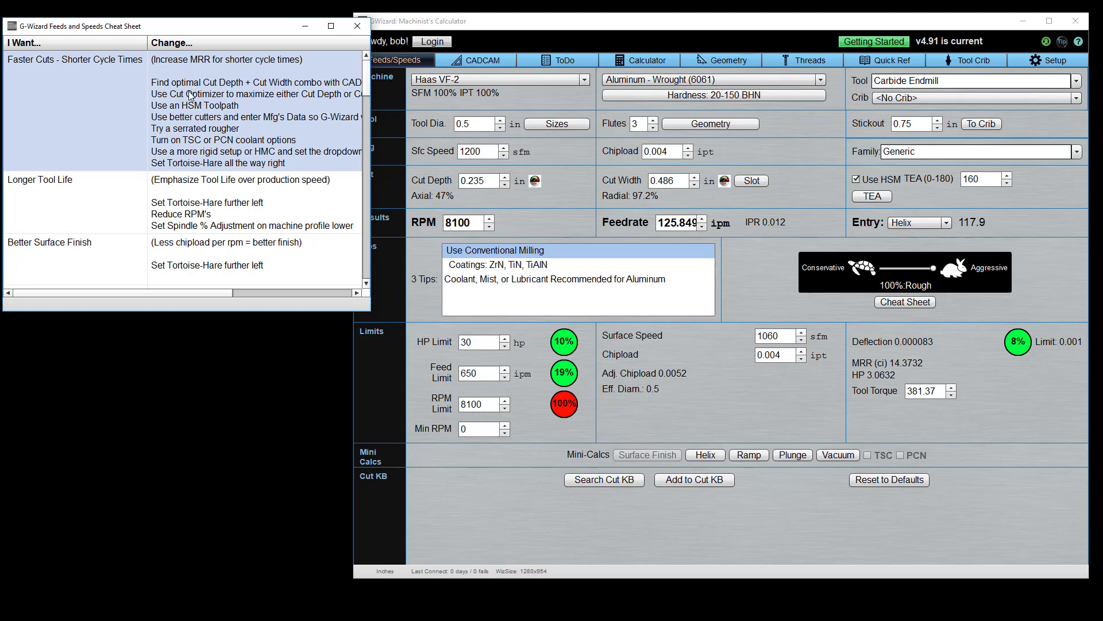
pyautogui.moveTo(197, 85)
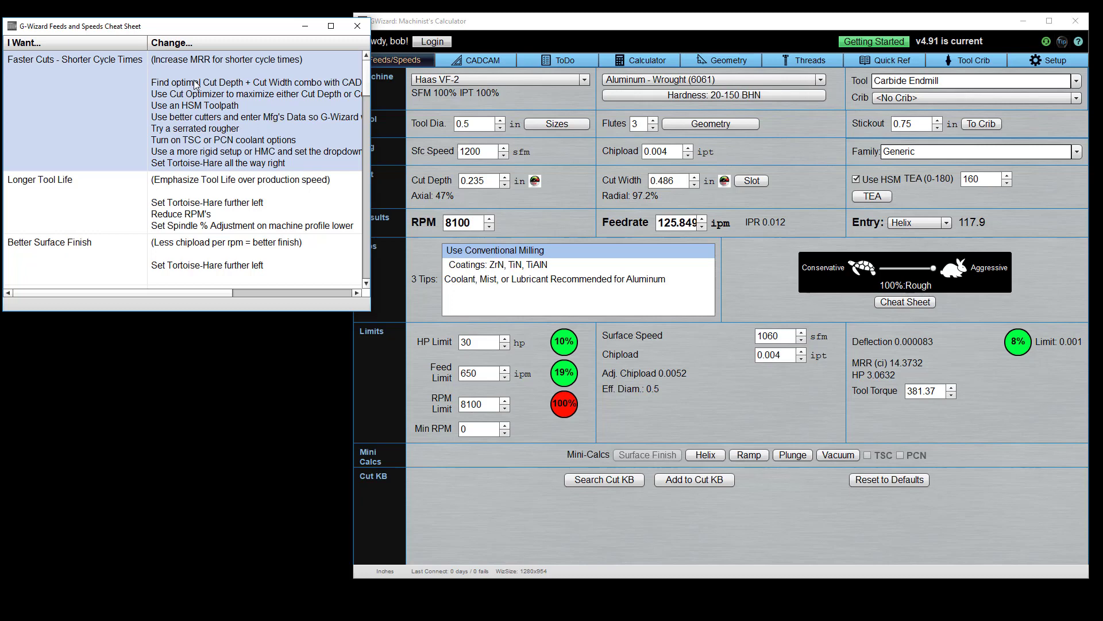
pyautogui.click(46, 187)
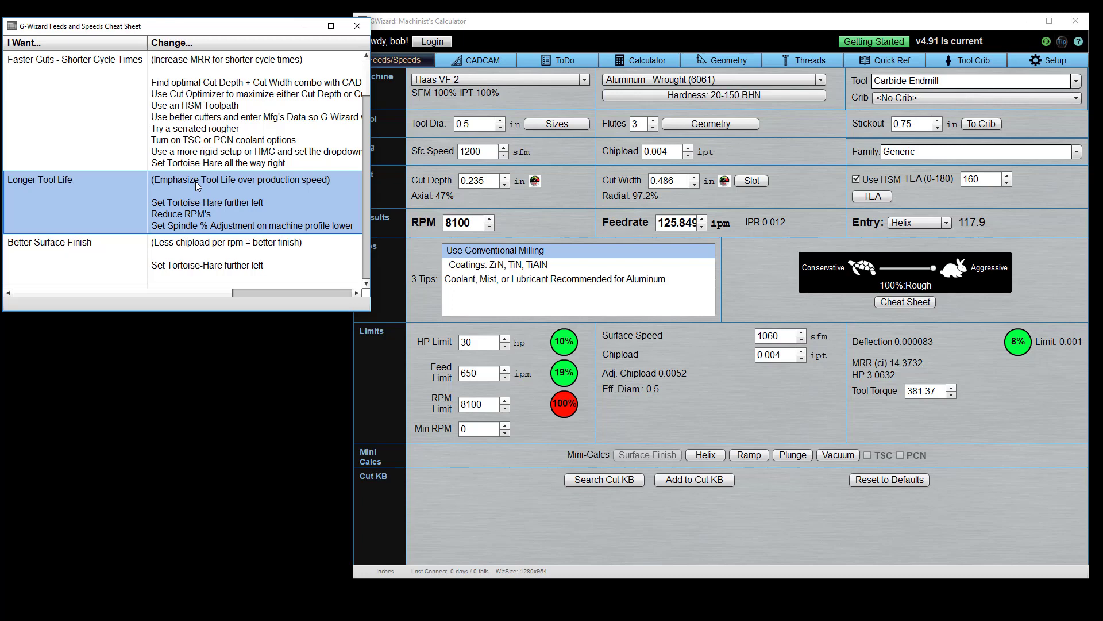
pyautogui.moveTo(211, 182)
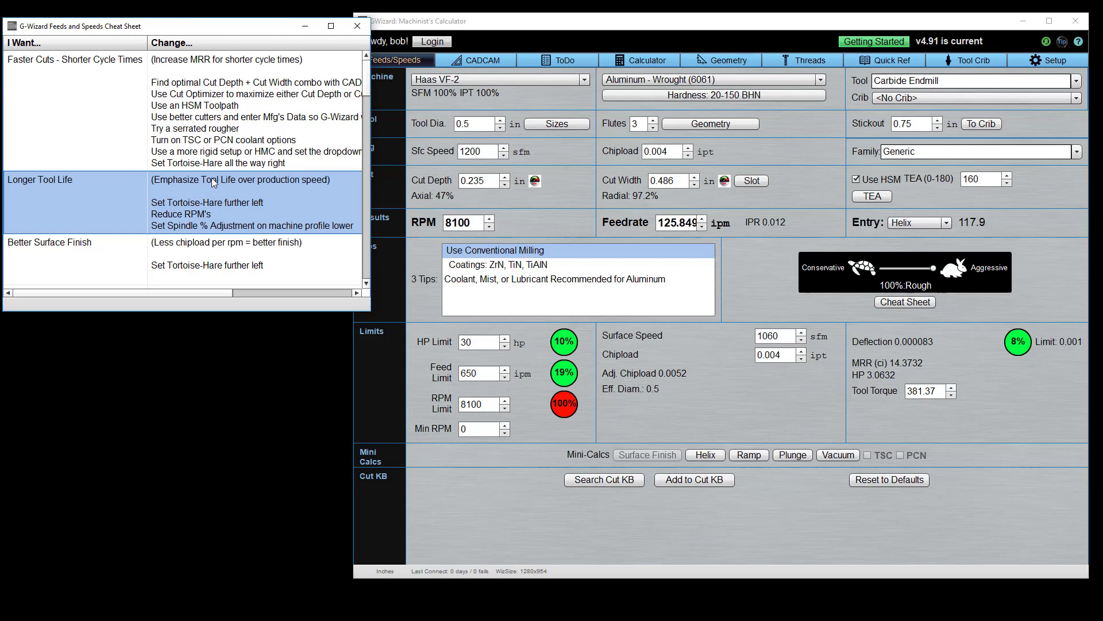
pyautogui.moveTo(345, 240)
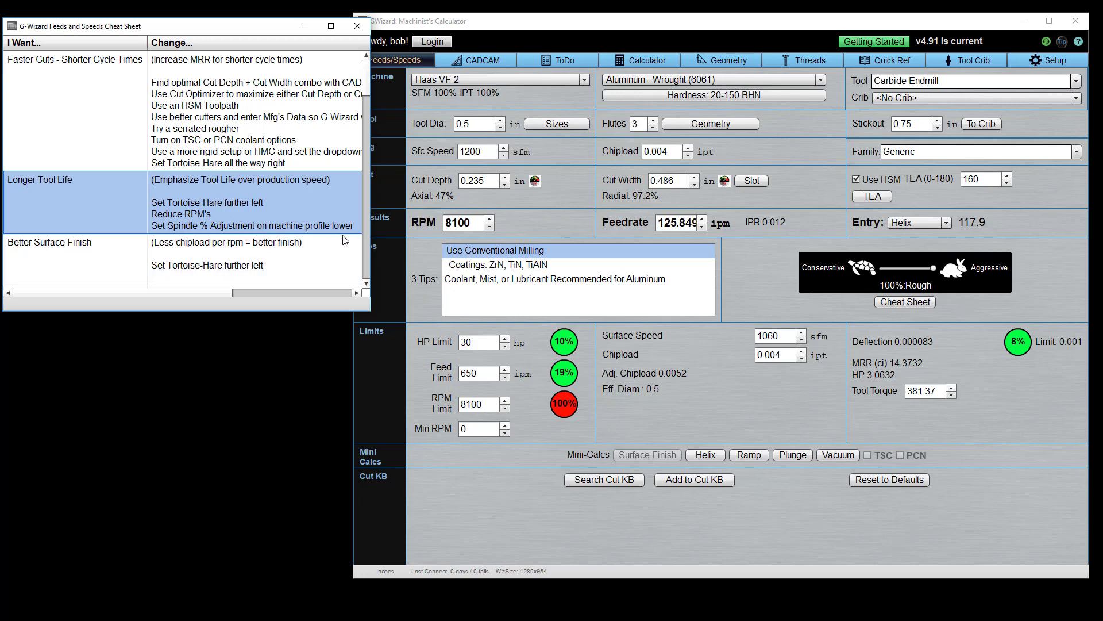
pyautogui.moveTo(772, 289)
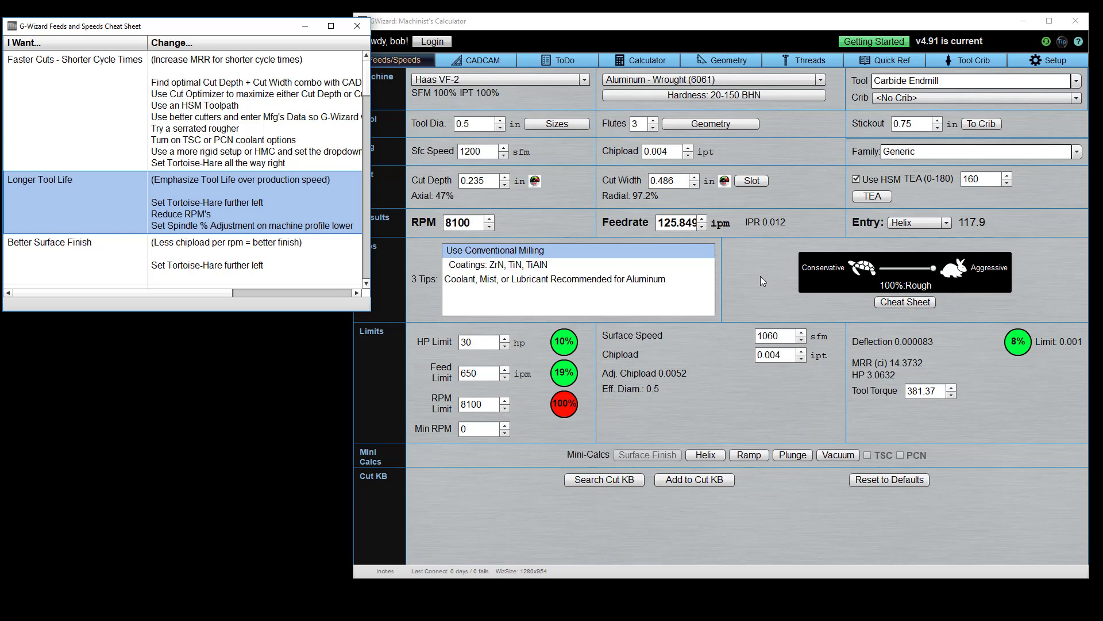
pyautogui.moveTo(755, 276)
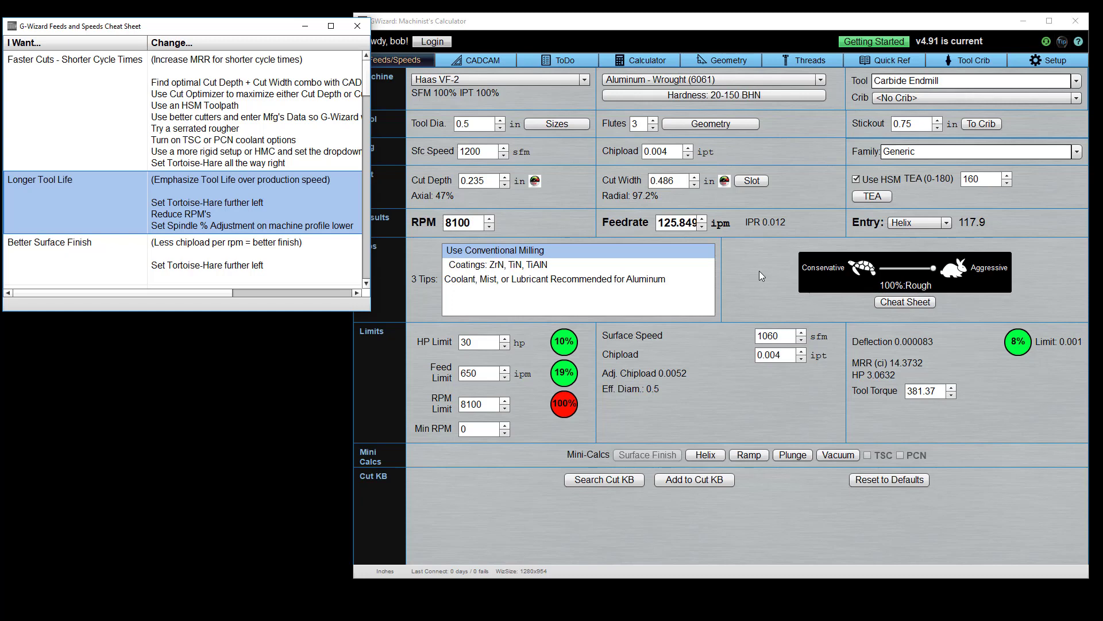
pyautogui.moveTo(203, 226)
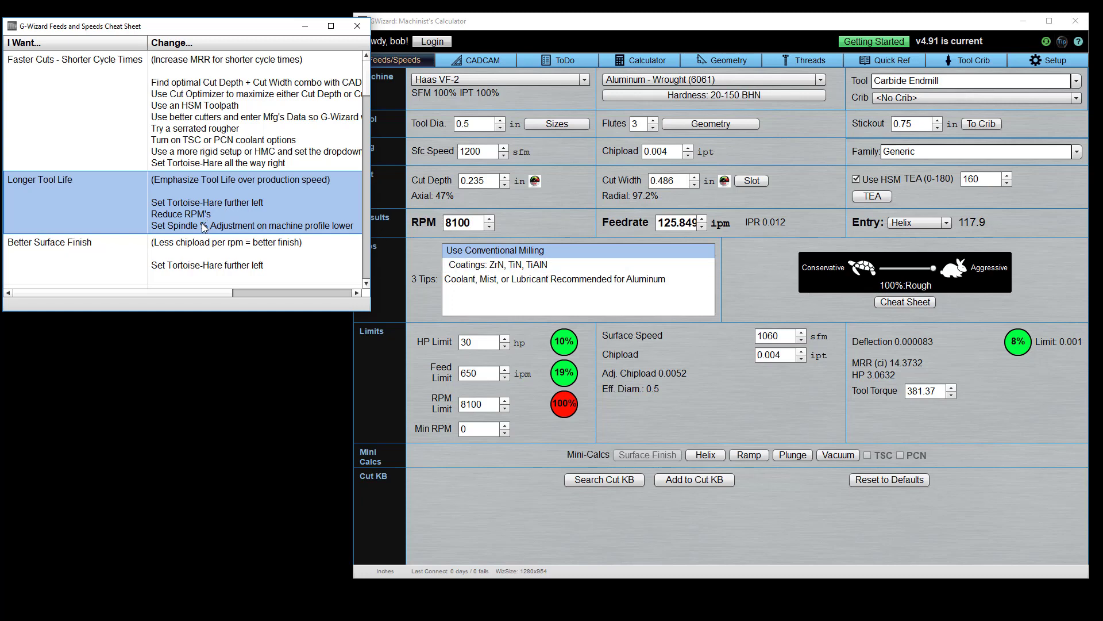
pyautogui.moveTo(214, 214)
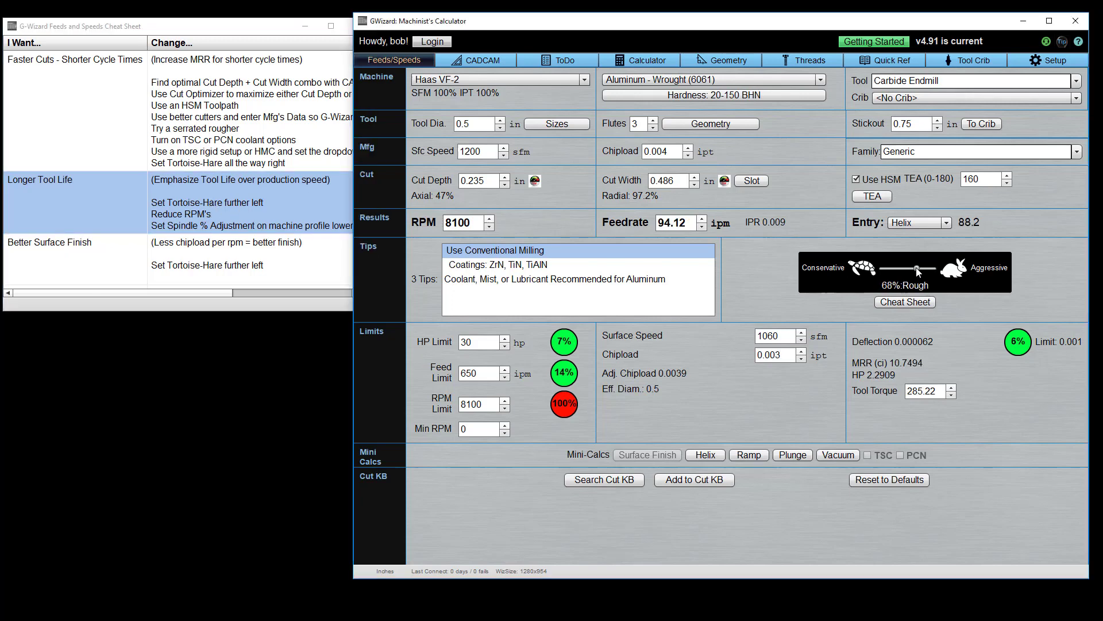
pyautogui.moveTo(918, 269); pyautogui.dragTo(904, 268)
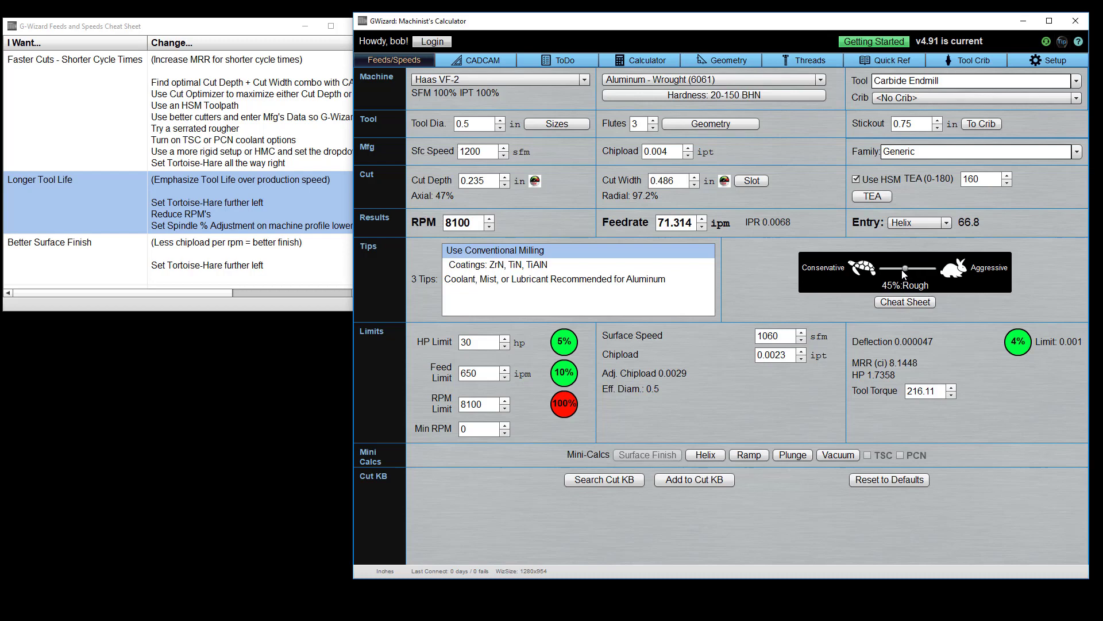
pyautogui.moveTo(901, 274)
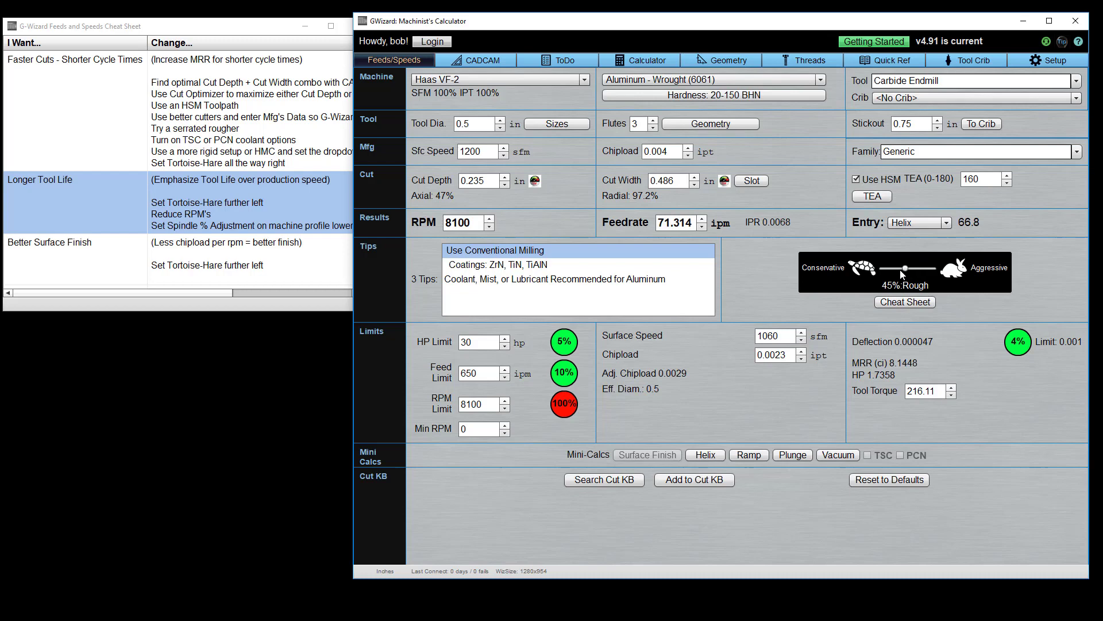
pyautogui.moveTo(906, 269); pyautogui.dragTo(936, 269)
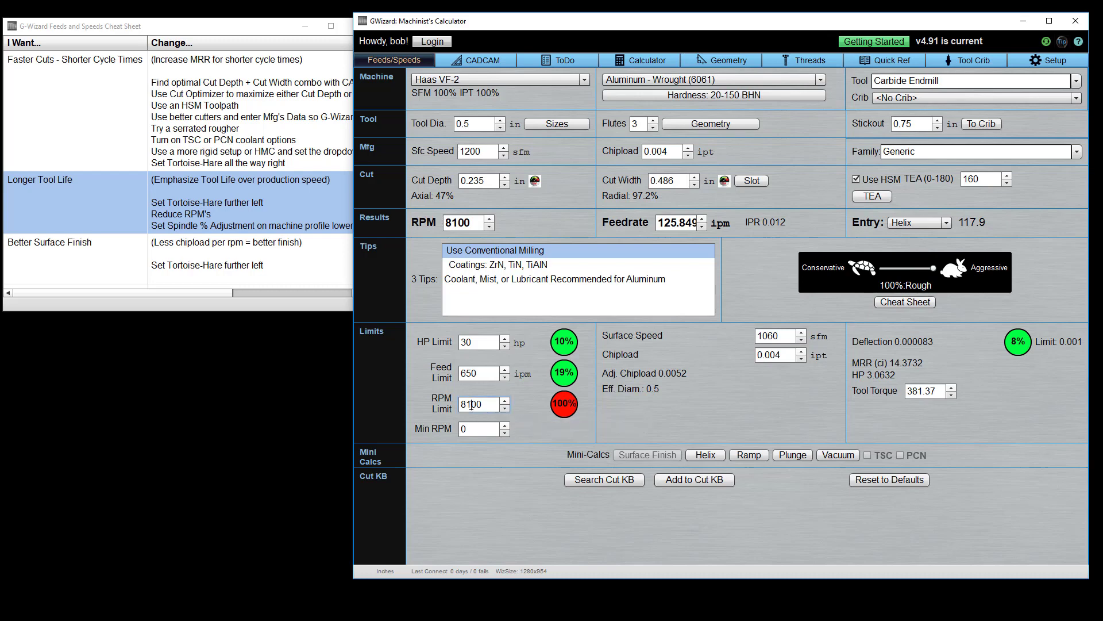
pyautogui.write('7000')
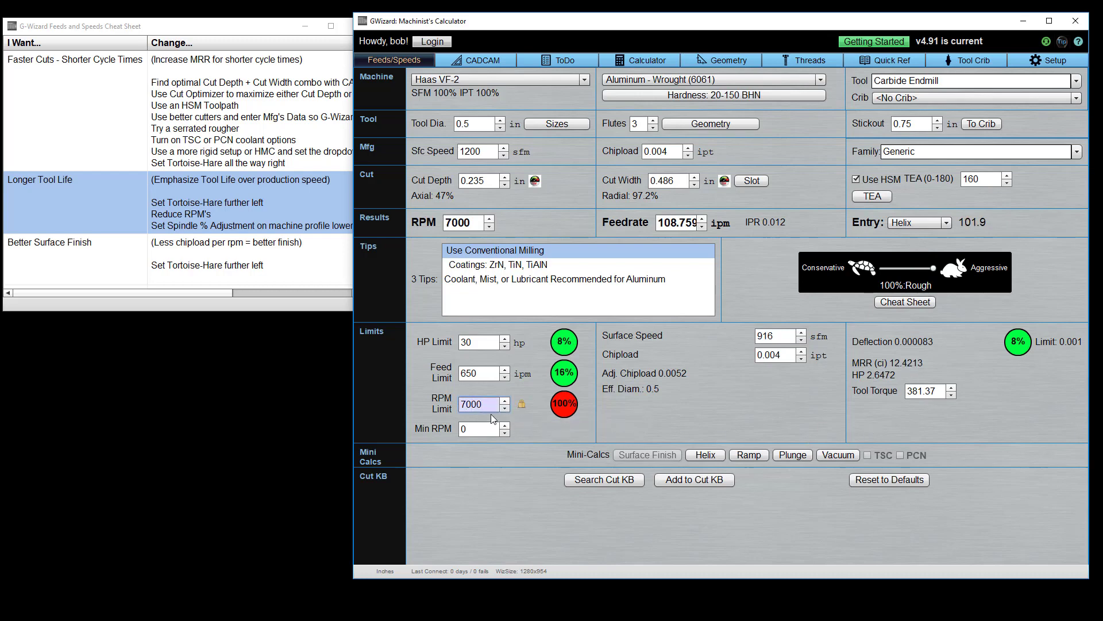
pyautogui.moveTo(505, 425)
pyautogui.write('8100')
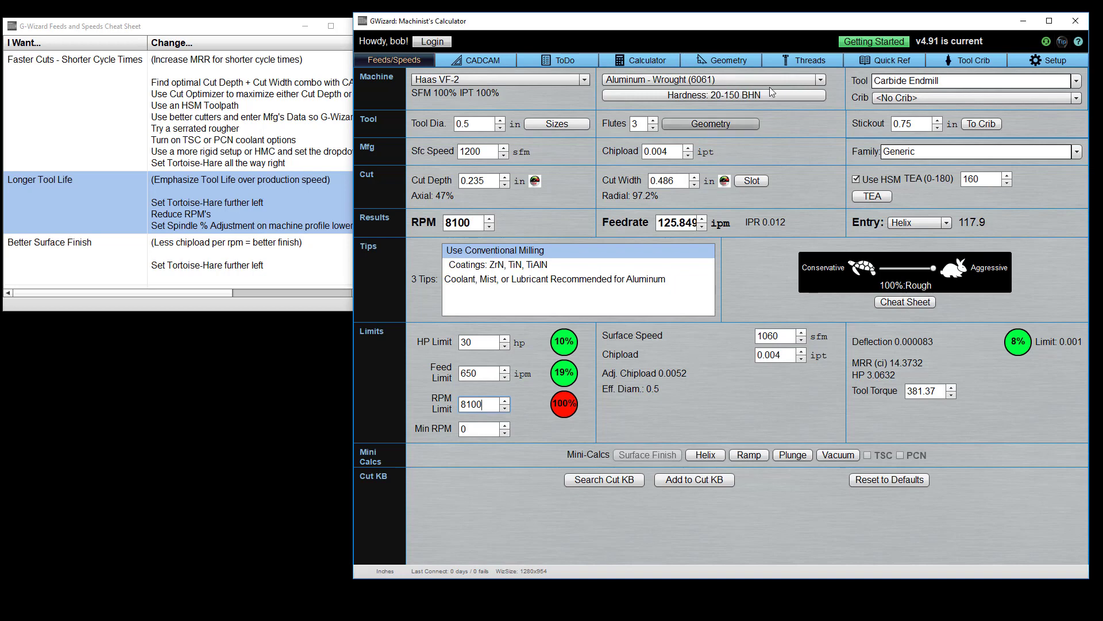
# In the Haas VF-2 advanced profile, set Spindle Adjustment to 80%, then 100%
pyautogui.click(1059, 59)
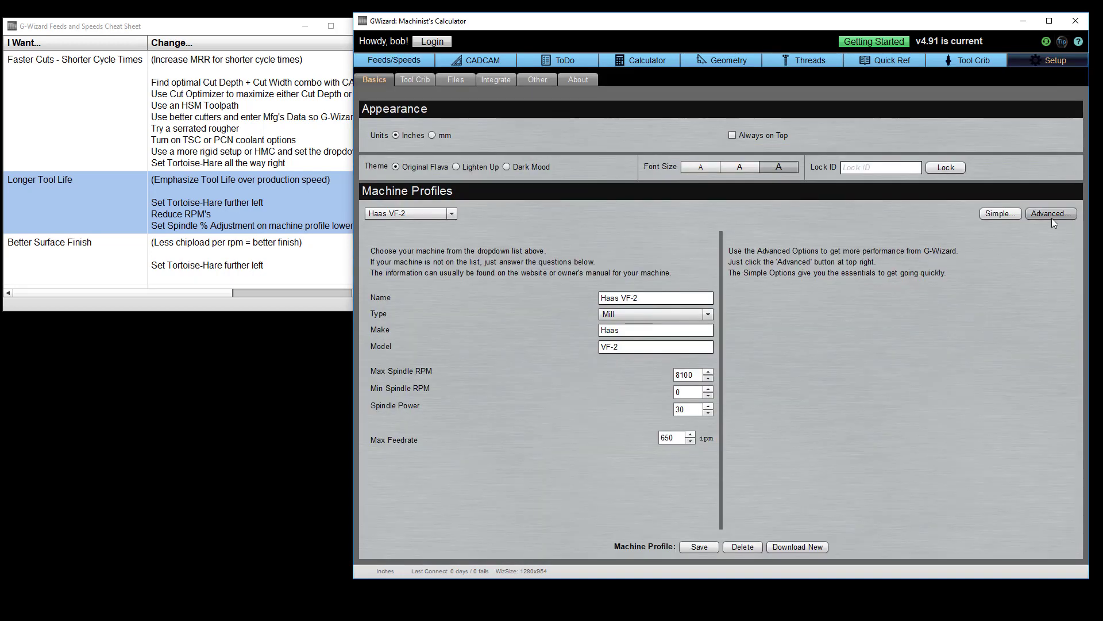
pyautogui.click(1051, 213)
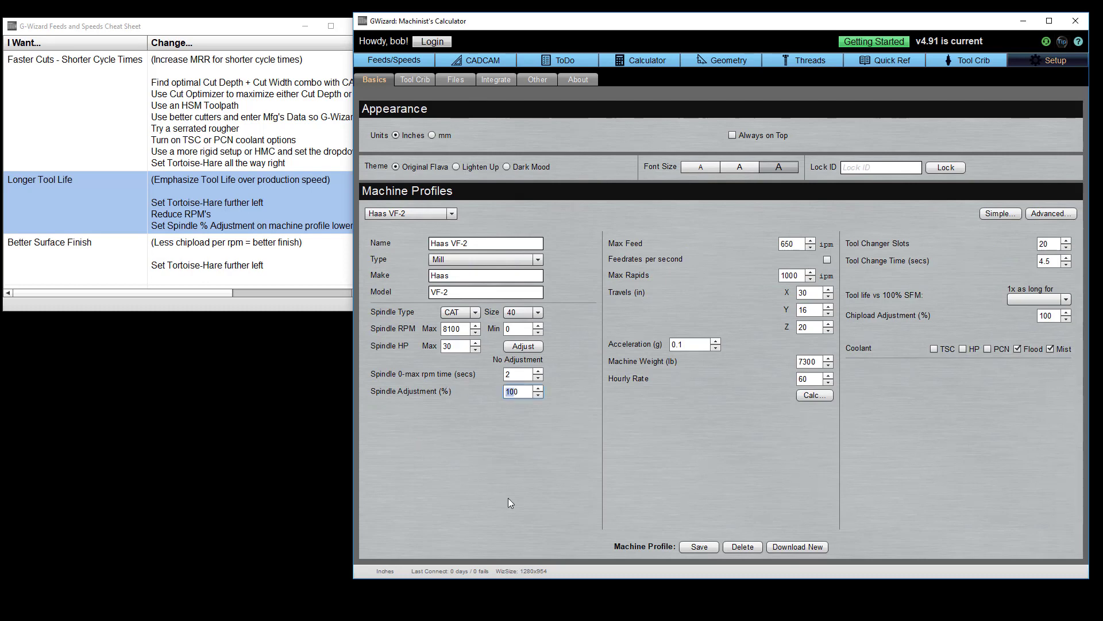
pyautogui.write('80')
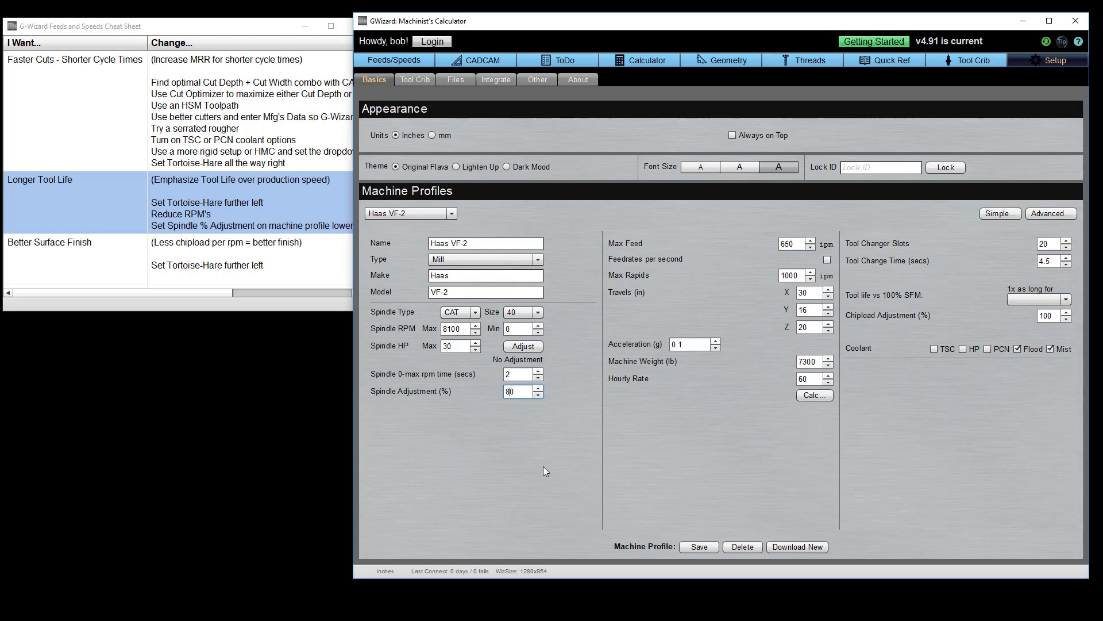
pyautogui.moveTo(662, 471)
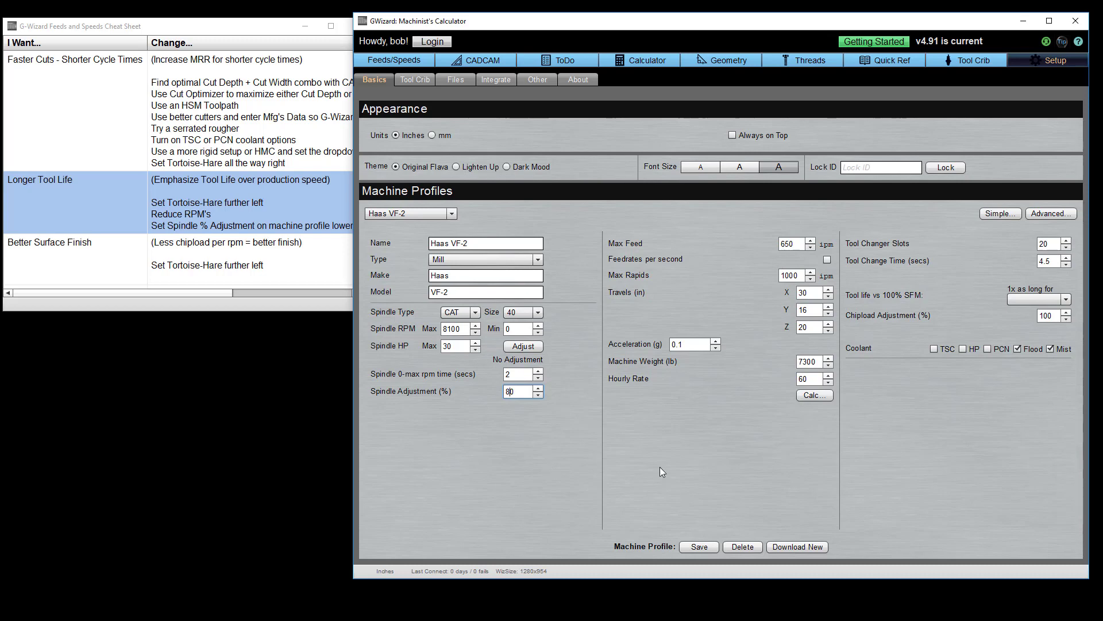
pyautogui.write('100')
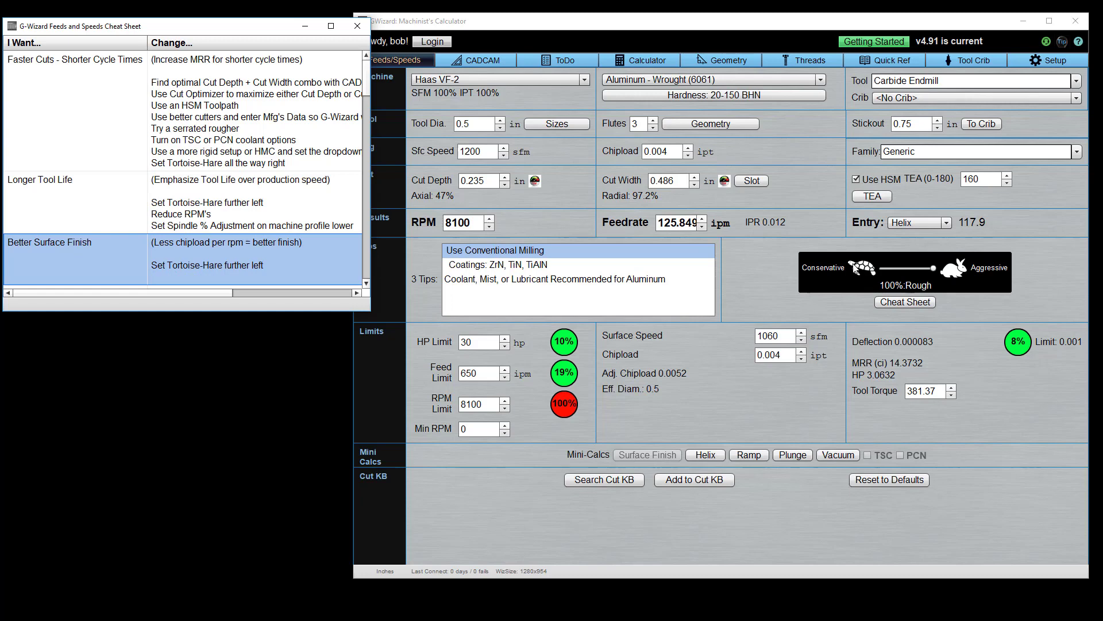
pyautogui.moveTo(325, 258)
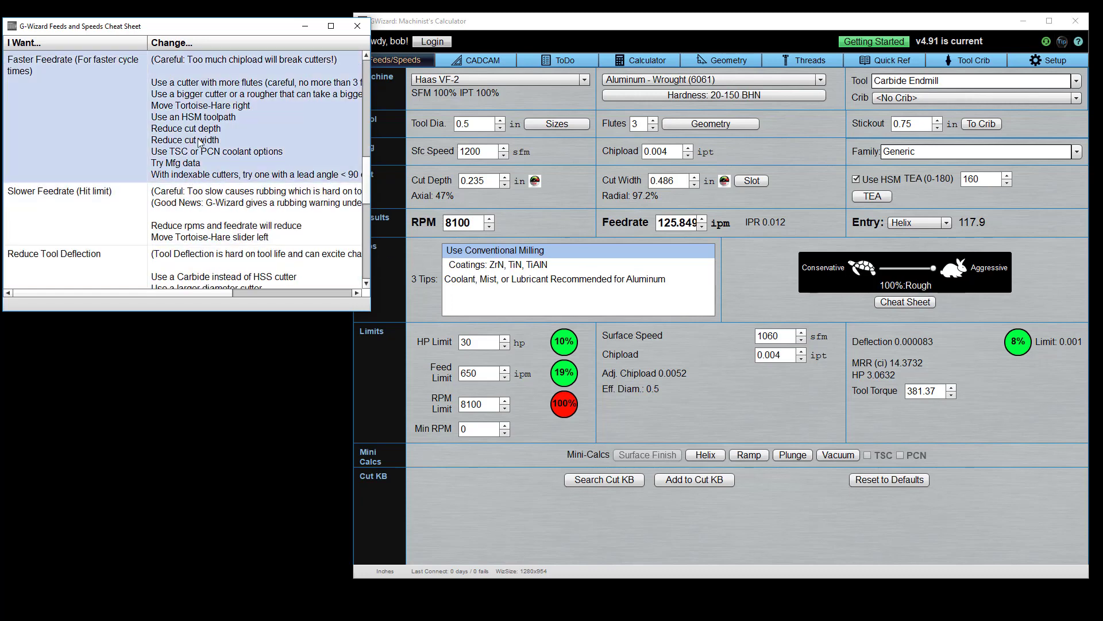
pyautogui.moveTo(78, 125)
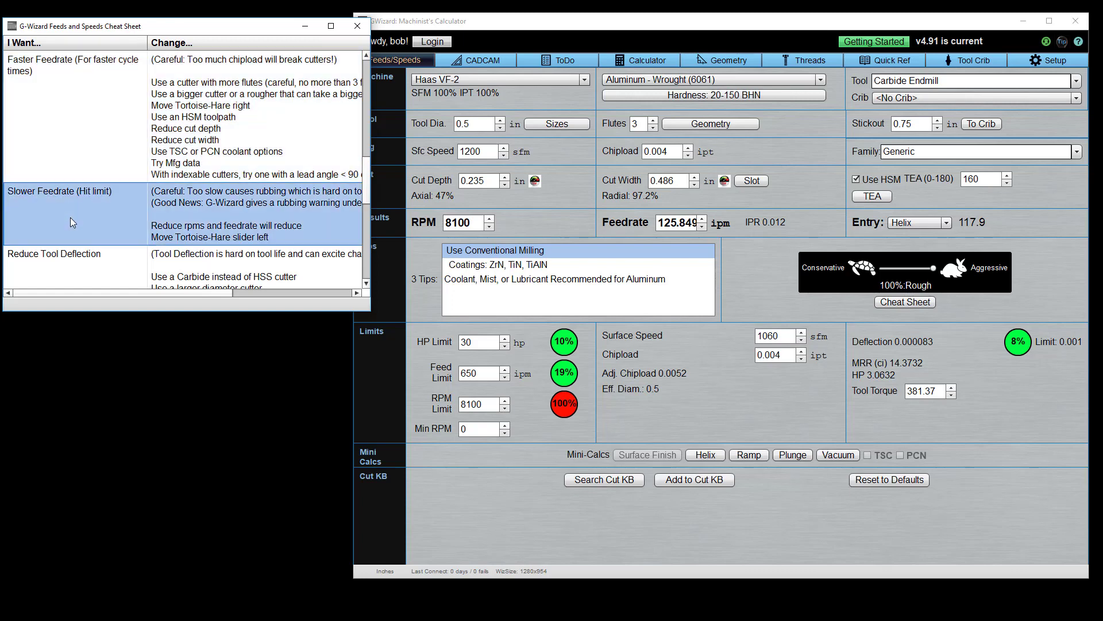
pyautogui.moveTo(563, 404)
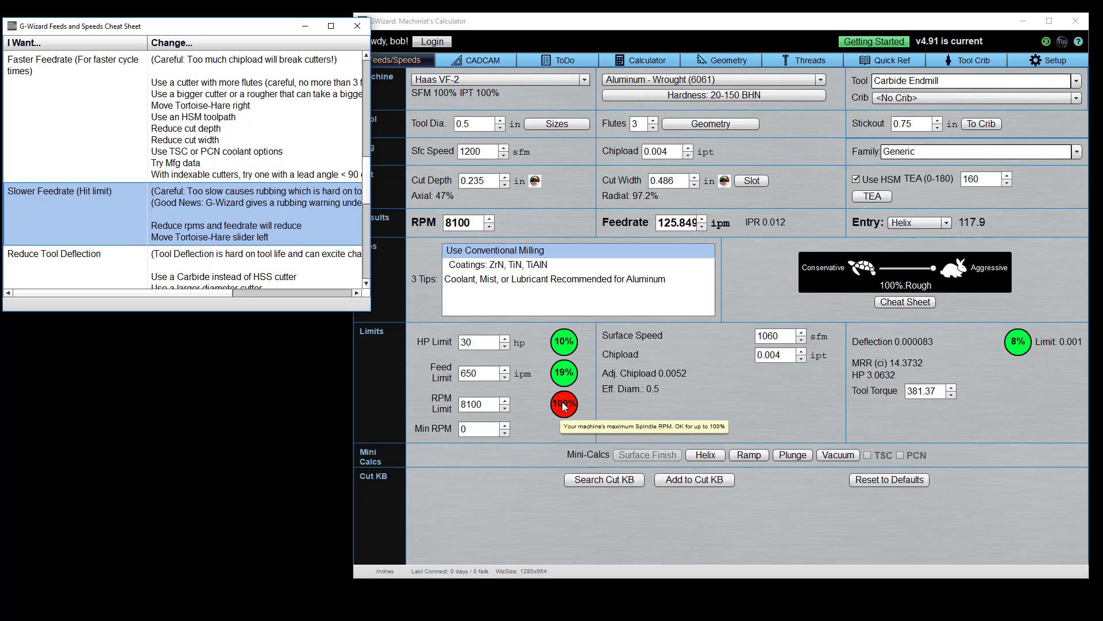
pyautogui.moveTo(515, 138)
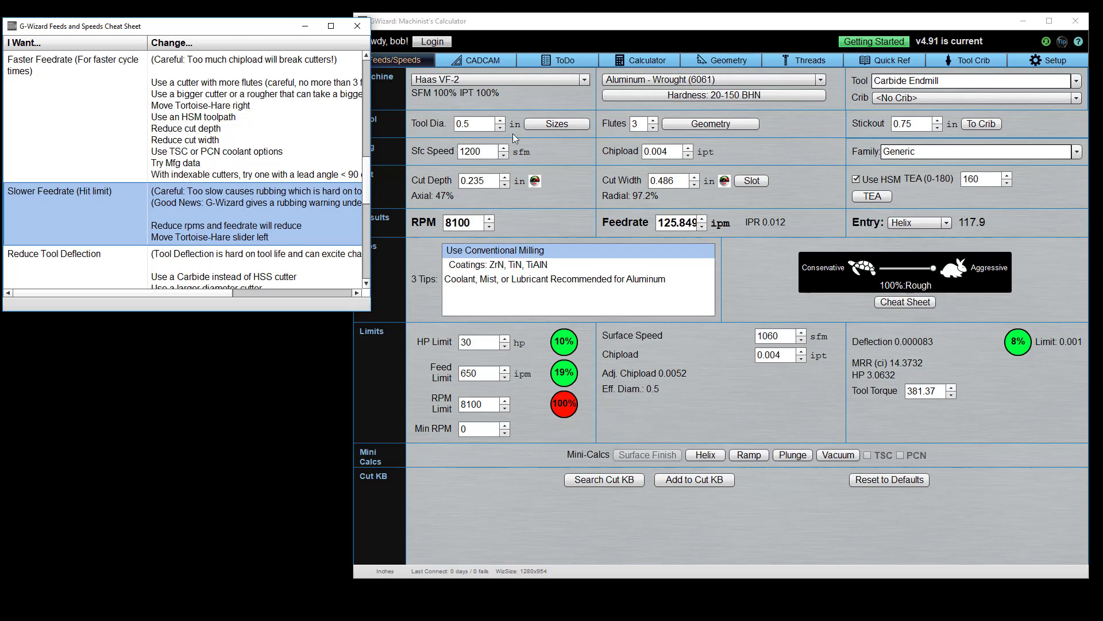
# Select Shapeoko3 DWP611 in the Select Machine dialog and confirm it
pyautogui.click(584, 79)
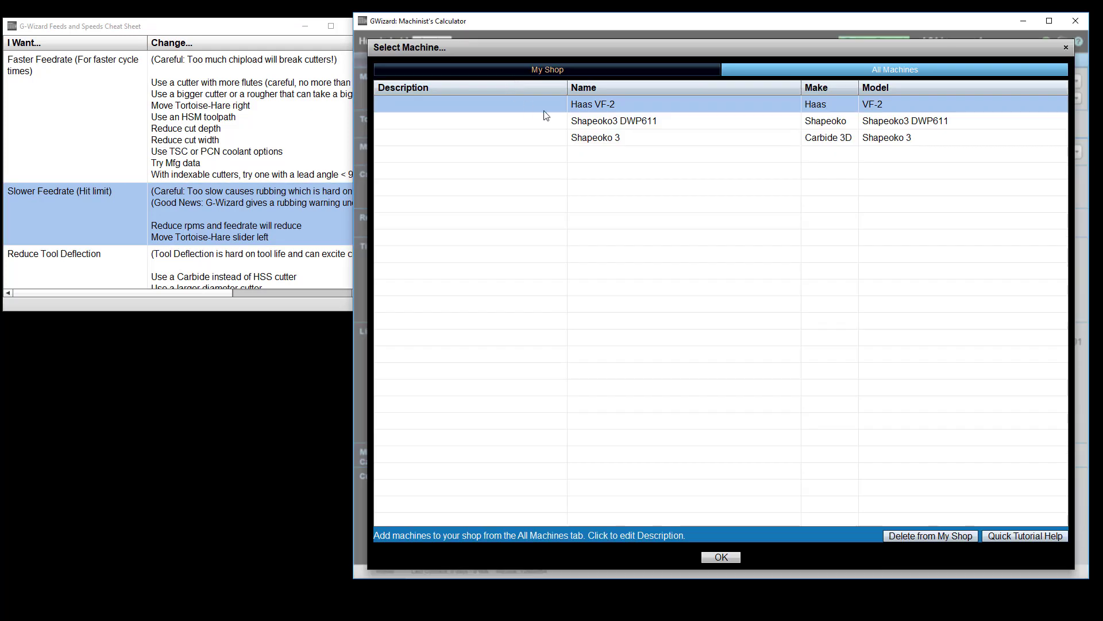
pyautogui.click(590, 141)
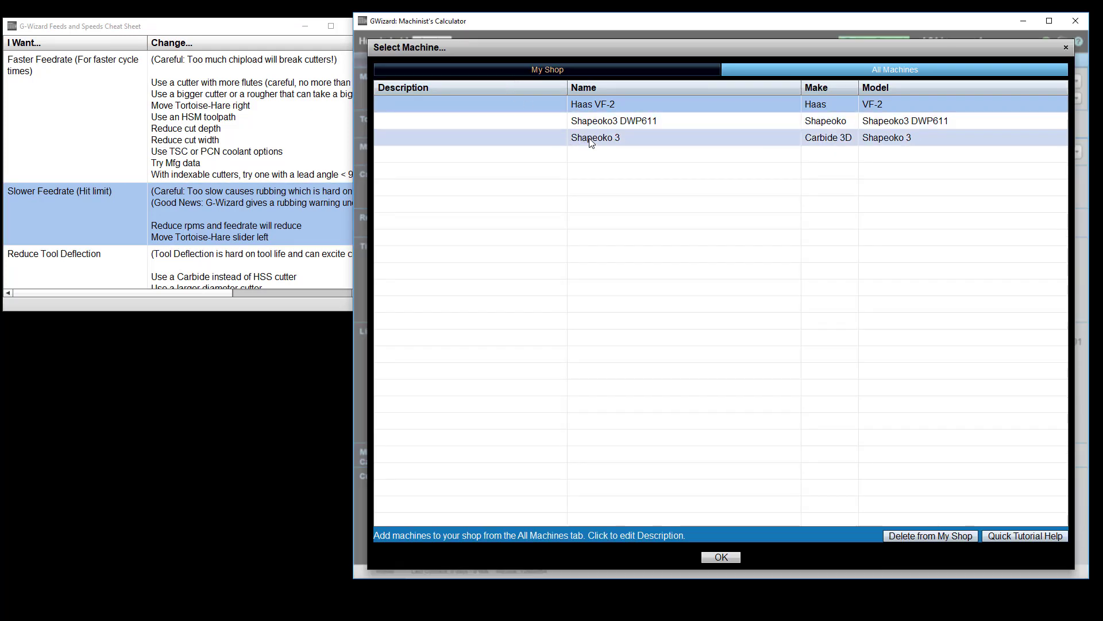
pyautogui.click(613, 120)
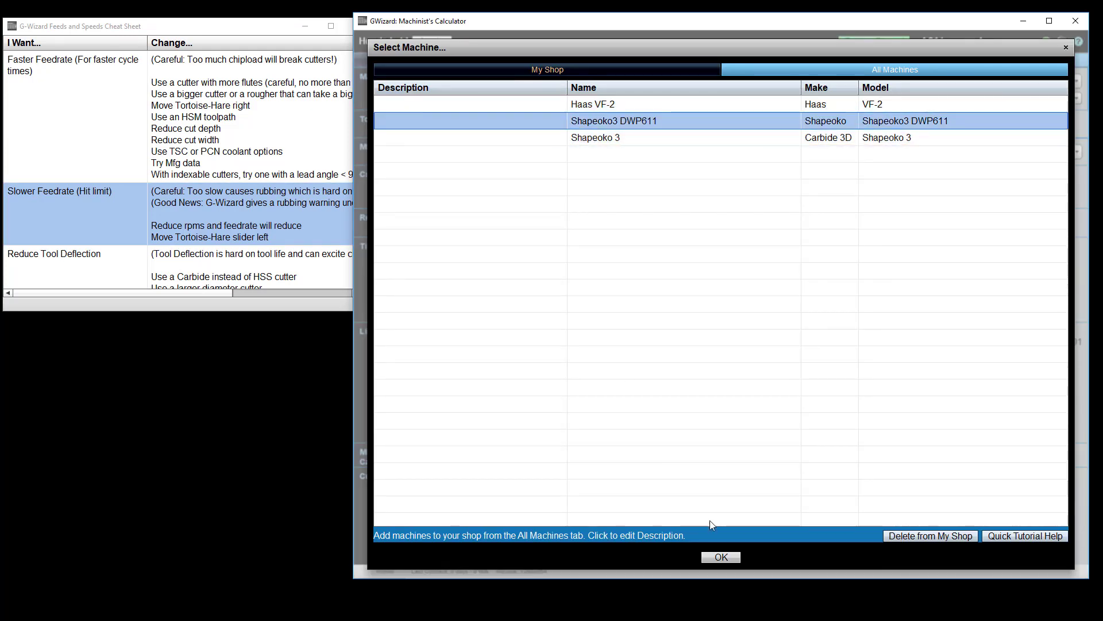
pyautogui.click(721, 557)
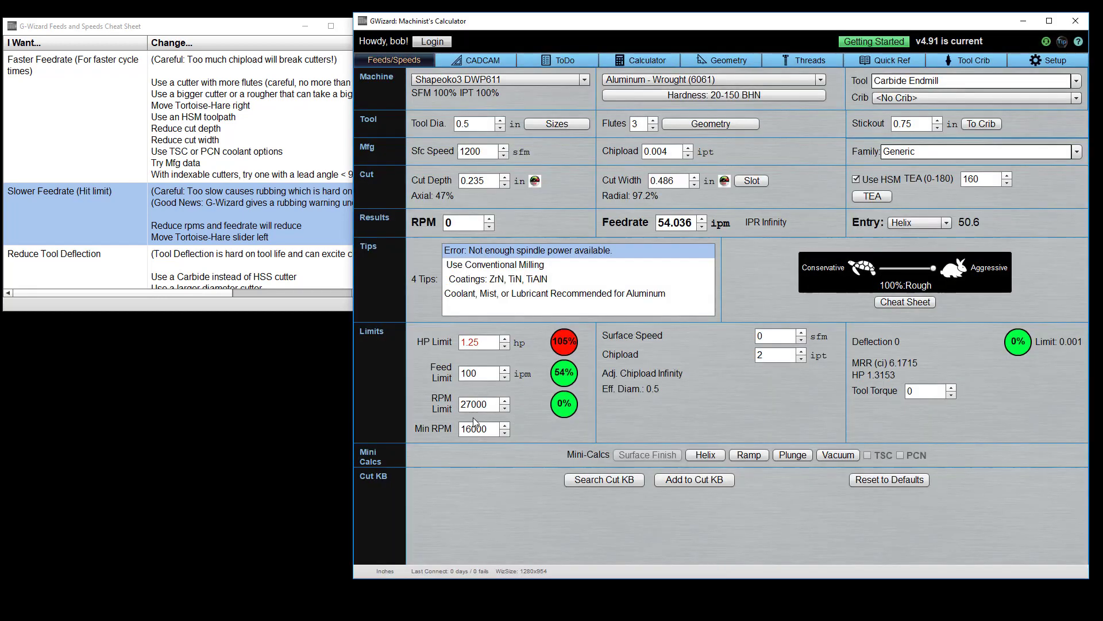
pyautogui.moveTo(471, 428)
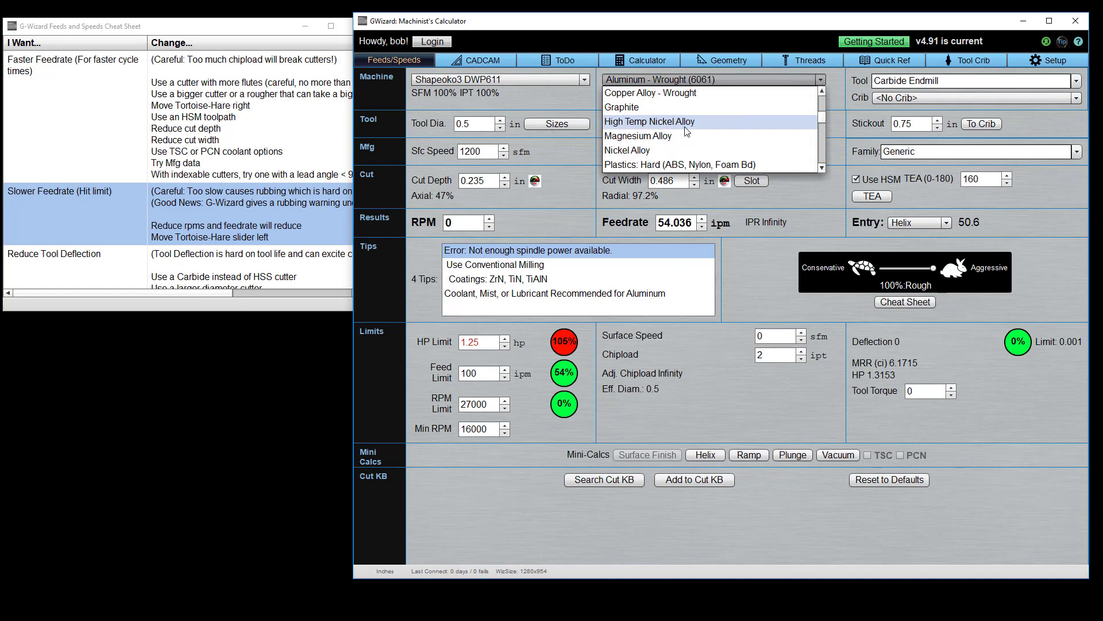
# Pick Steel - High Carbon (1090), dropping feedrate to 11.817 ipm
pyautogui.scroll(-3)
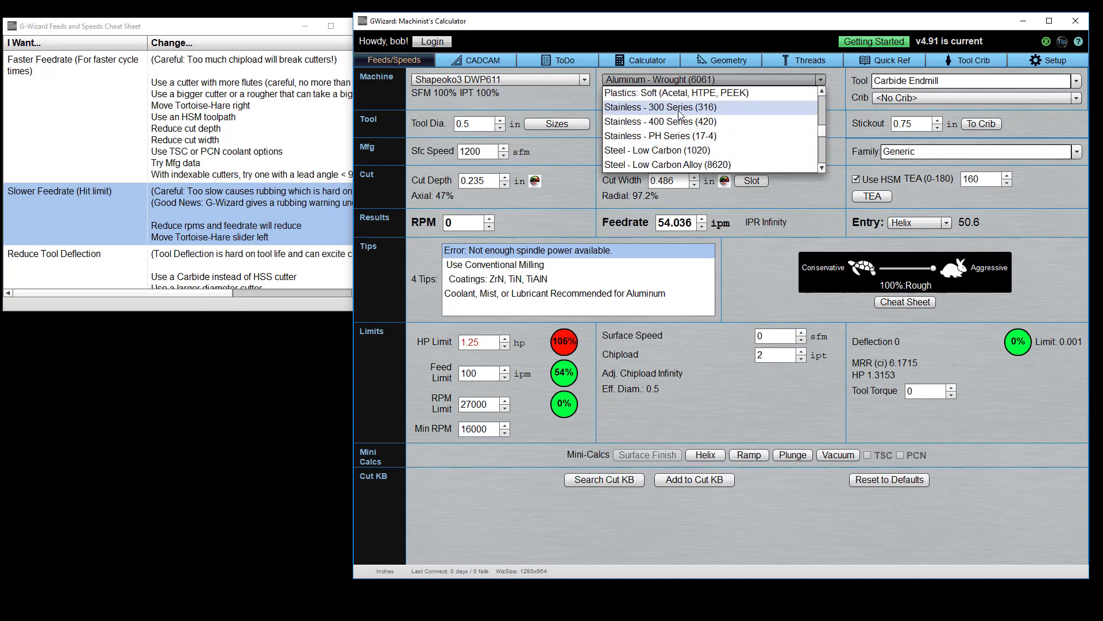
pyautogui.click(657, 150)
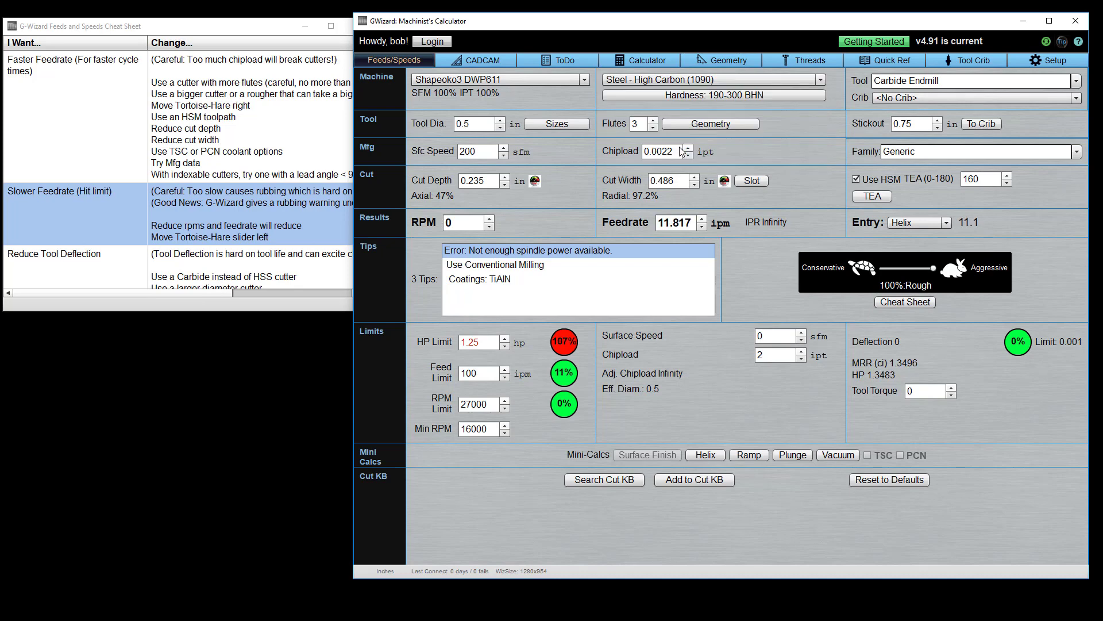
pyautogui.moveTo(680, 150)
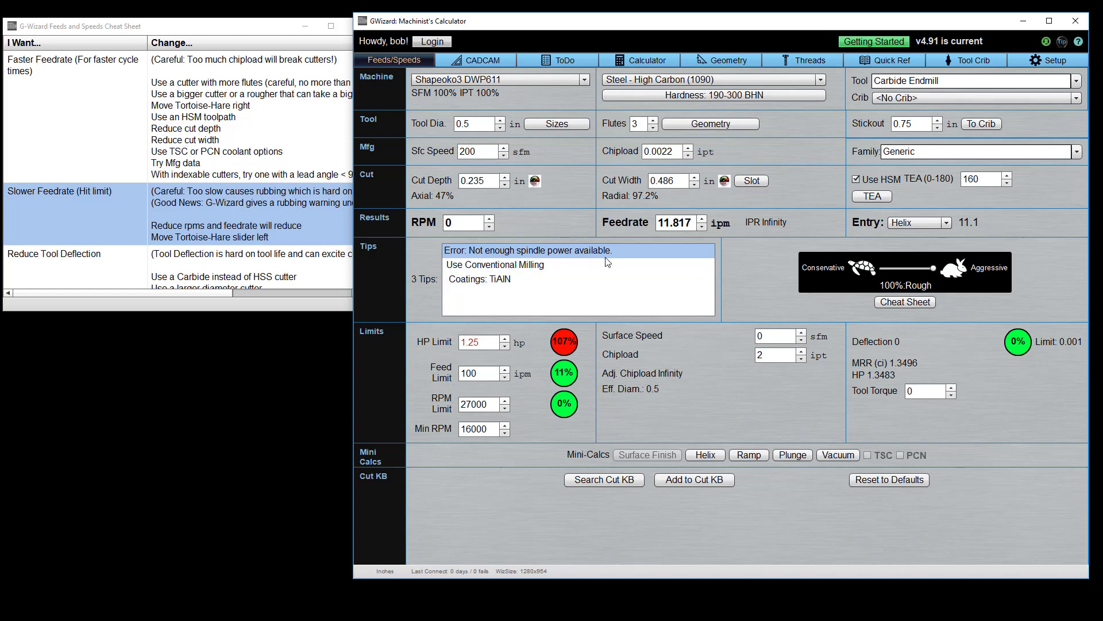
pyautogui.moveTo(458, 358)
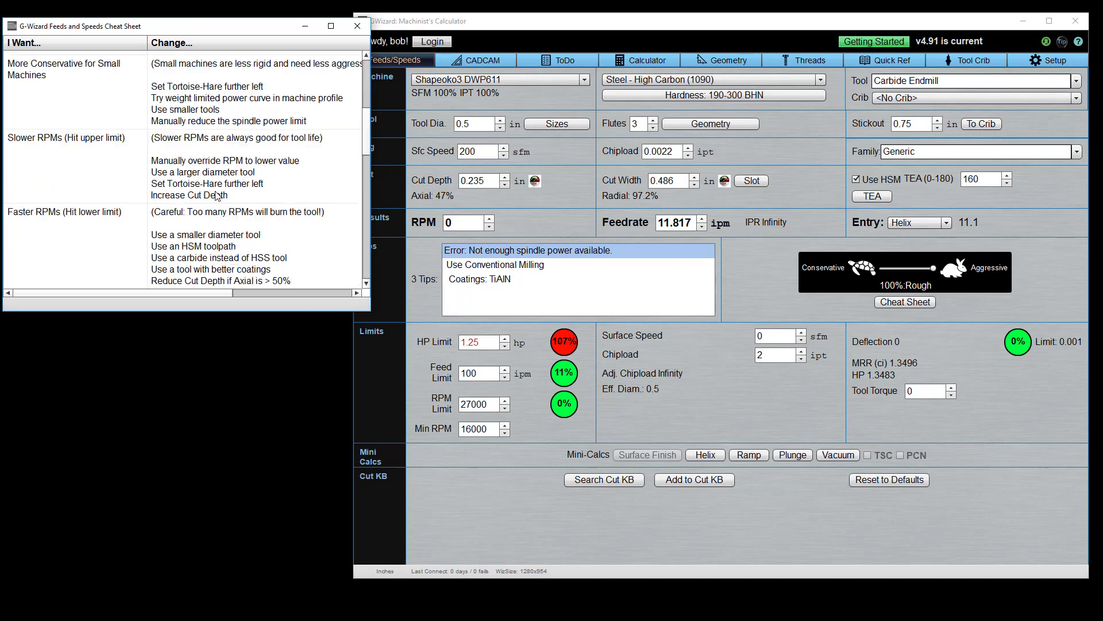
# Set Tool Dia. to 0.25 in, clearing the error with 3449 RPM and 11.156 ipm
pyautogui.scroll(-3)
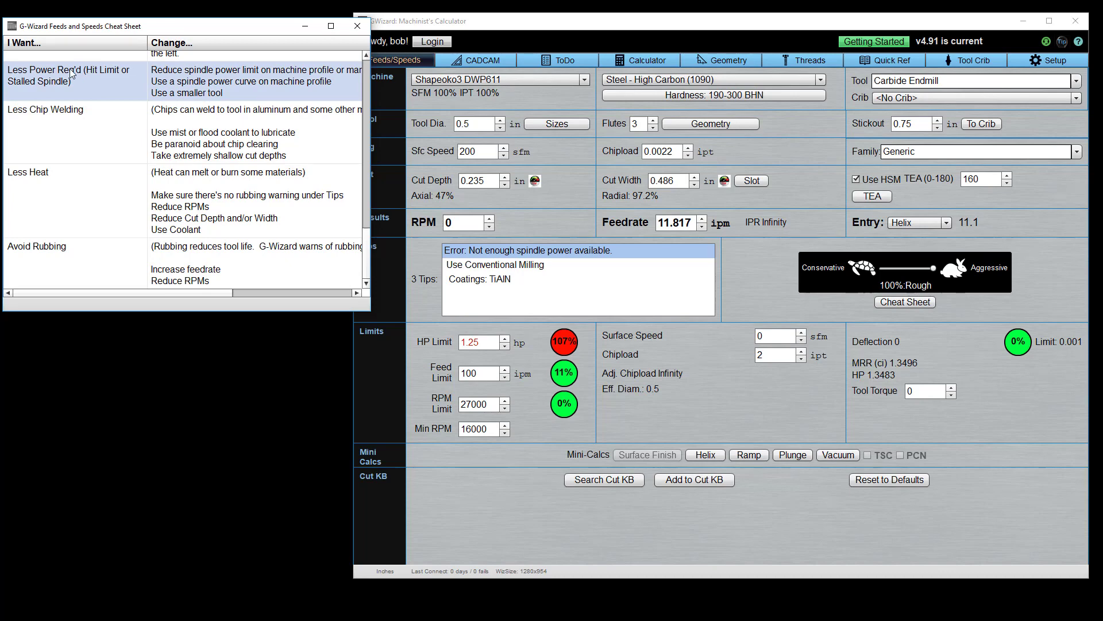
pyautogui.moveTo(234, 76)
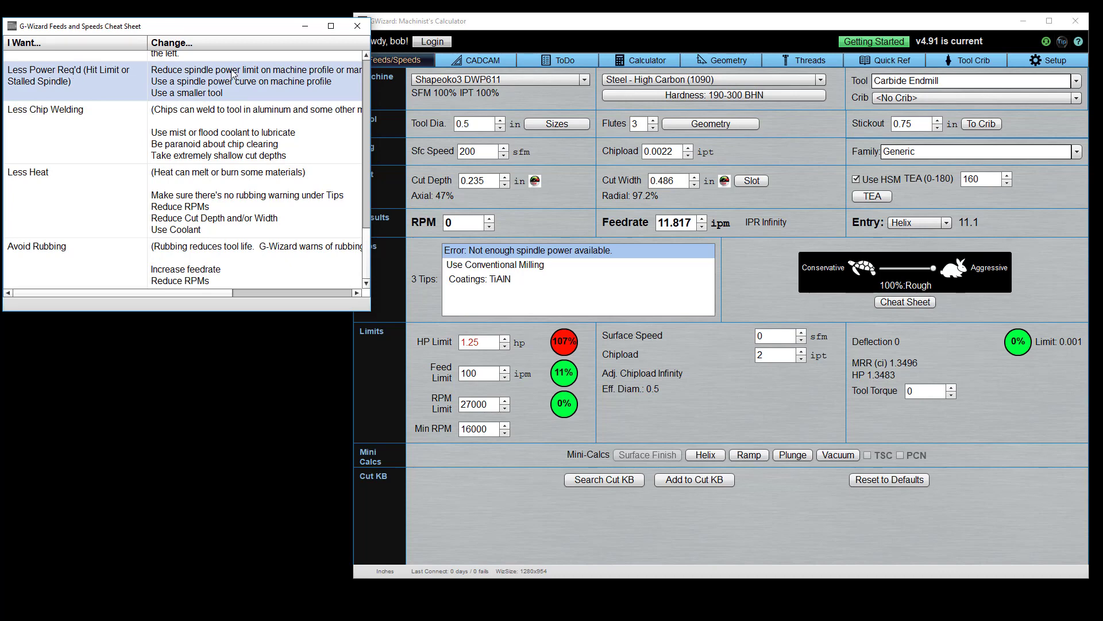
pyautogui.moveTo(223, 92)
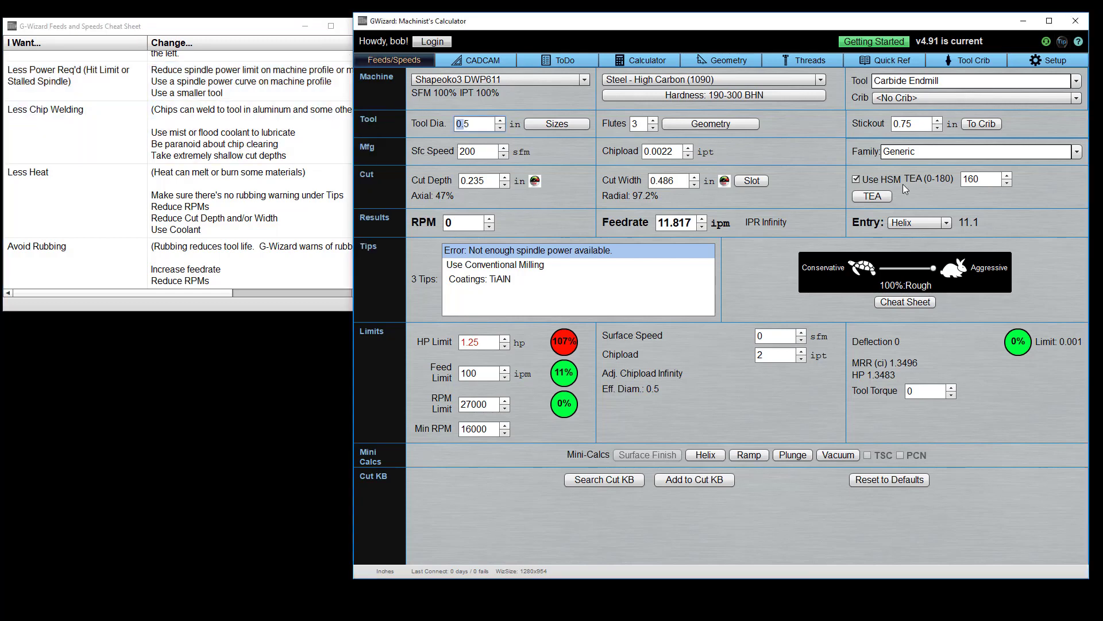
pyautogui.write('0.25')
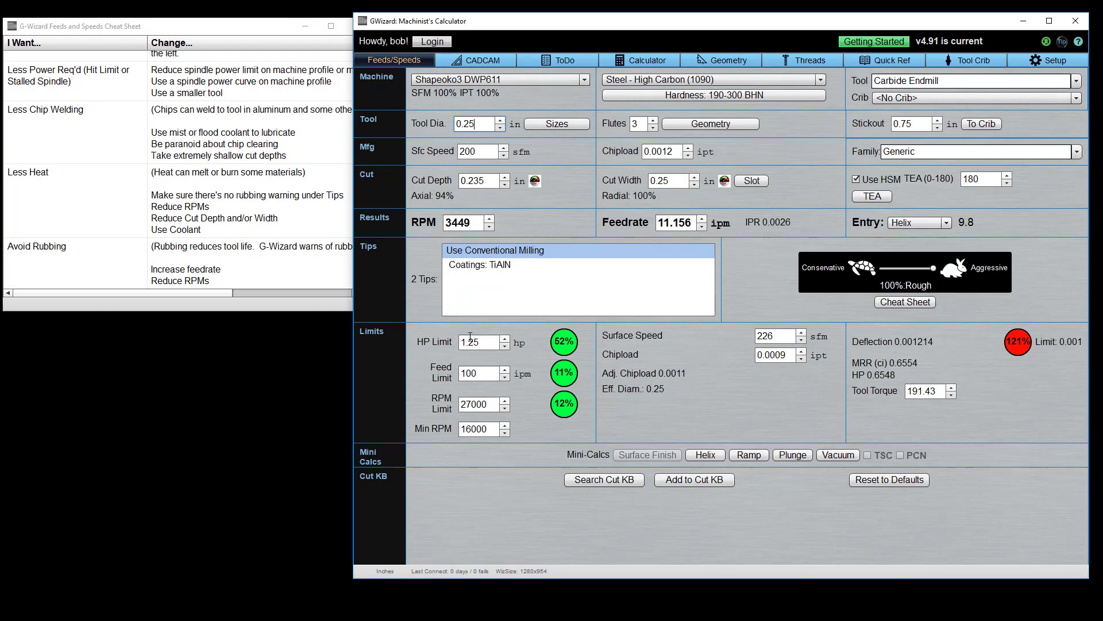
pyautogui.moveTo(477, 342)
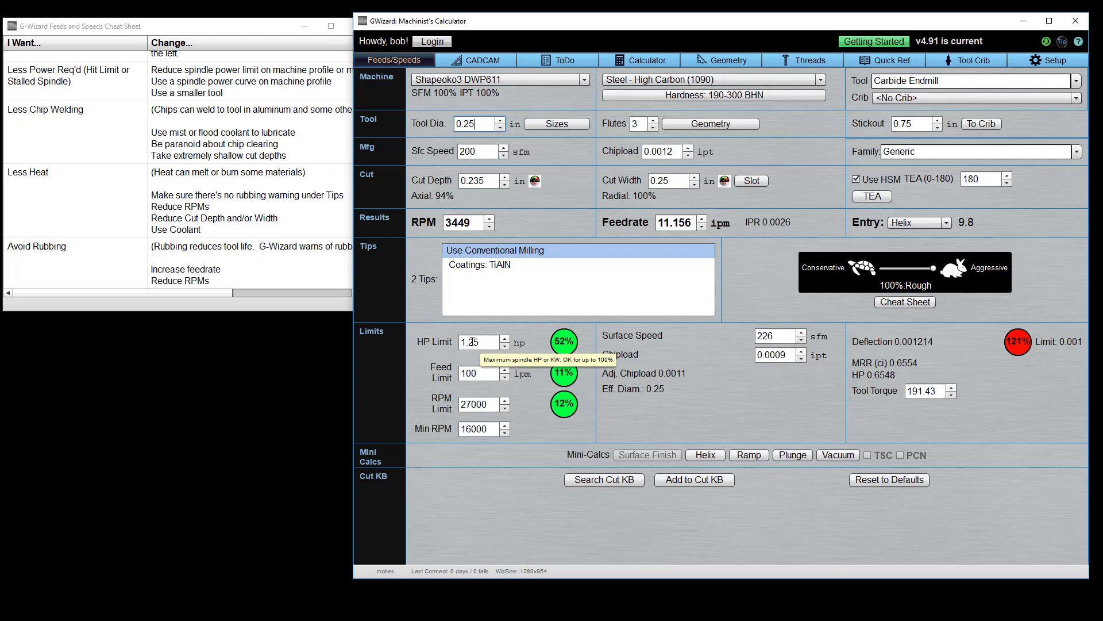
pyautogui.moveTo(242, 38)
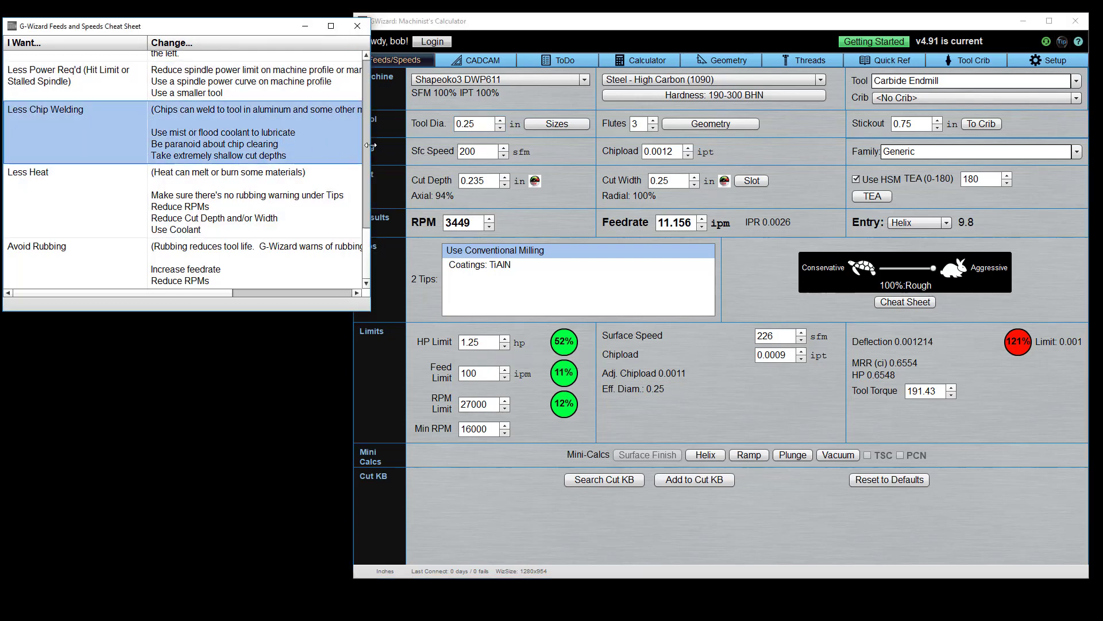
pyautogui.scroll(-3)
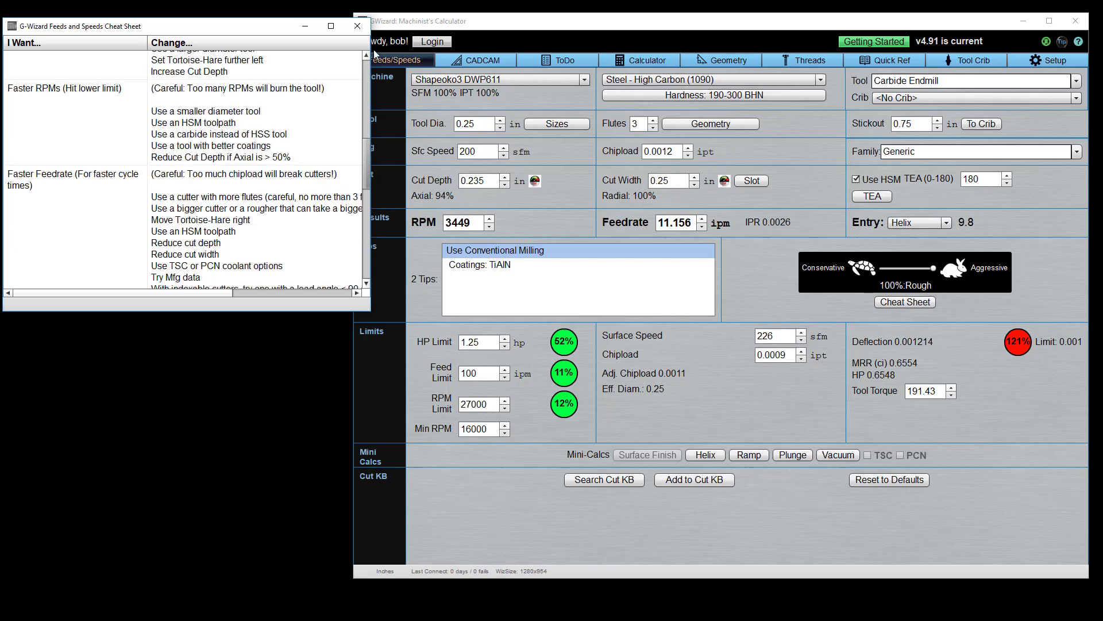